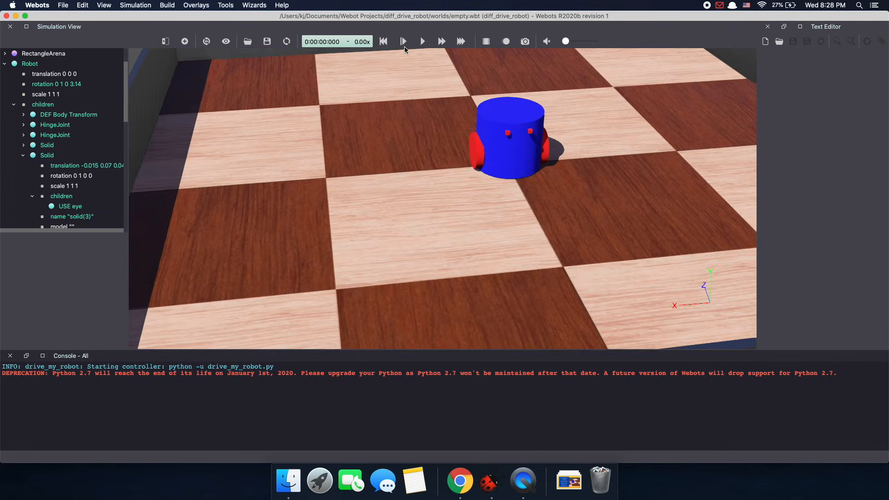
Run the finished my_diff_drive_robot world so the robot drives under its driveRobot controller
click(403, 41)
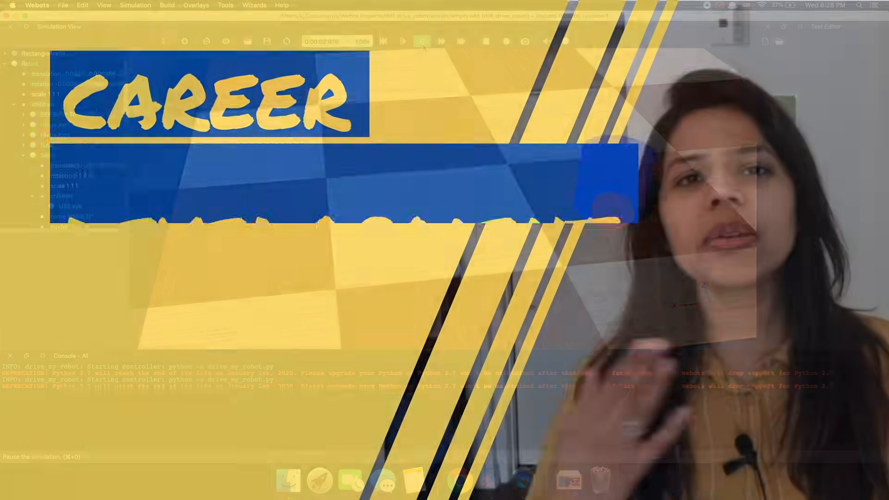
click(255, 4)
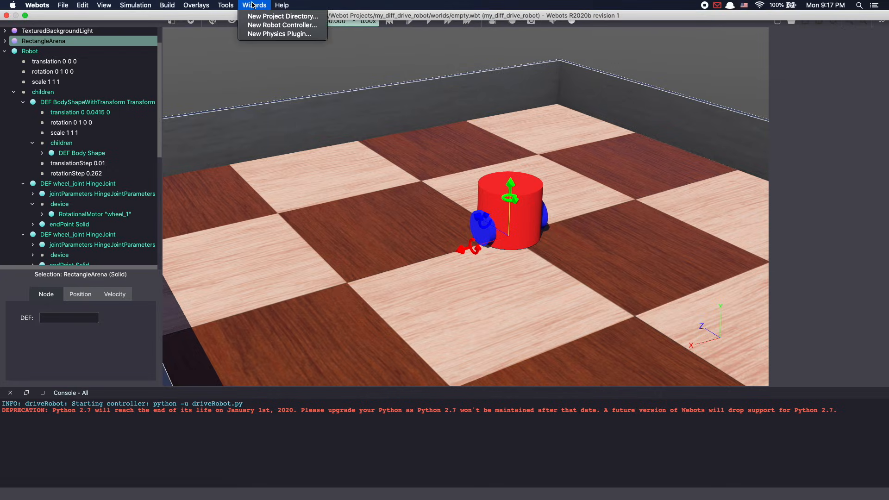
Start the New Project Directory wizard with the folder named diff_drive_robot
click(282, 16)
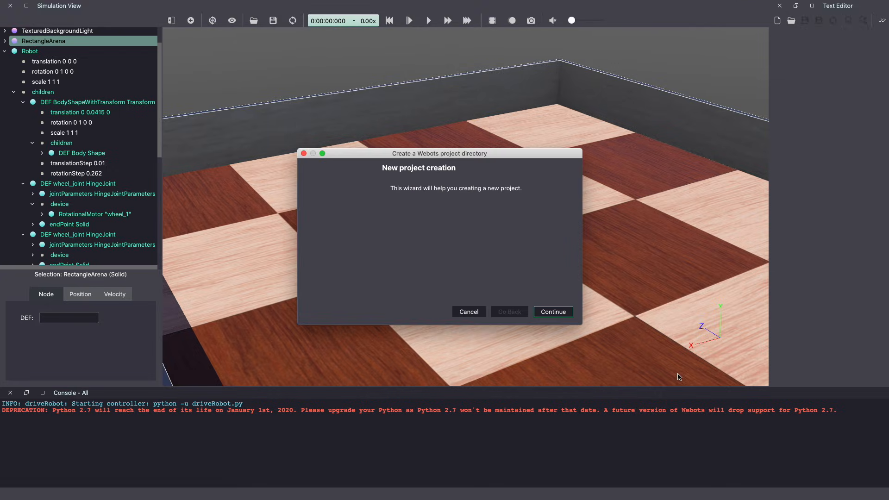
click(552, 311)
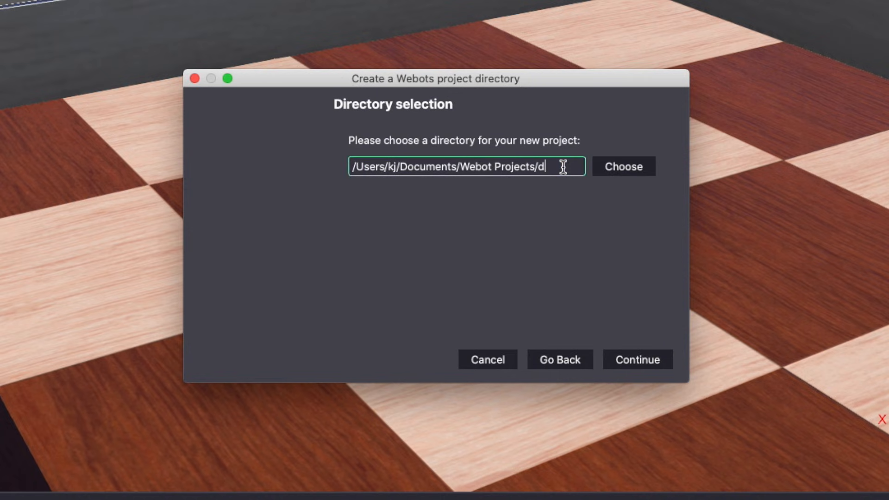
text(iff_cr)
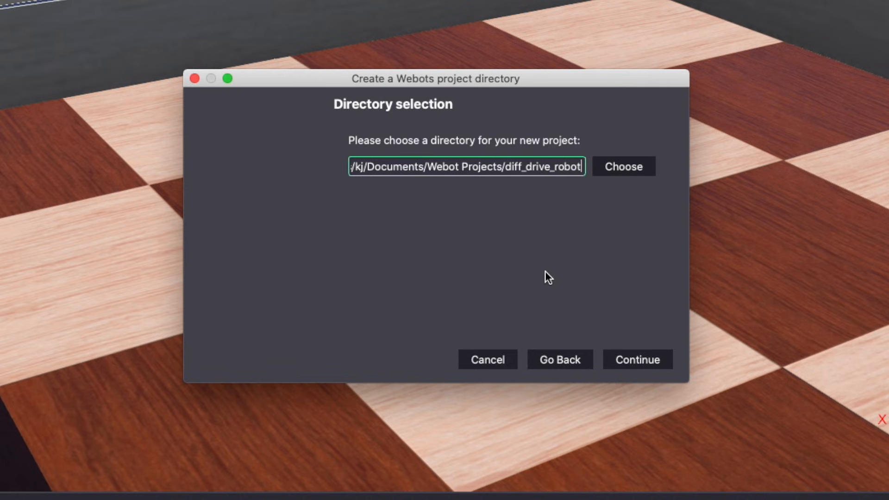
click(637, 360)
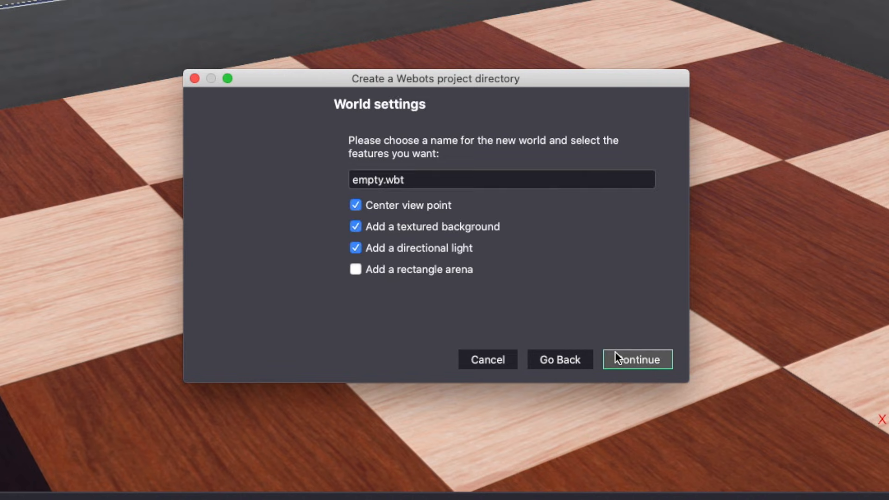
Include a rectangle arena, finish creating the project, and discard the previous world's changes
click(354, 269)
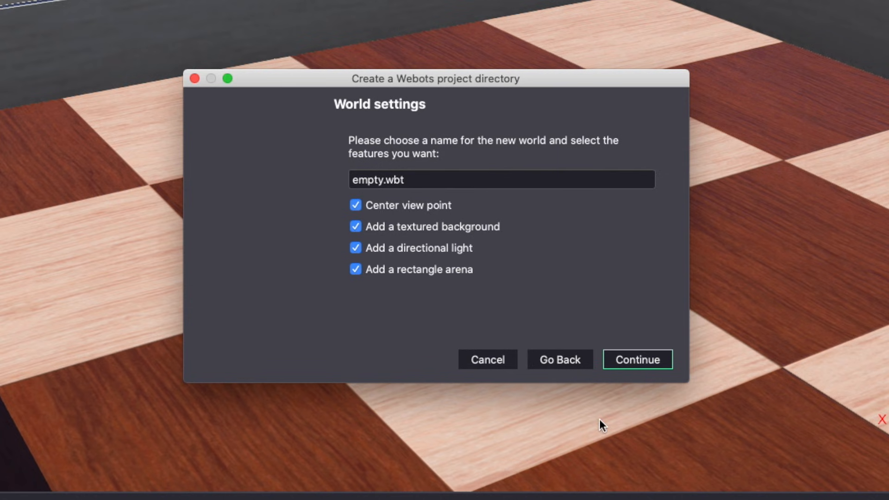
click(637, 359)
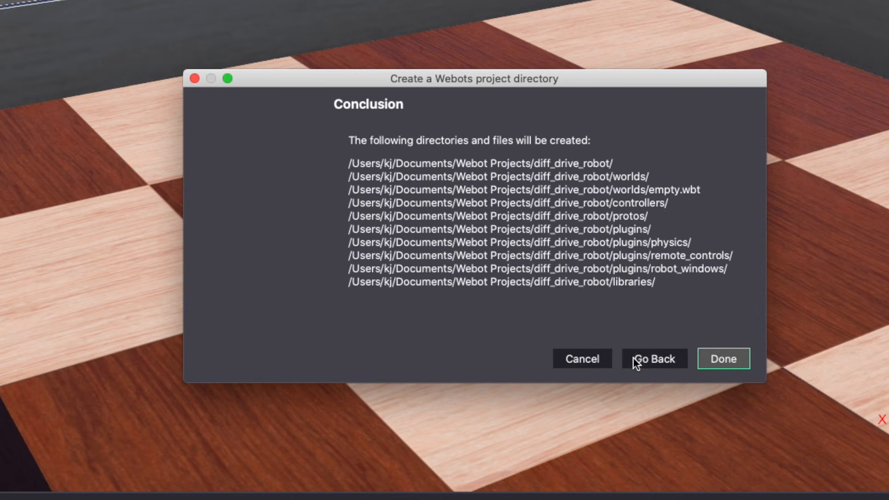
click(722, 358)
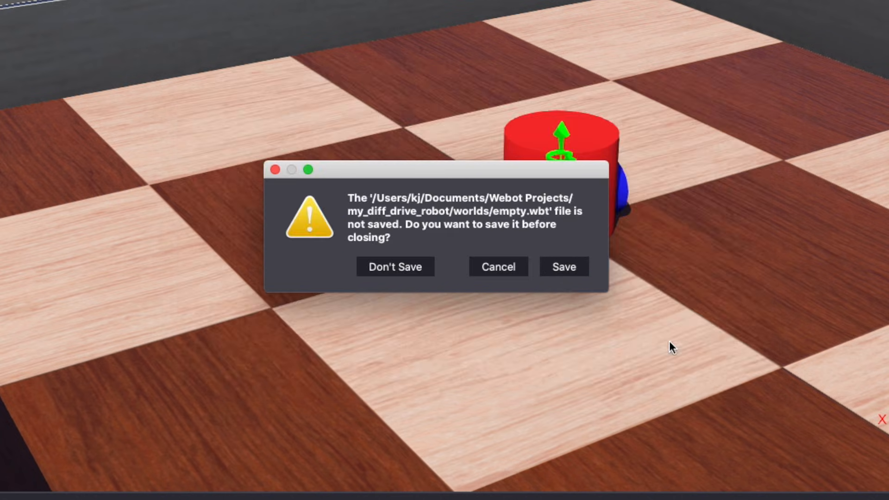
click(395, 266)
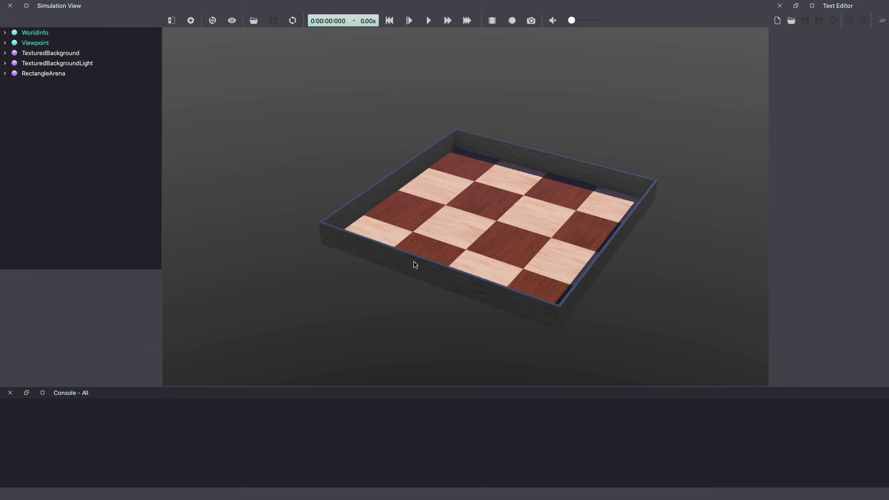
Add a base Robot node to the scene tree after the RectangleArena
click(43, 73)
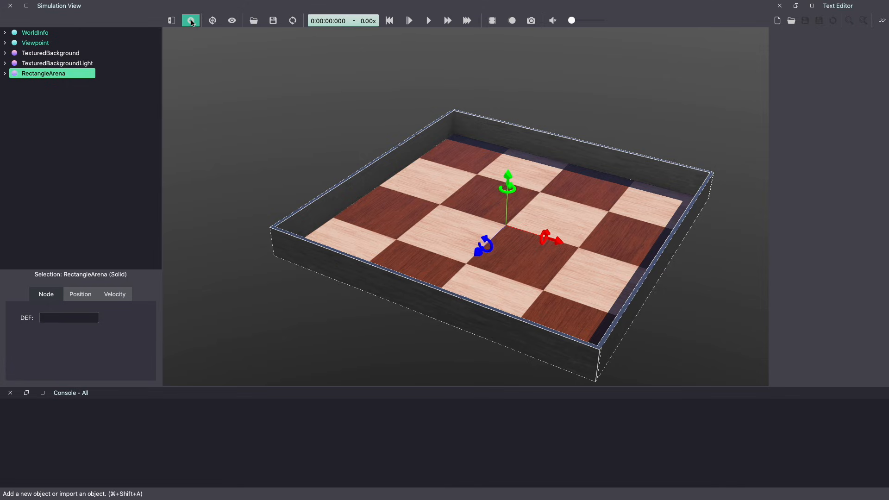
click(190, 21)
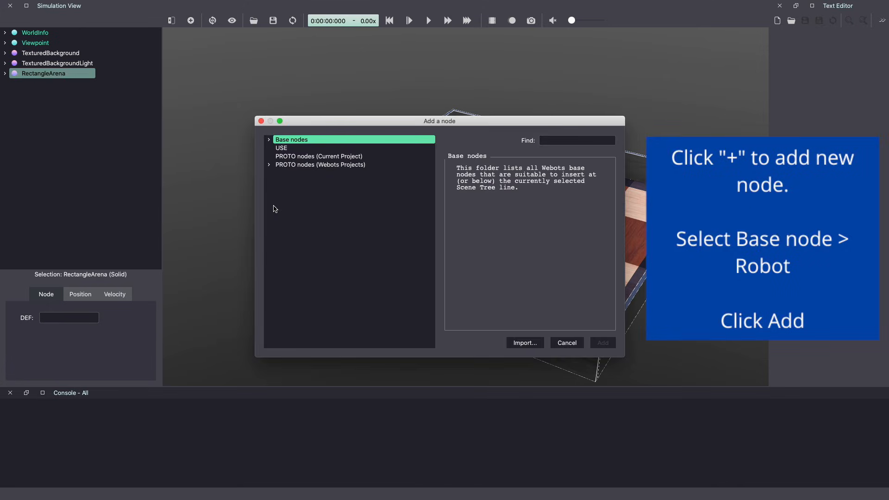
click(268, 139)
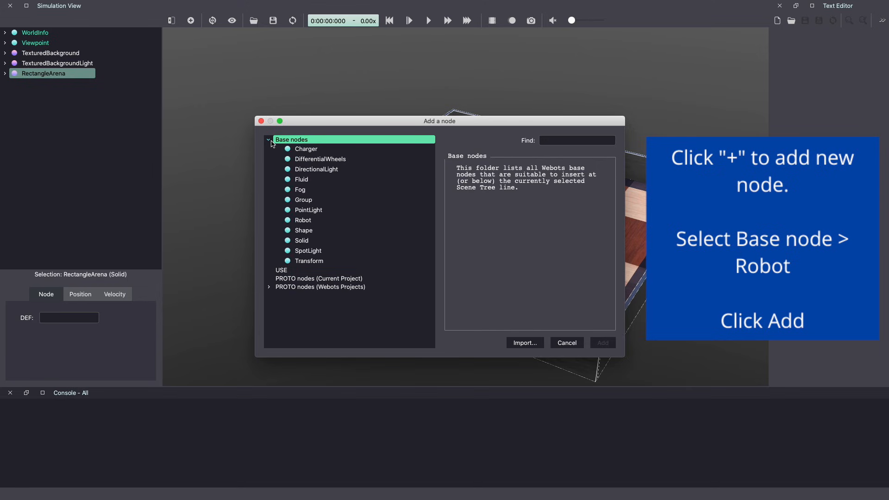
click(303, 220)
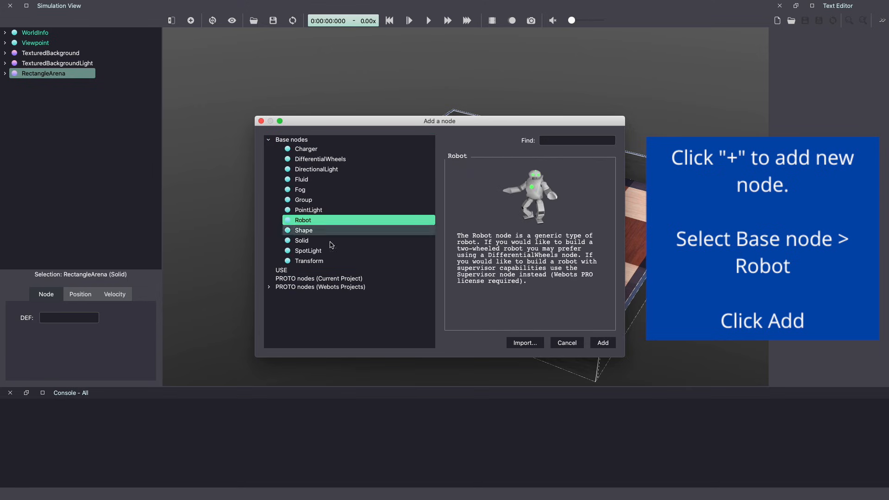
click(602, 343)
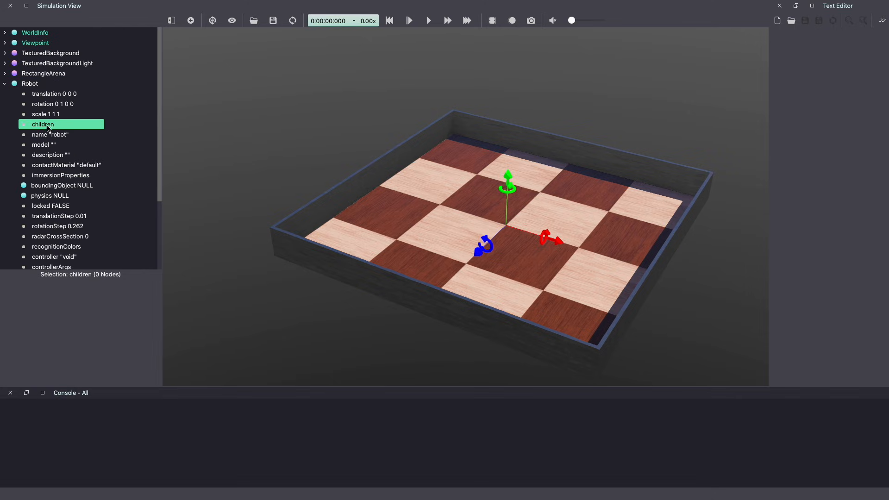
mouse_move(107, 217)
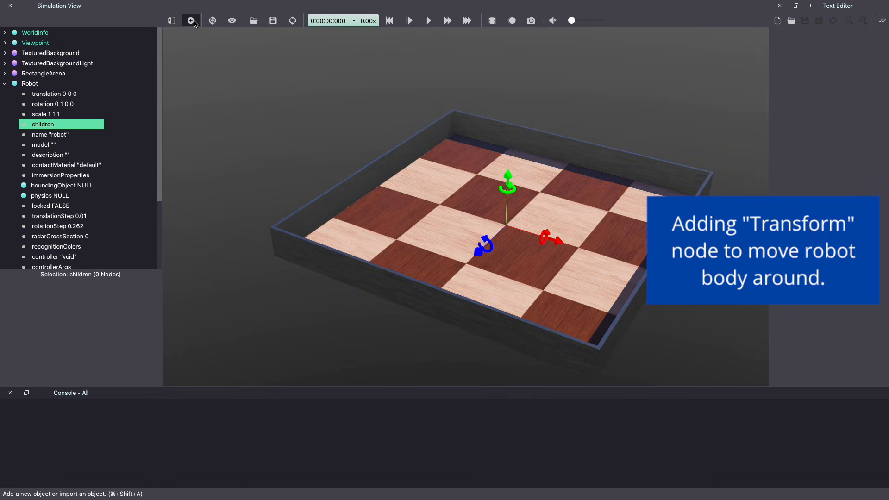
Add a Transform node to the Robot's children and expand its fields
click(191, 20)
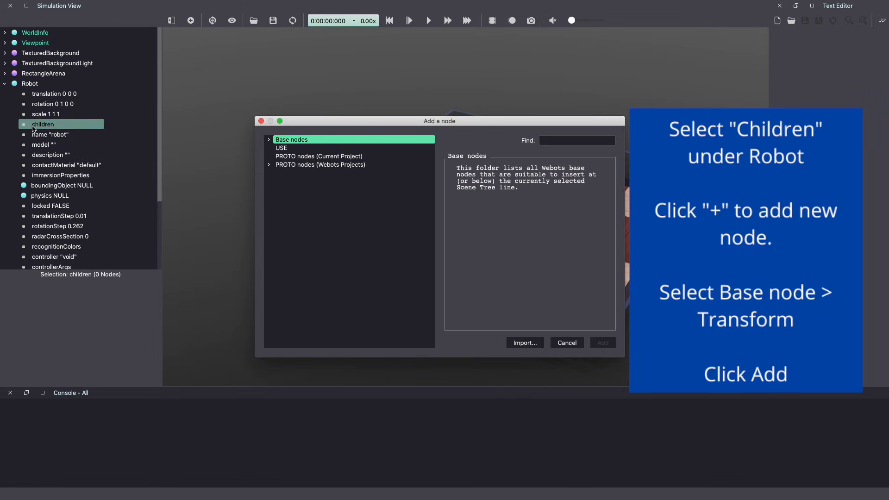
click(268, 139)
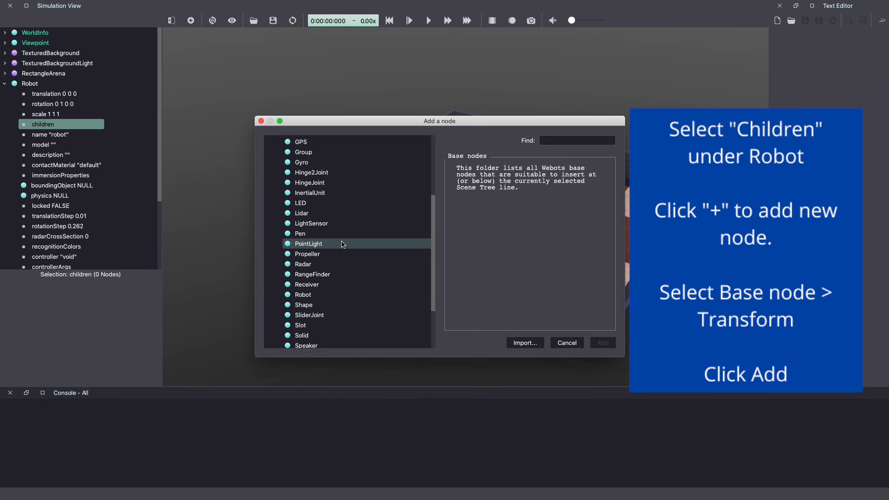
click(308, 326)
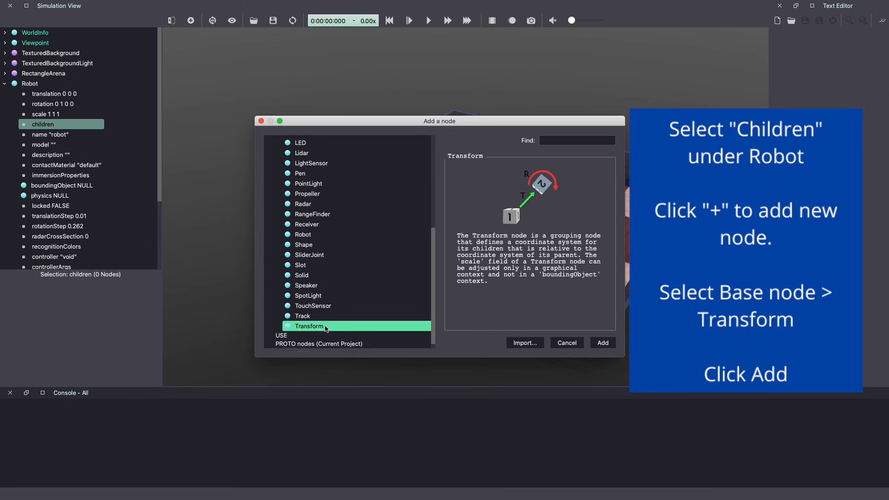
click(601, 342)
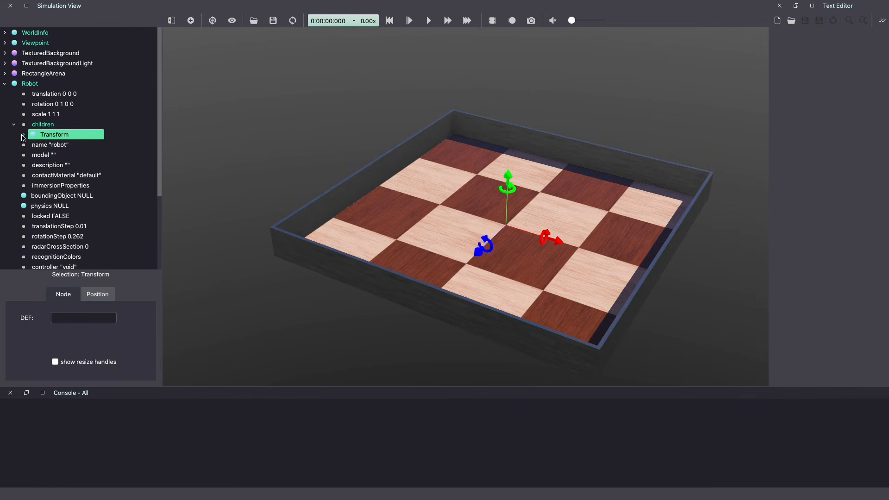
click(13, 135)
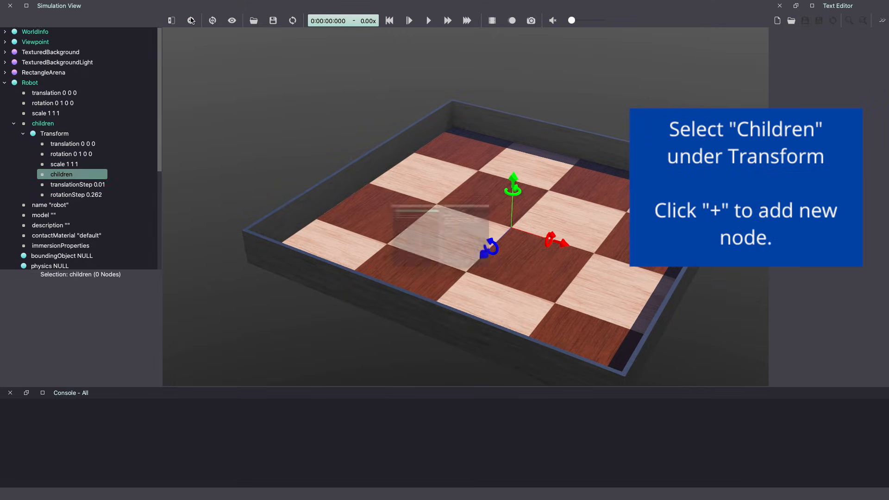
Add a Shape node inside the Transform's children
click(191, 20)
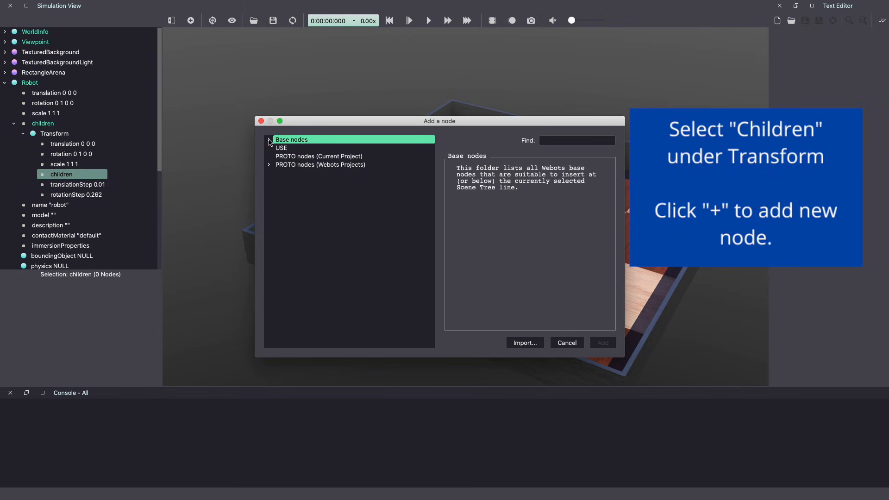
click(270, 139)
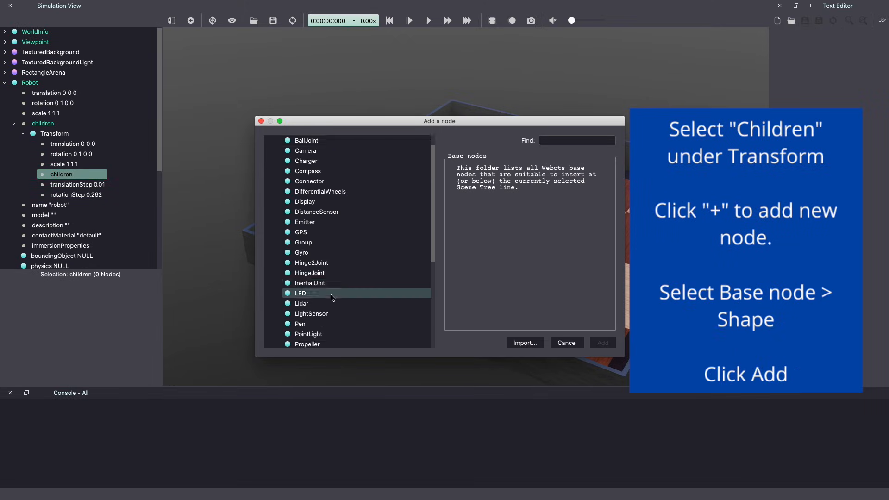
click(302, 331)
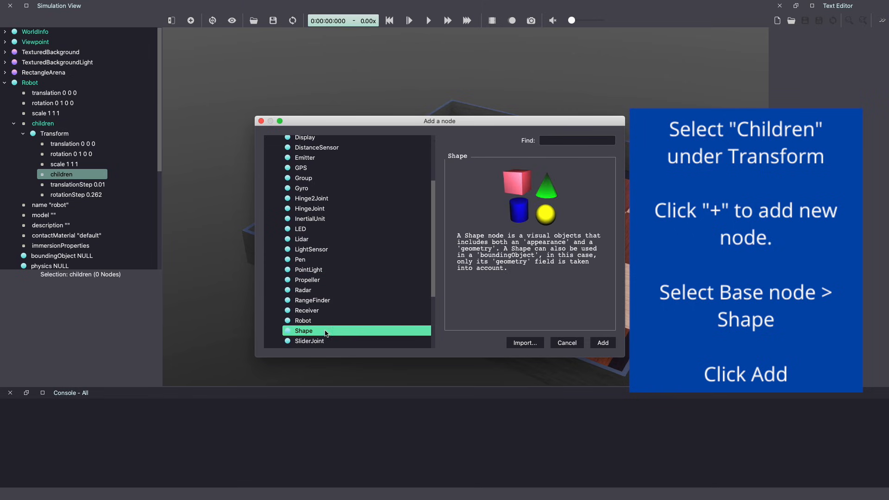
click(601, 343)
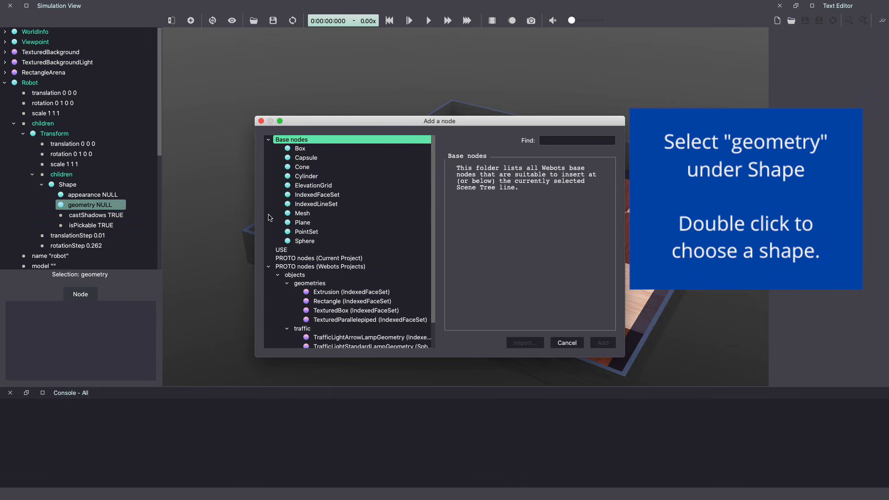
Give the Shape a Cylinder geometry so a cylinder stands in the arena
click(302, 212)
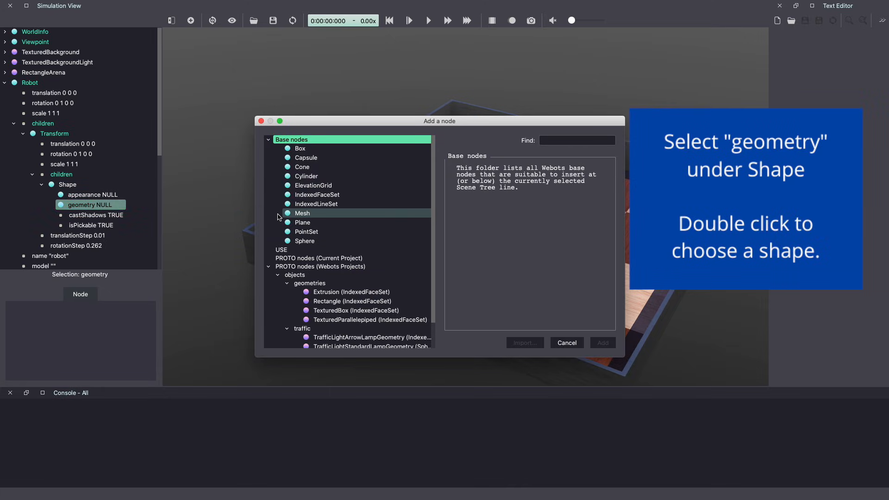
click(306, 176)
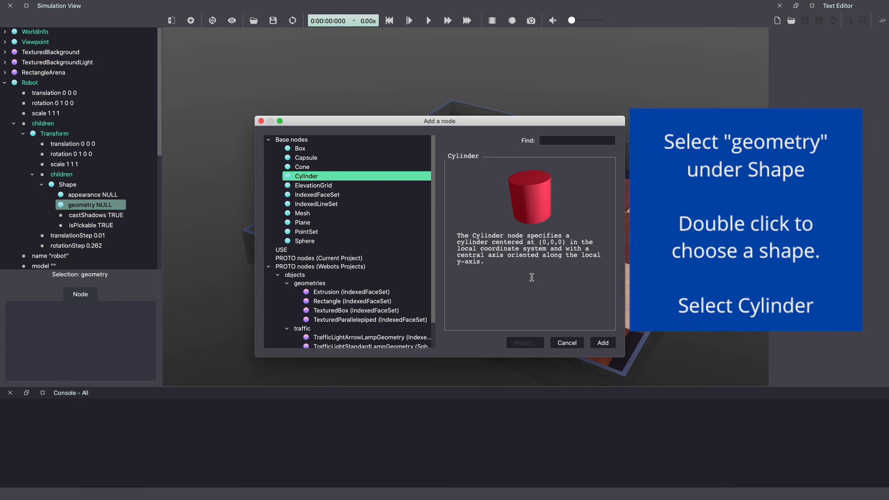
click(602, 342)
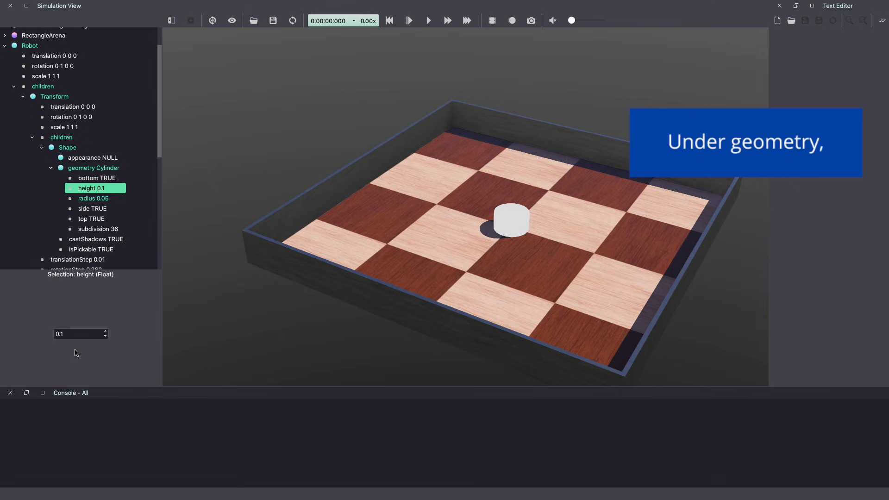
Set the cylinder's height to 0.08 and radius to 0.045
click(76, 334)
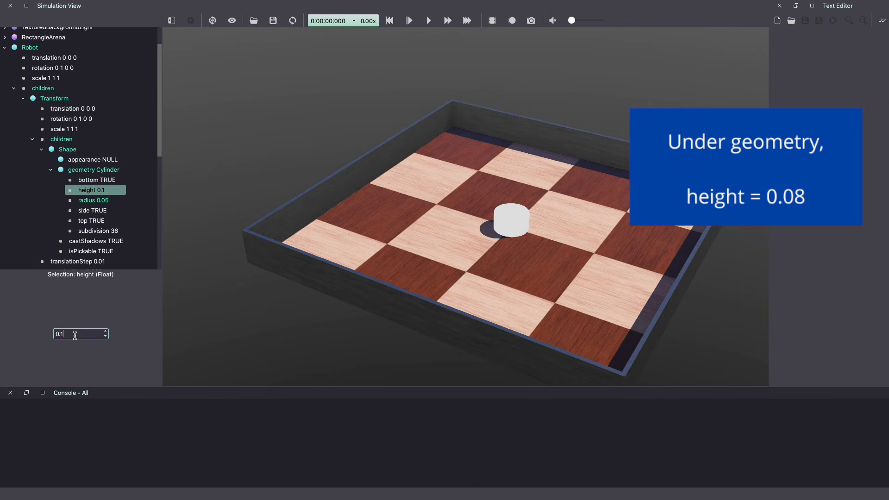
text(0.08)
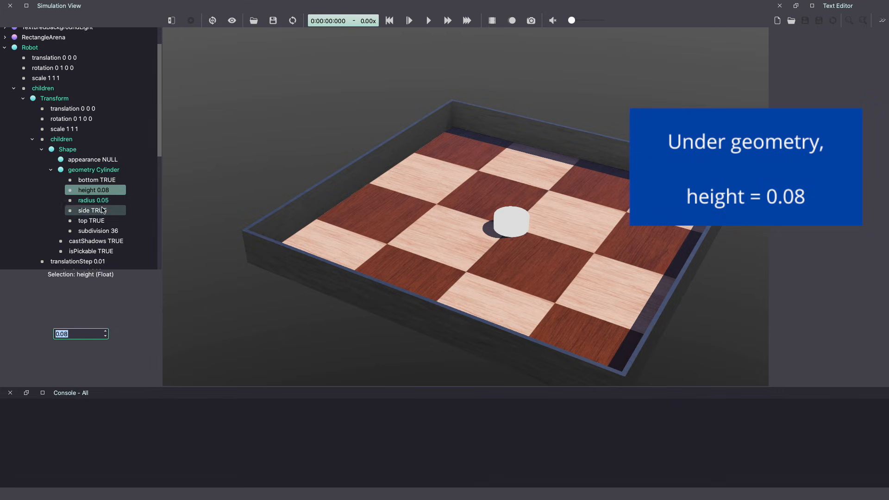
click(93, 199)
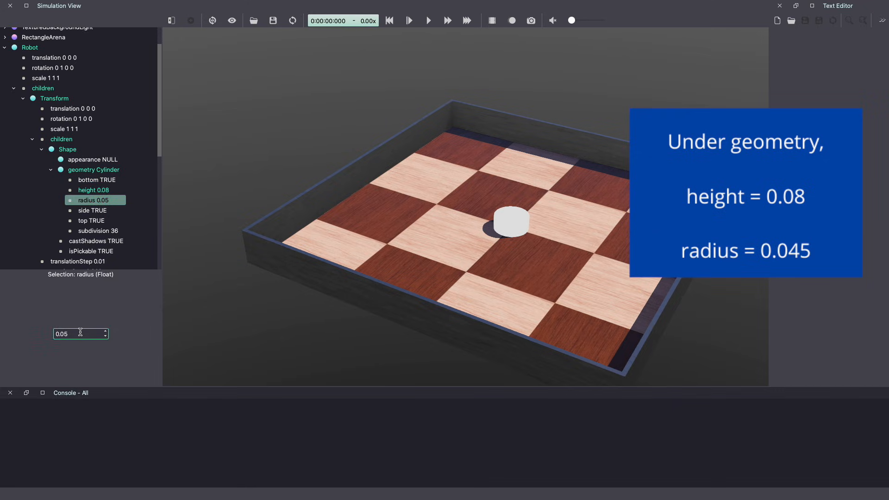
text(0.045)
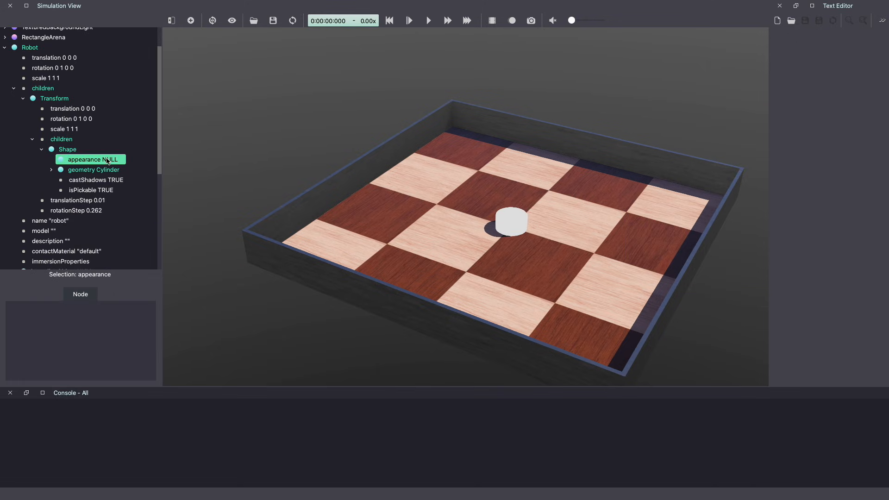
Give the body Shape a PBRAppearance node
click(88, 160)
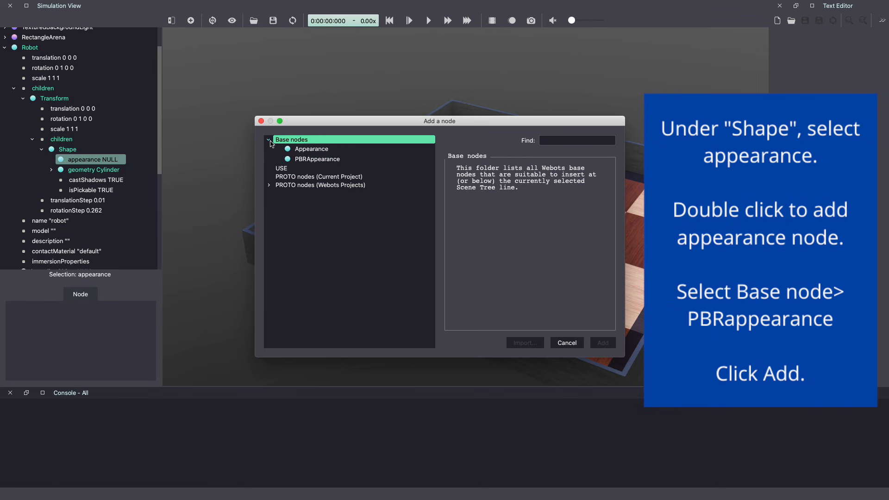
click(316, 159)
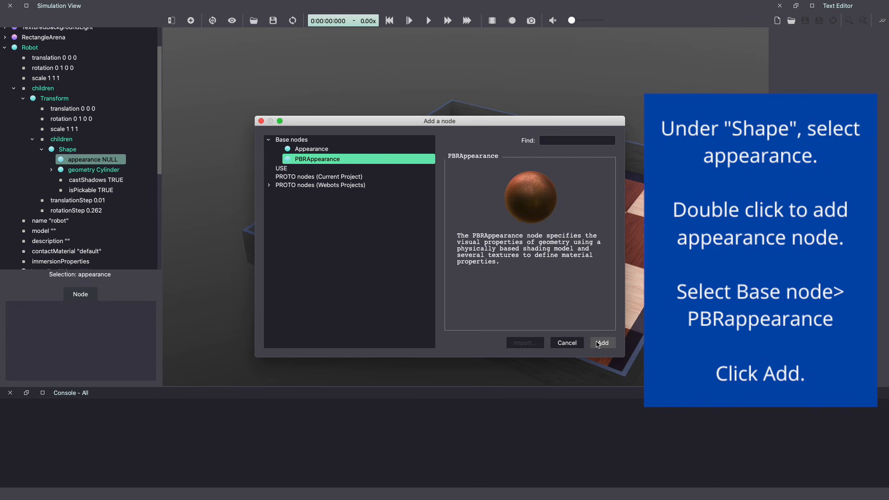
click(601, 343)
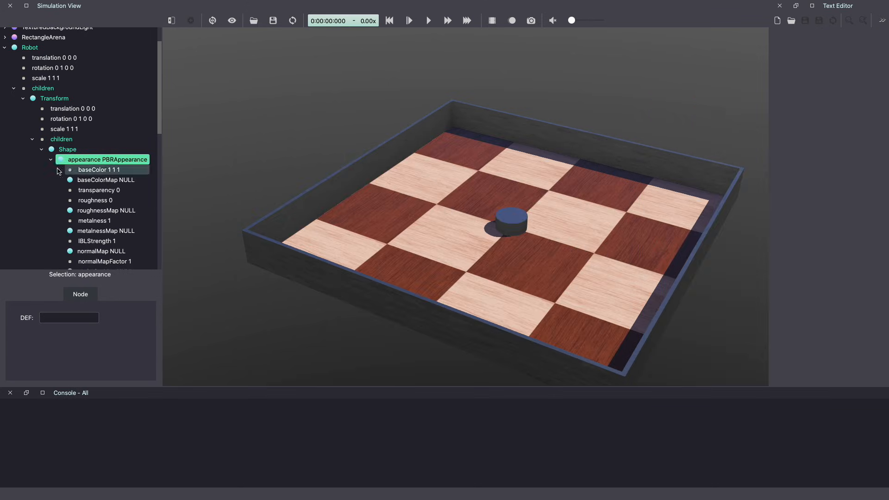
Set the appearance's base color to blue 0 0 1, roughness 1 and metalness 0
click(99, 169)
text(0)
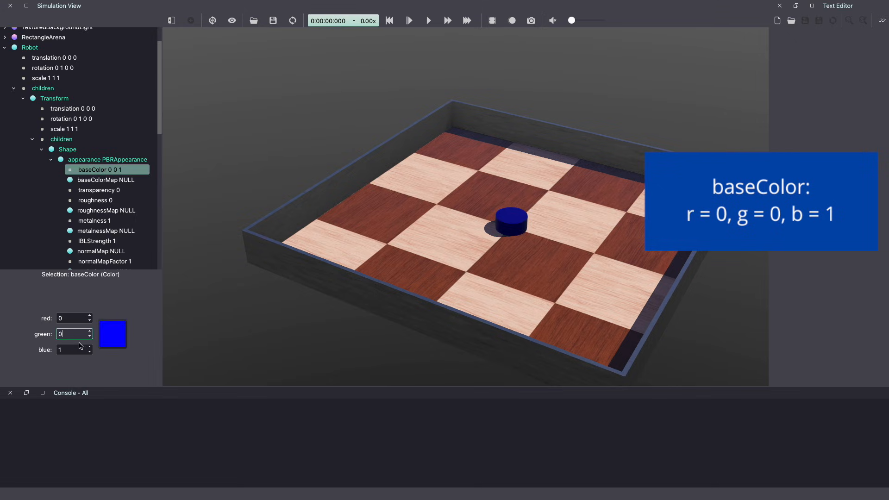
click(96, 200)
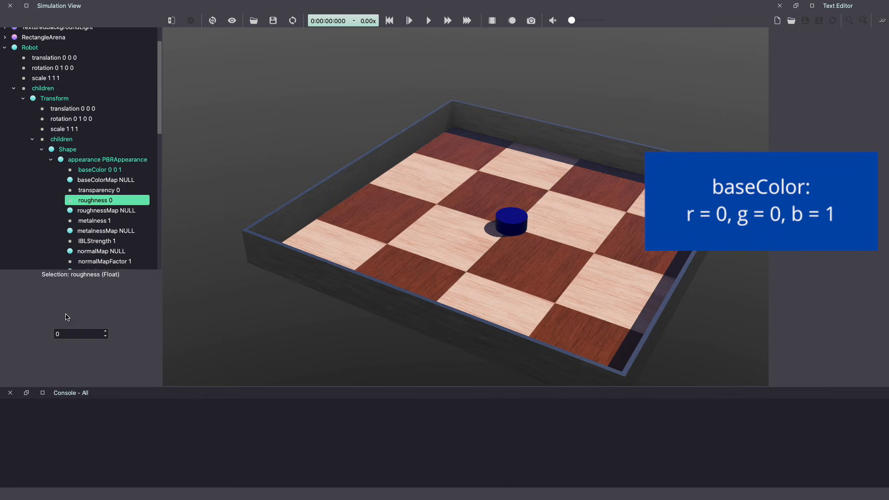
click(81, 333)
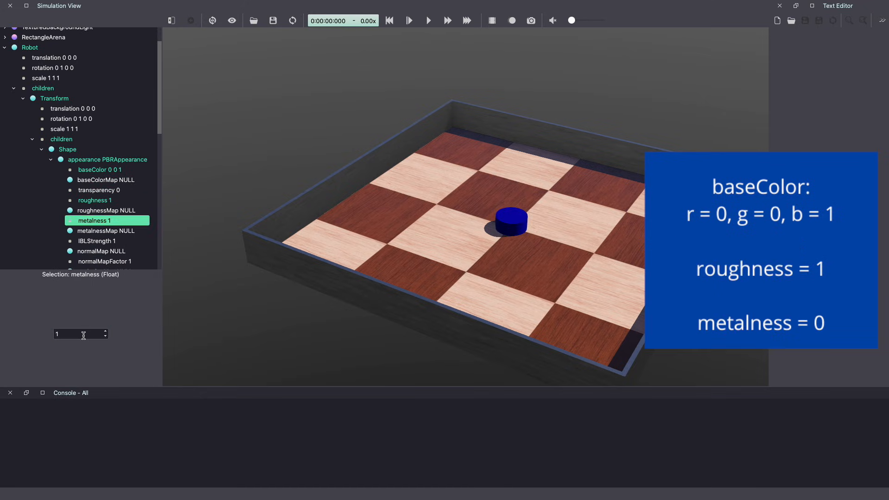
text(0)
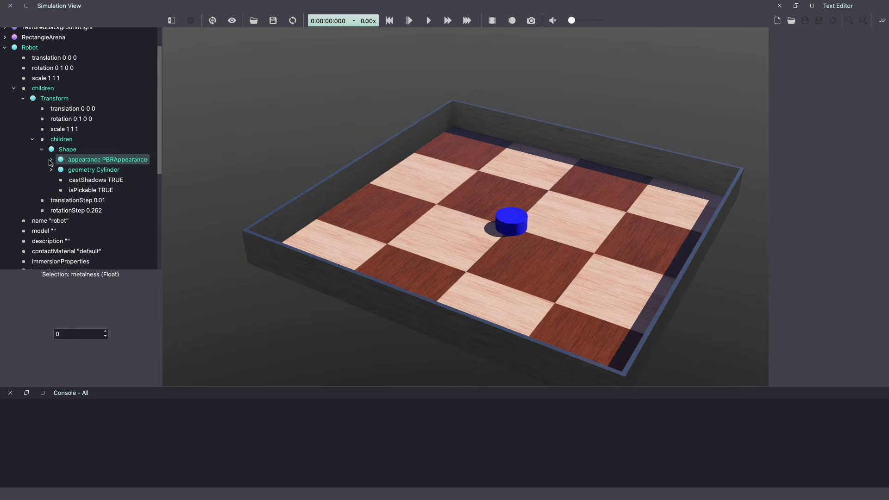
click(50, 159)
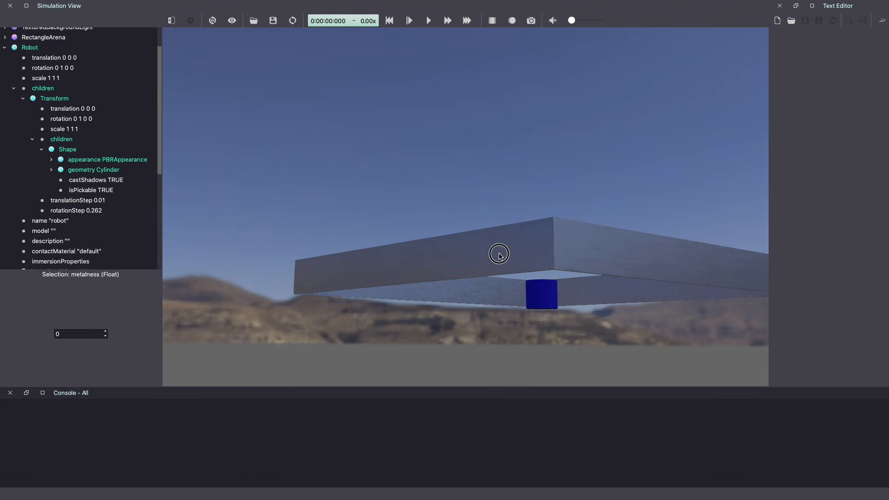
drag(499, 253, 514, 284)
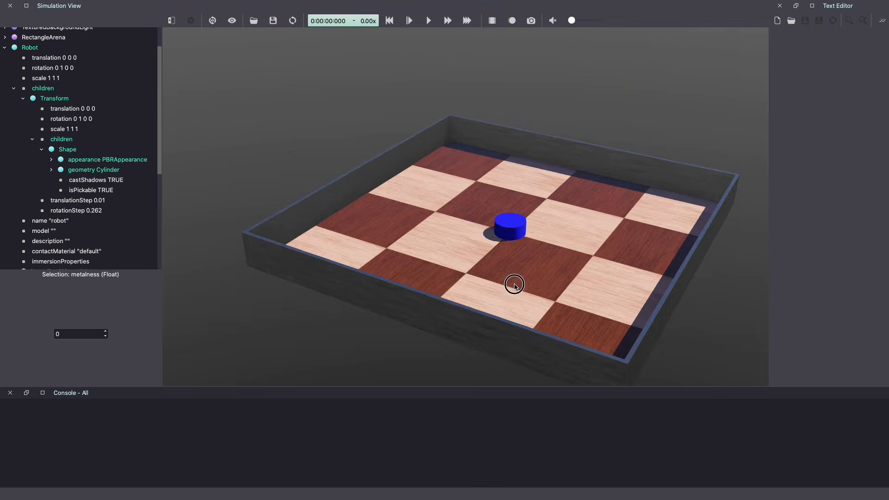
click(73, 108)
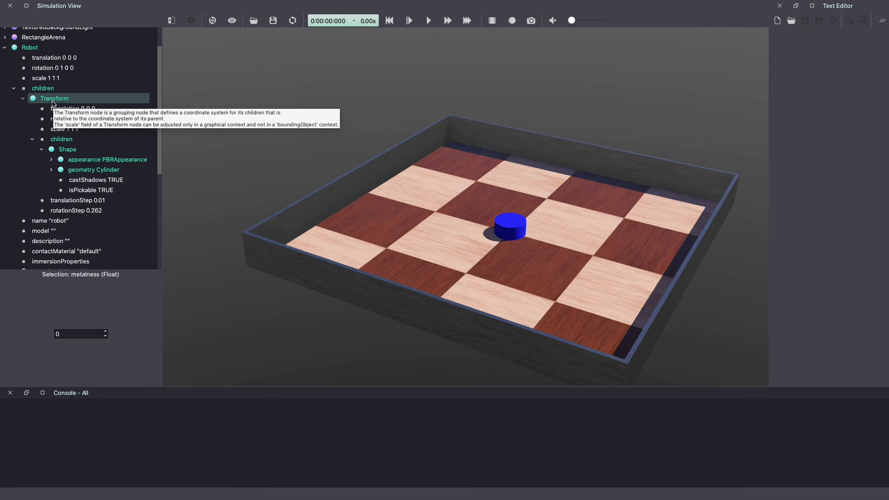
Set the body Transform's translation y to 0.0415 so it sits on the floor
click(54, 98)
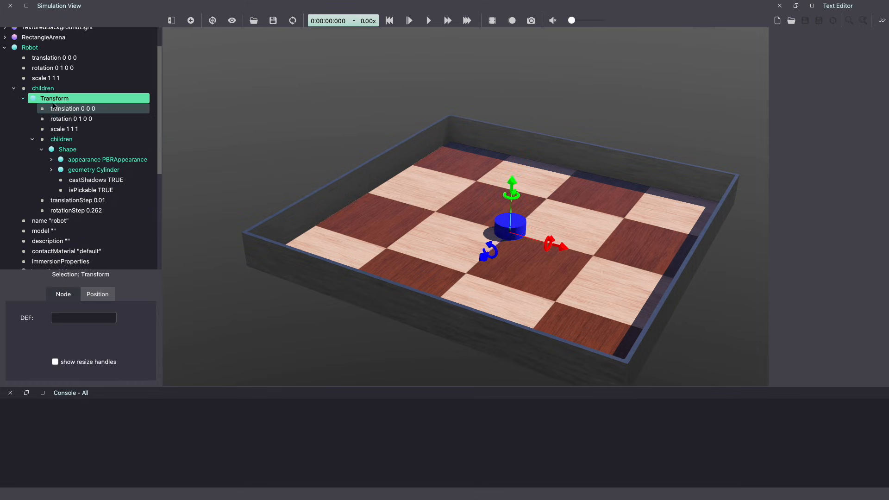
click(72, 108)
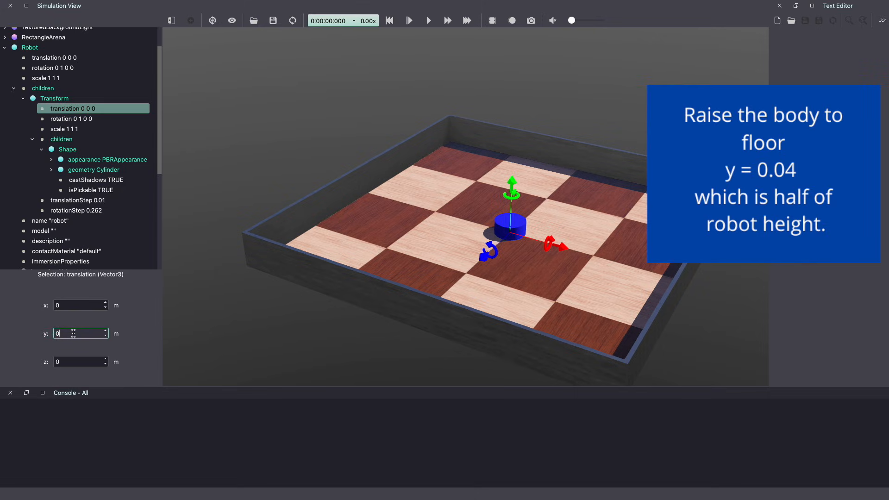
text(.0)
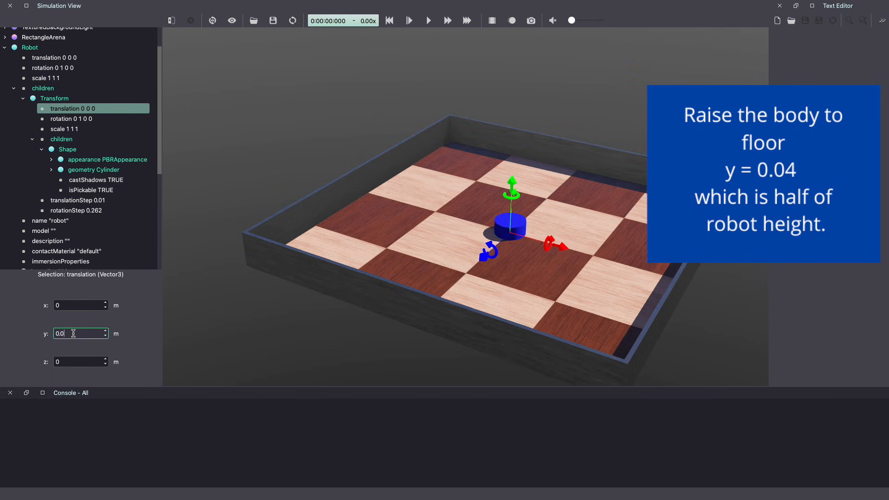
text(0.04)
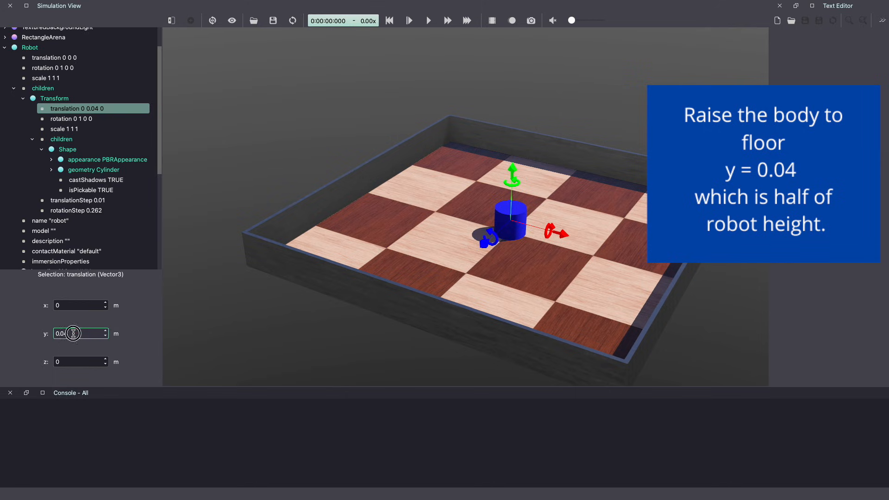
text(0.04)
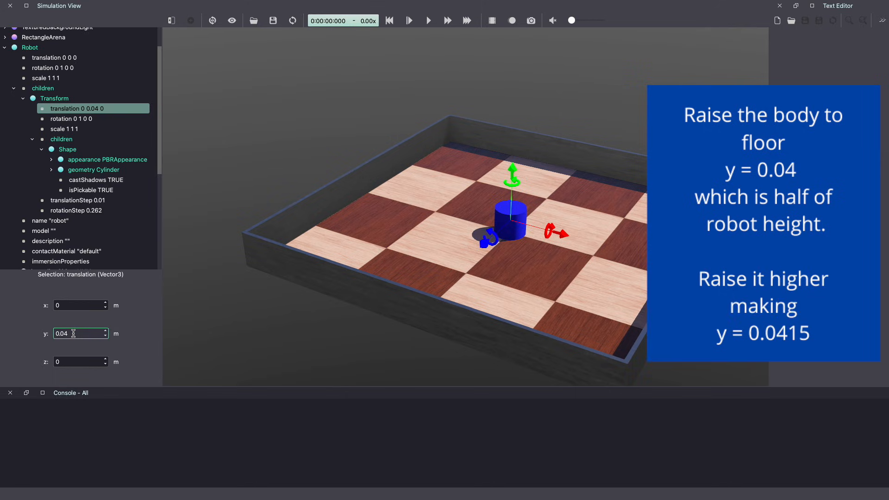
text(0.0415)
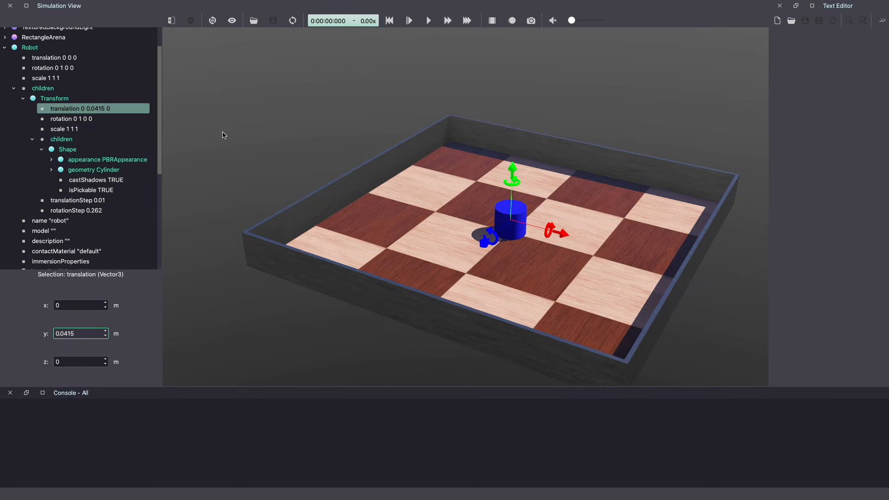
Give the body Transform the DEF name Body
click(54, 99)
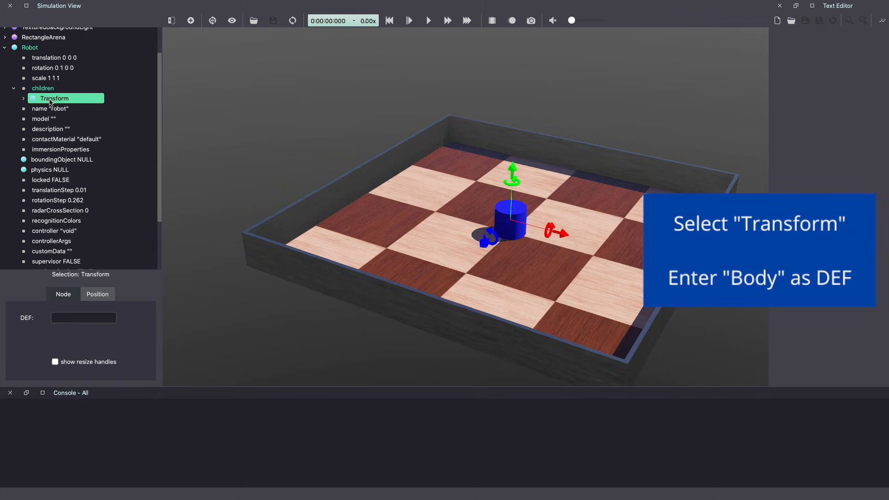
click(83, 317)
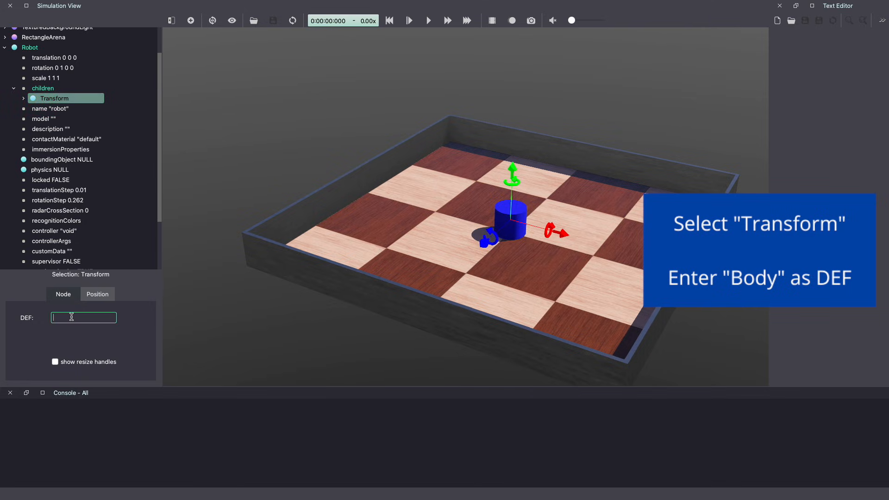
text(S)
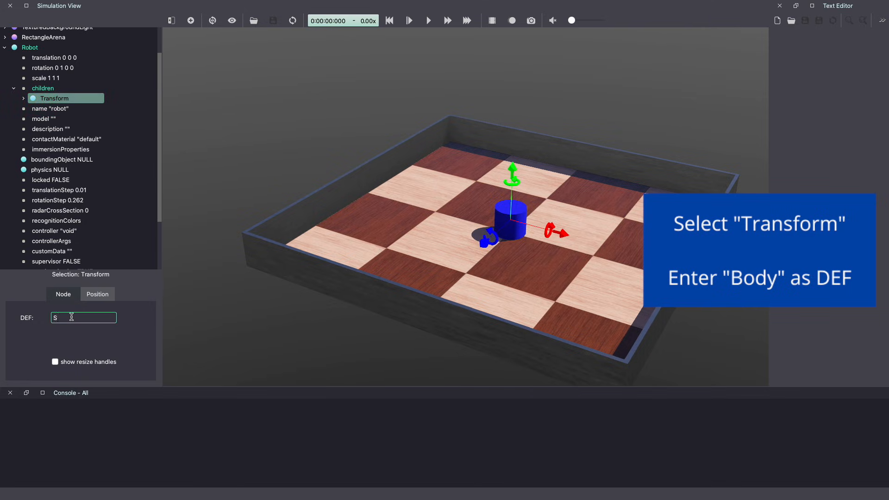
text(Body)
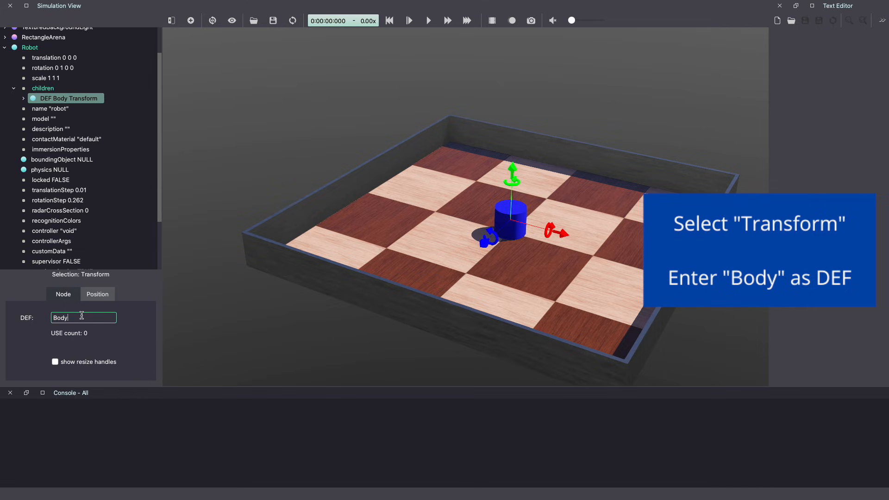
click(61, 159)
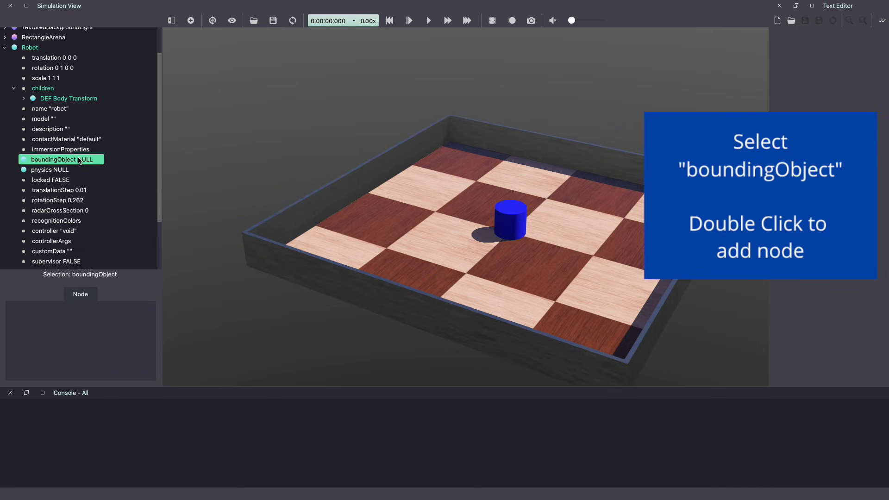
Set the Robot's boundingObject to USE Body and add a Physics node
double_click(53, 159)
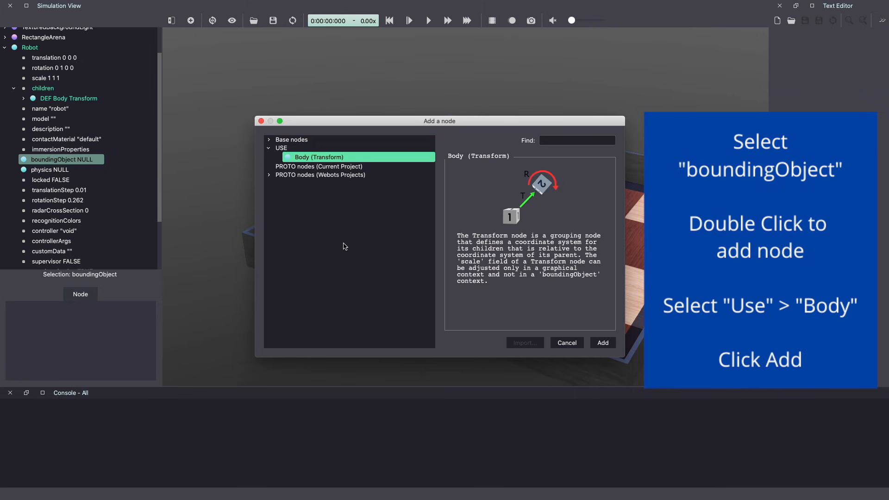
click(602, 342)
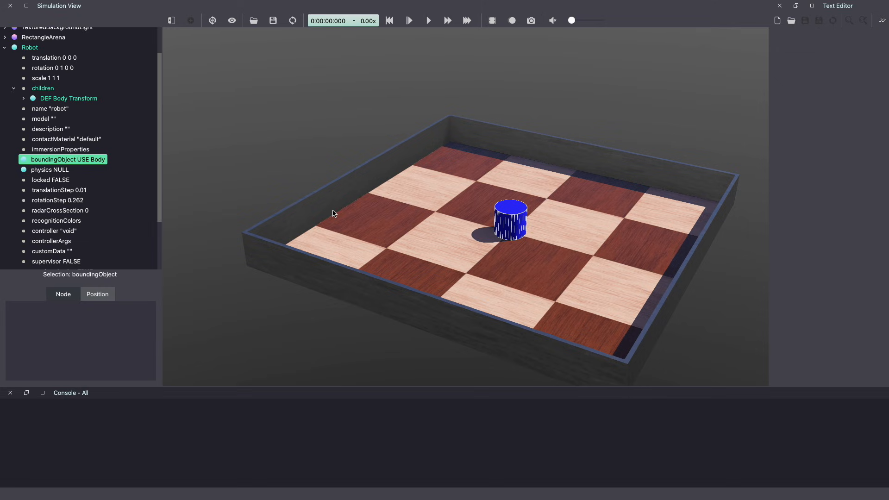
click(50, 170)
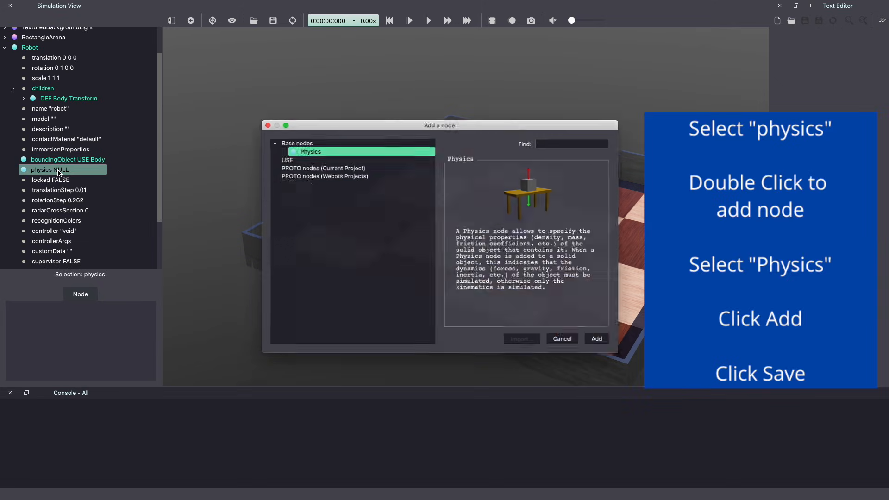
click(595, 339)
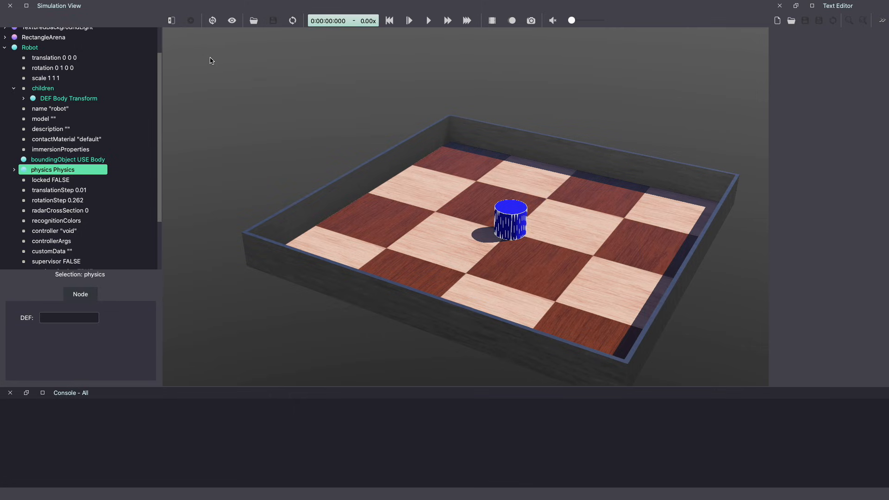
Add a HingeJoint from Base nodes to the Robot's children
click(68, 98)
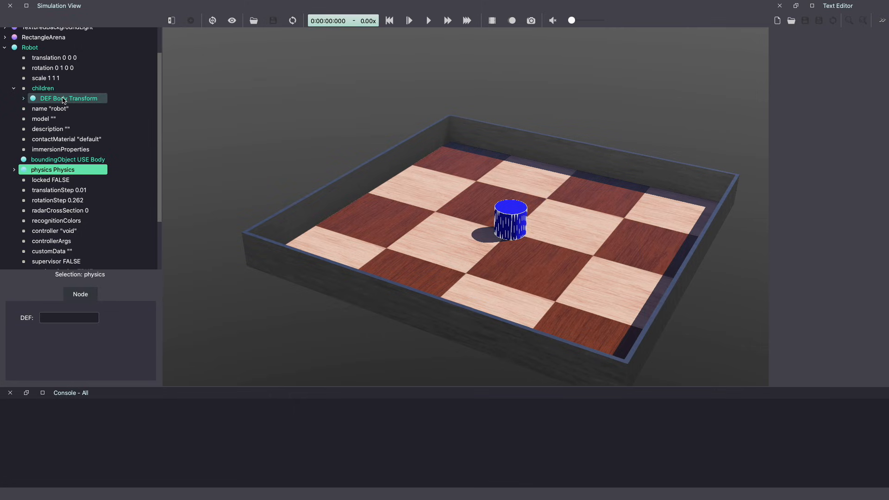
click(69, 98)
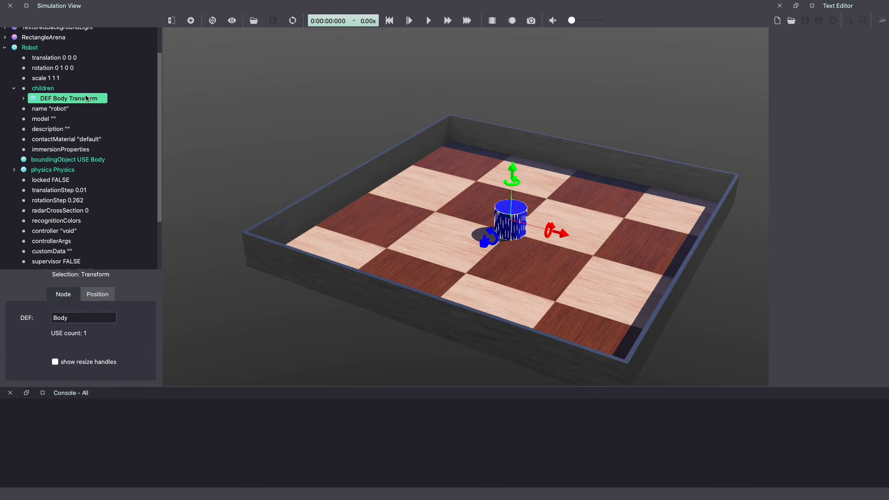
mouse_move(191, 21)
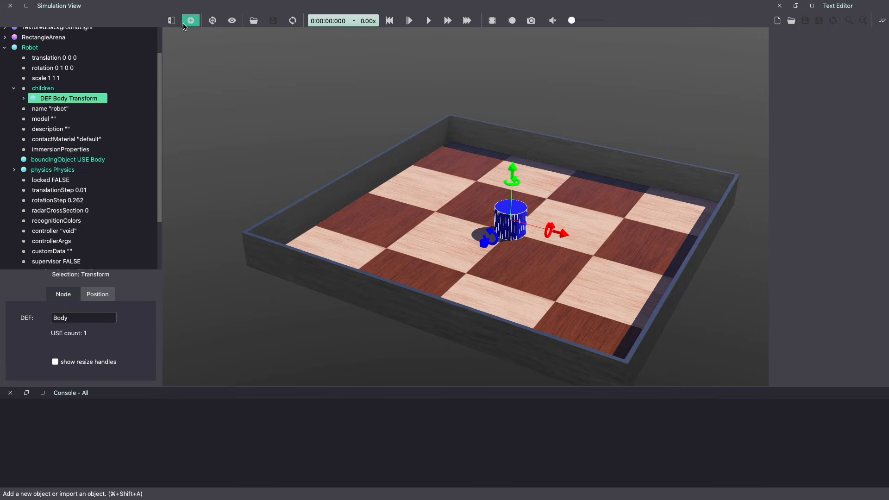
click(191, 21)
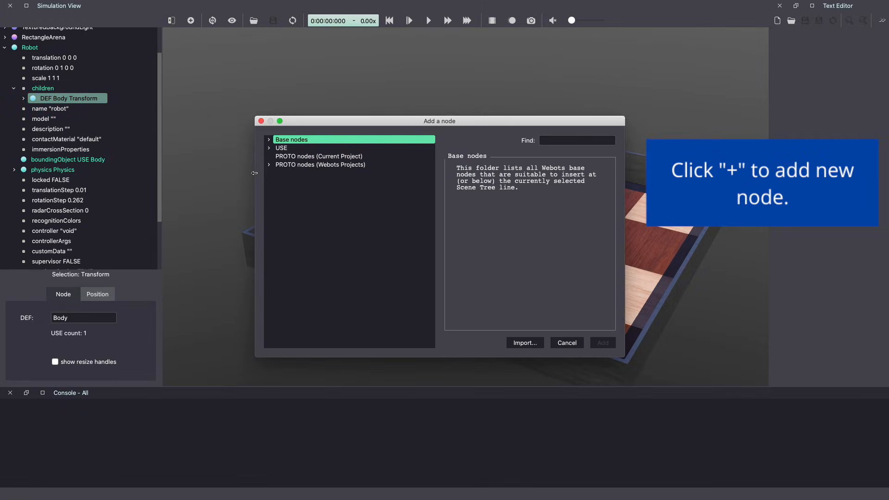
click(269, 138)
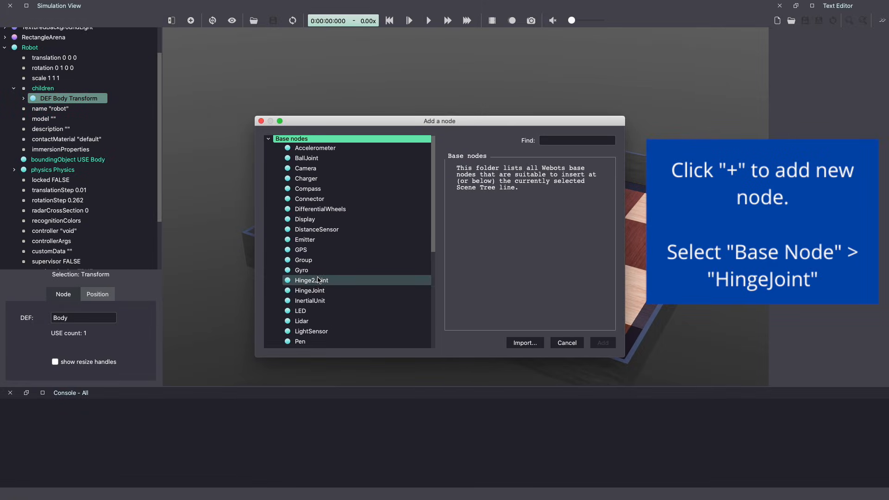
click(310, 290)
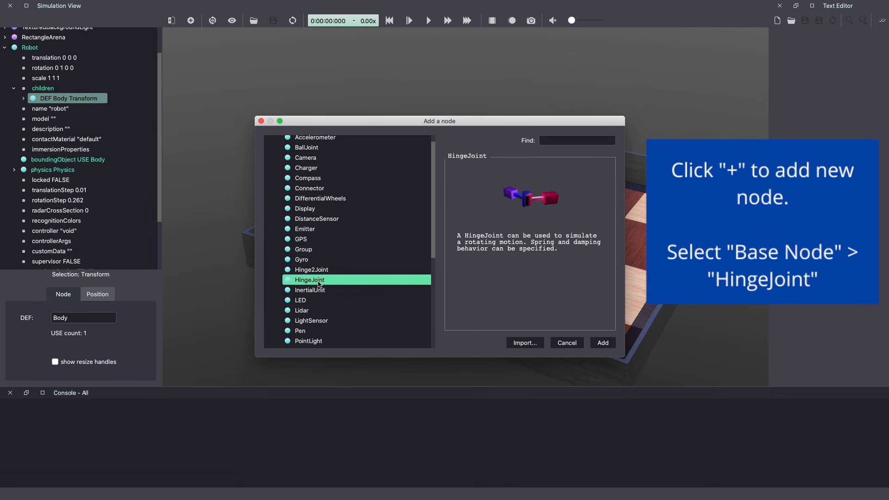
click(602, 343)
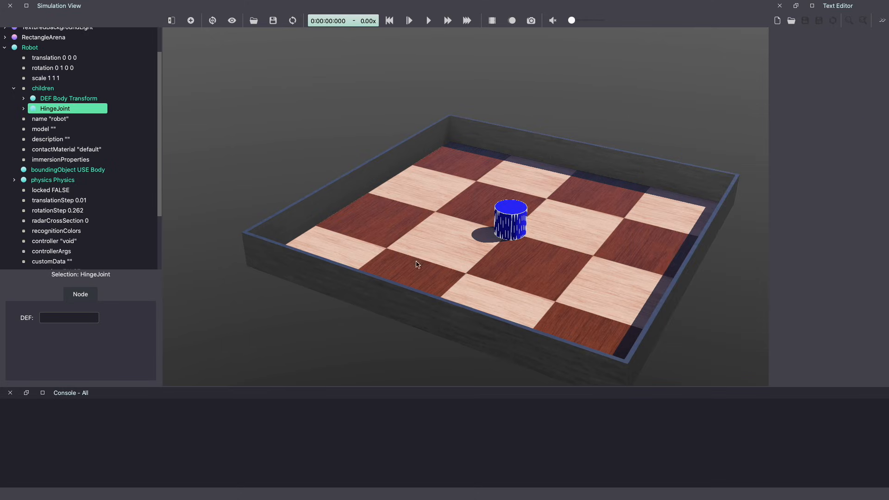
Fill the joint's jointParameters field with a HingeJointParameters node
click(24, 108)
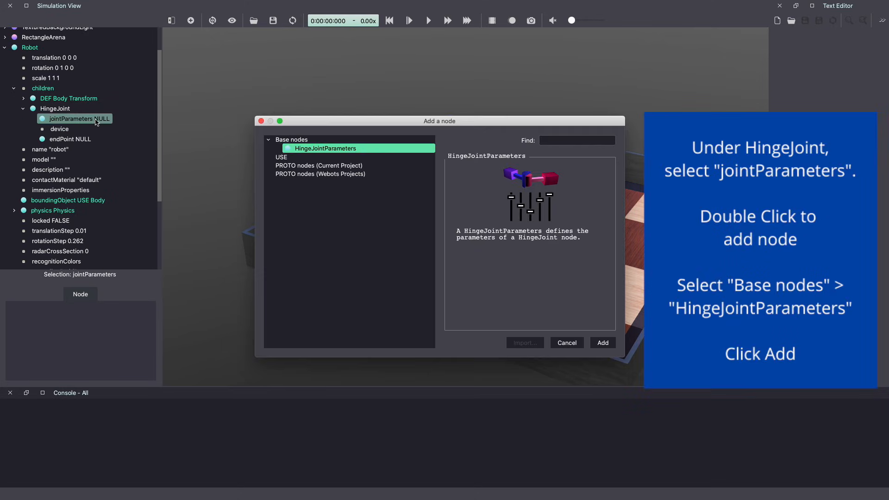
mouse_move(591, 347)
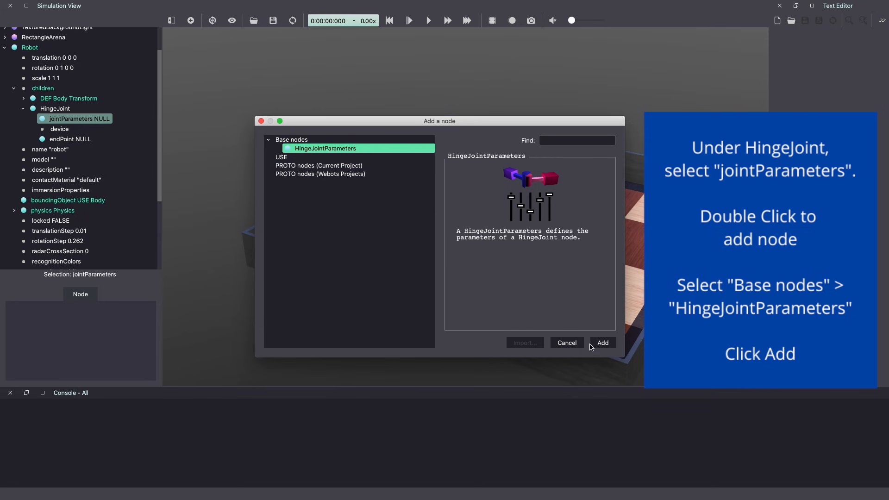
click(601, 342)
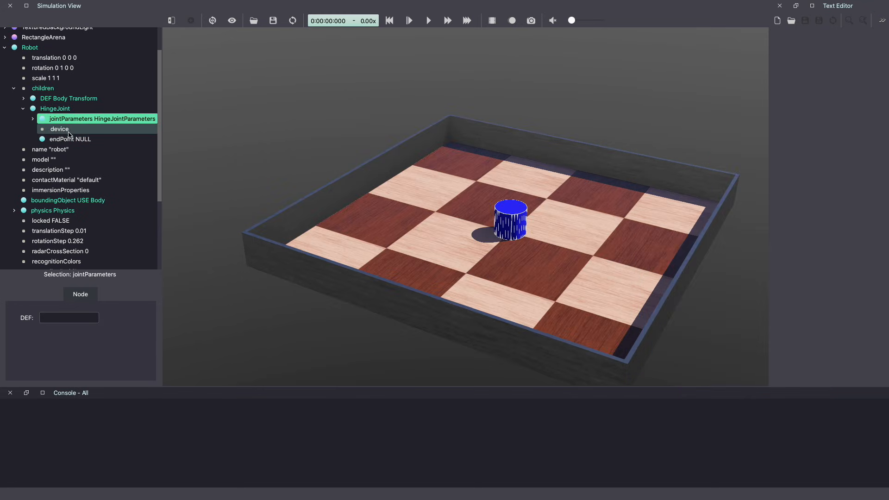
Add a RotationalMotor as the joint's device and name it motor_1
click(60, 129)
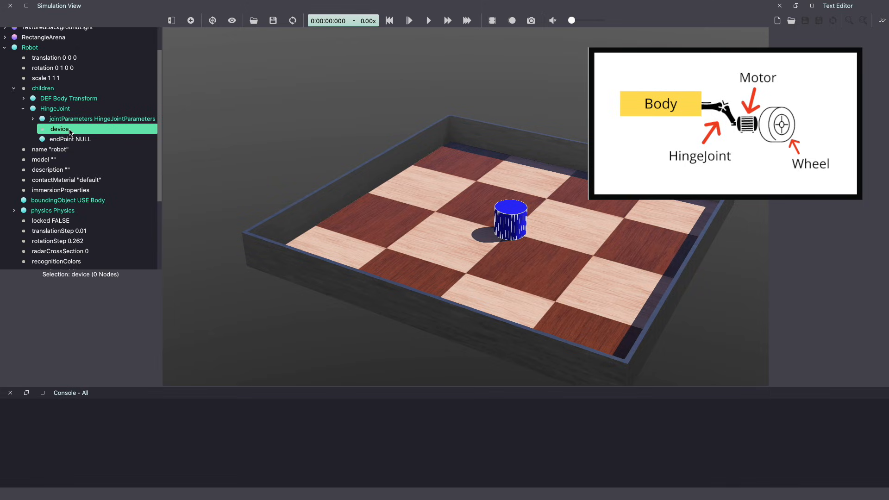
double_click(60, 129)
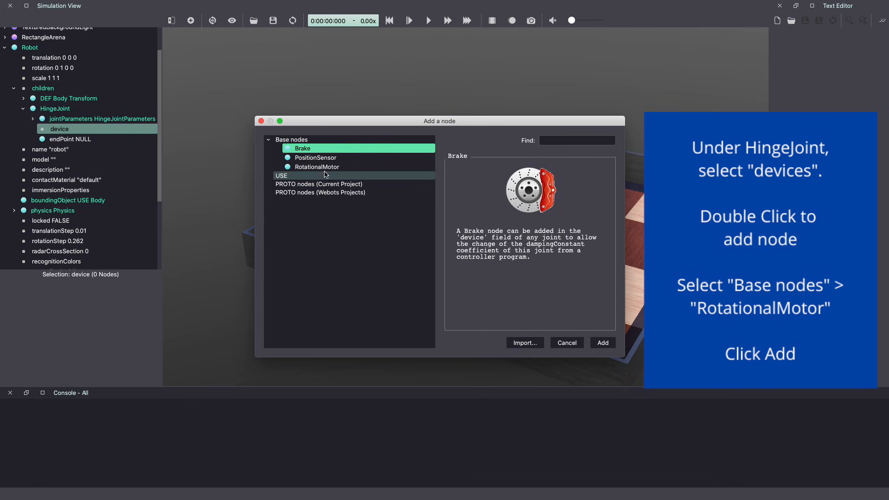
click(315, 166)
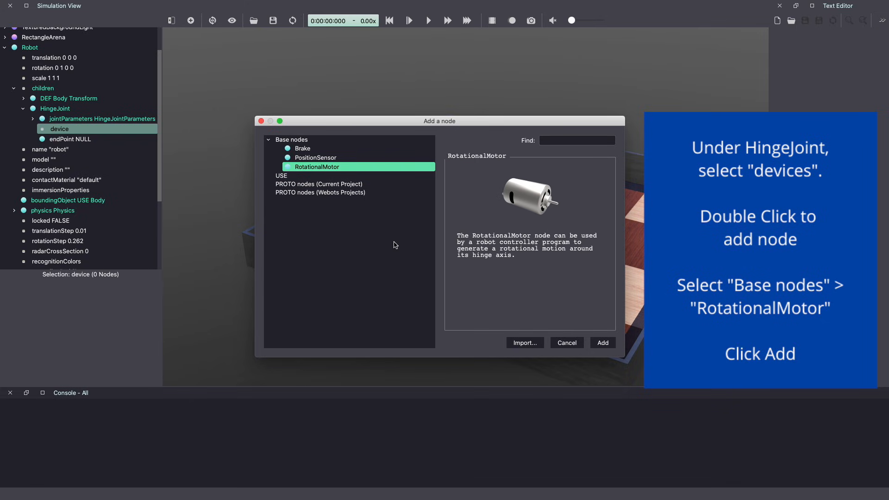
click(602, 342)
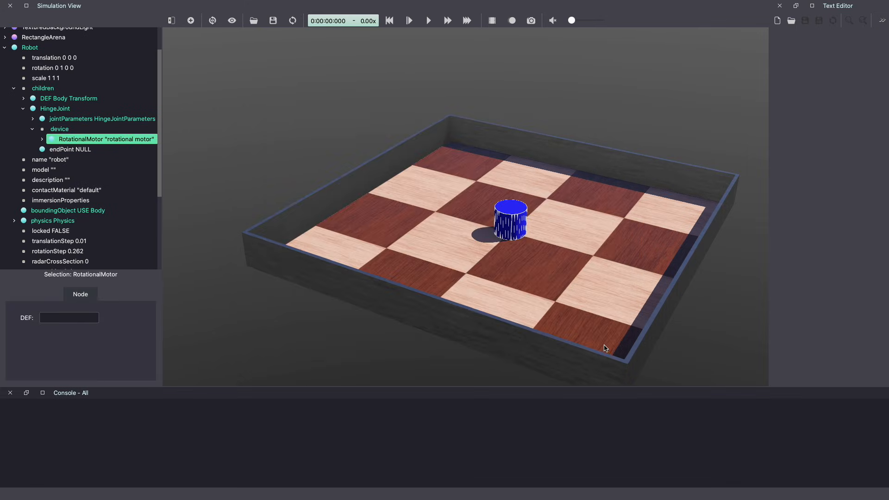
click(43, 139)
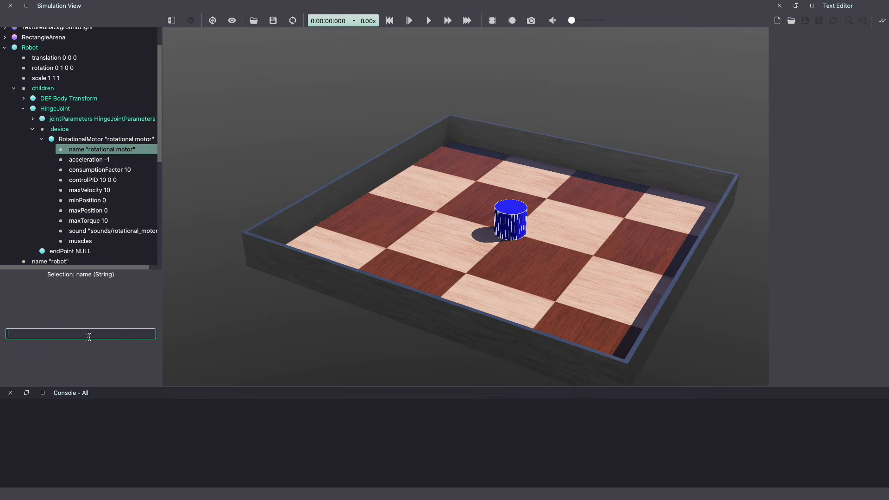
text(motor_1)
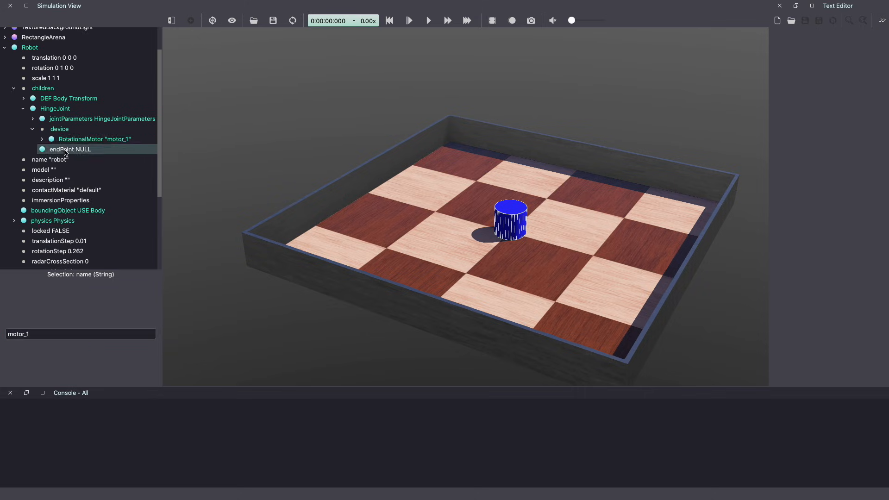
Add a Solid from Base nodes as the hinge joint's endPoint
click(70, 149)
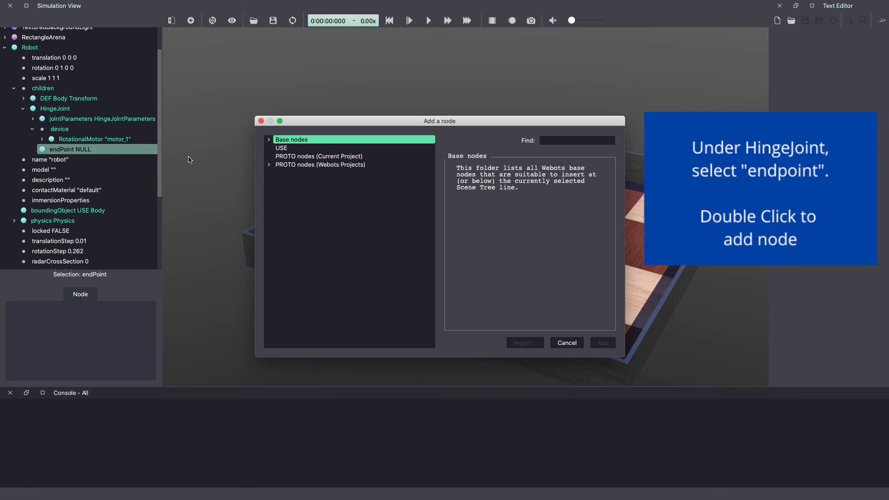
click(268, 139)
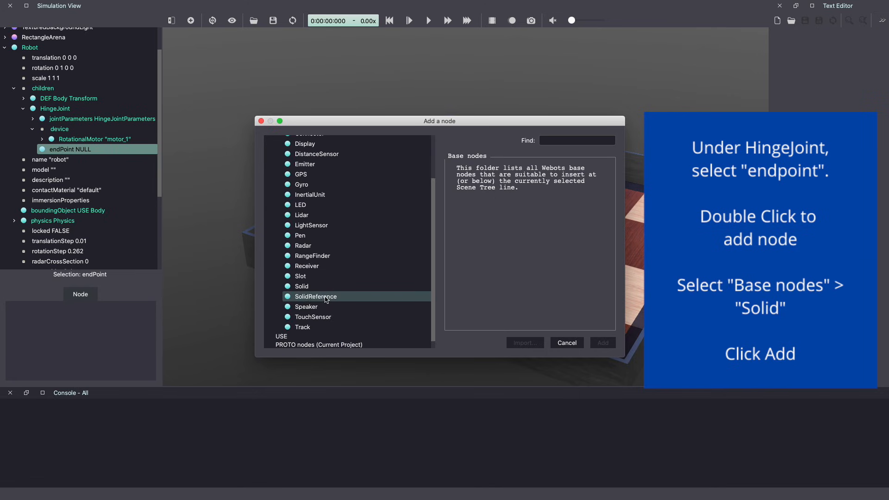
click(301, 286)
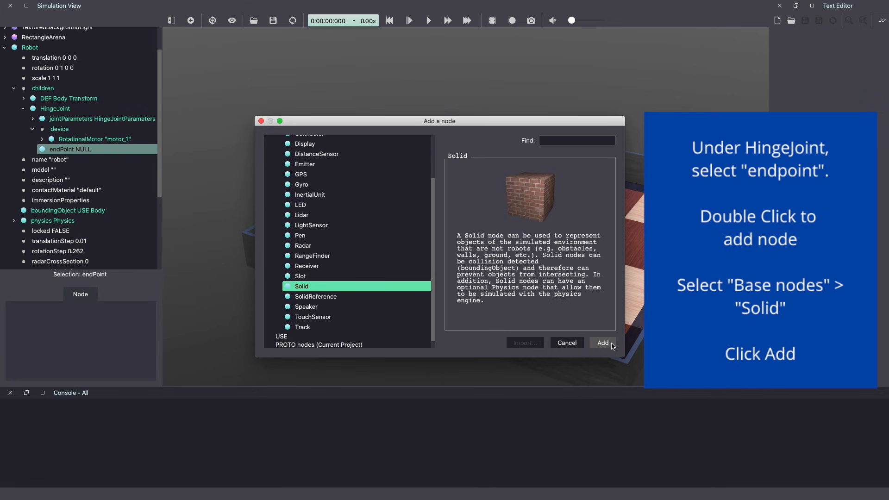
click(602, 343)
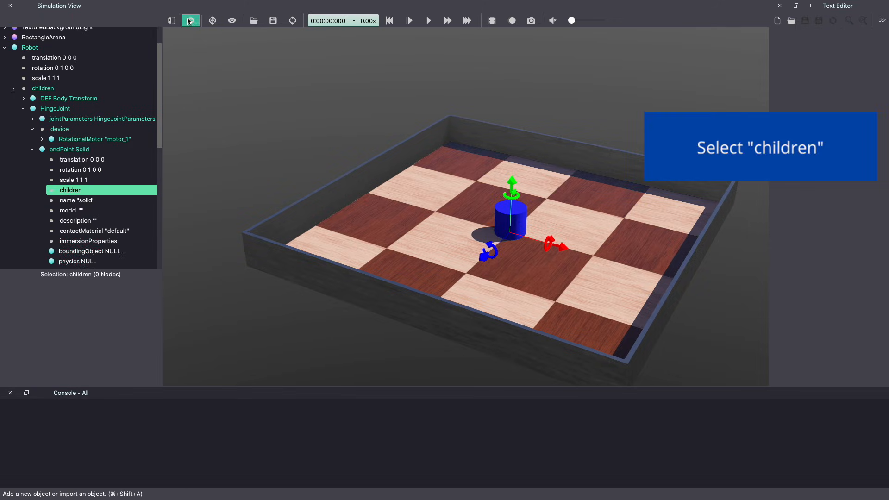
Add a Shape to the endpoint Solid's children and expand its fields
click(190, 21)
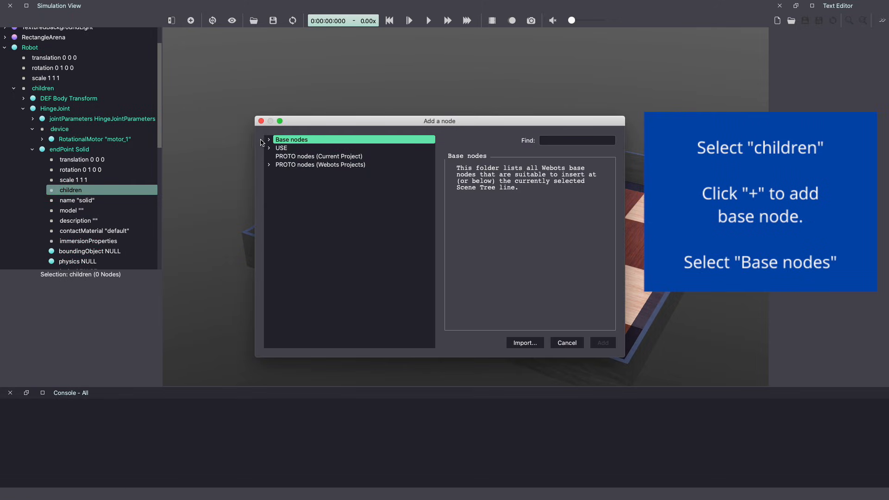
click(268, 139)
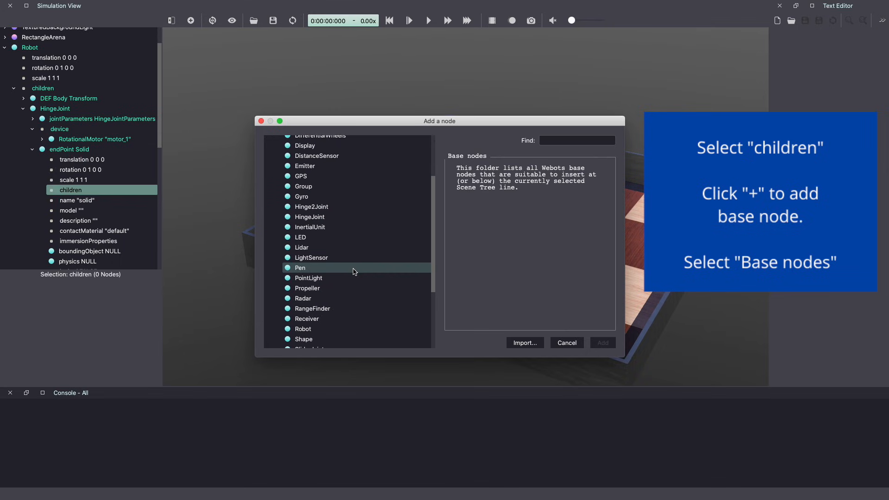
click(303, 293)
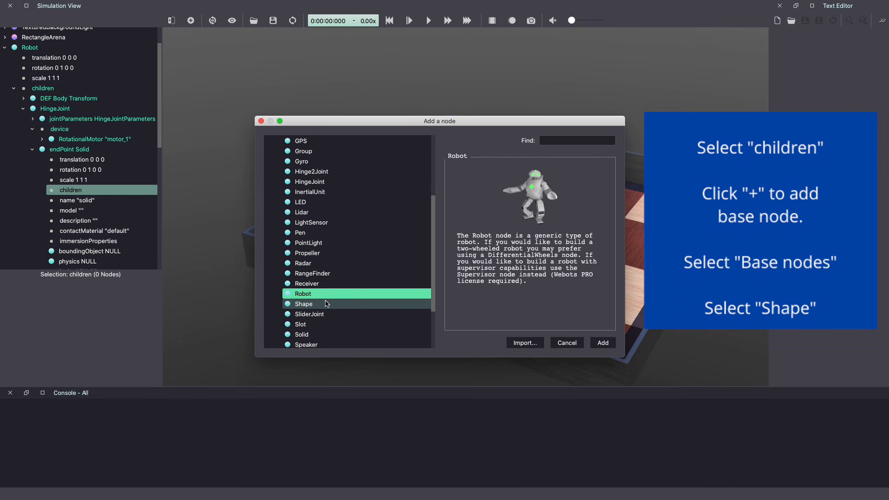
click(303, 304)
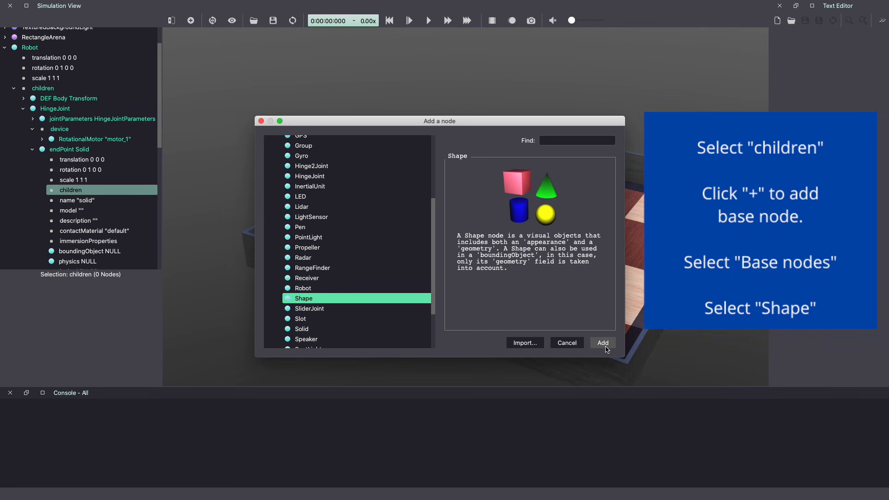
click(601, 342)
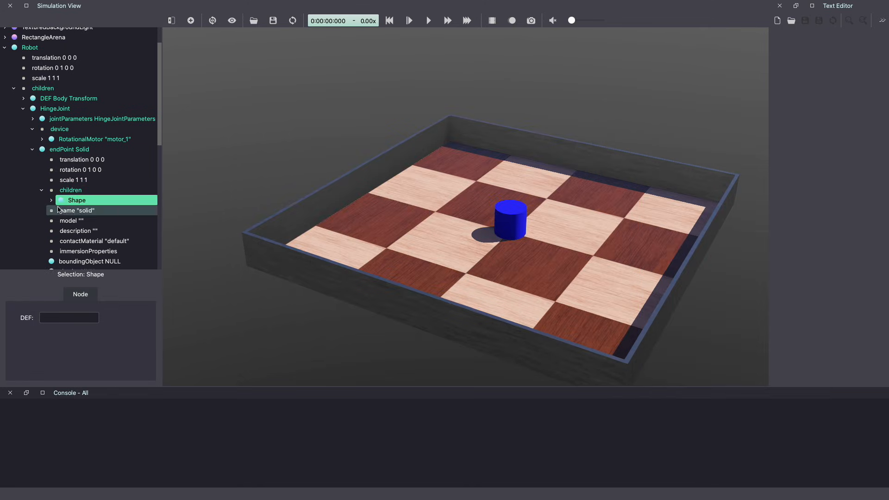
click(51, 200)
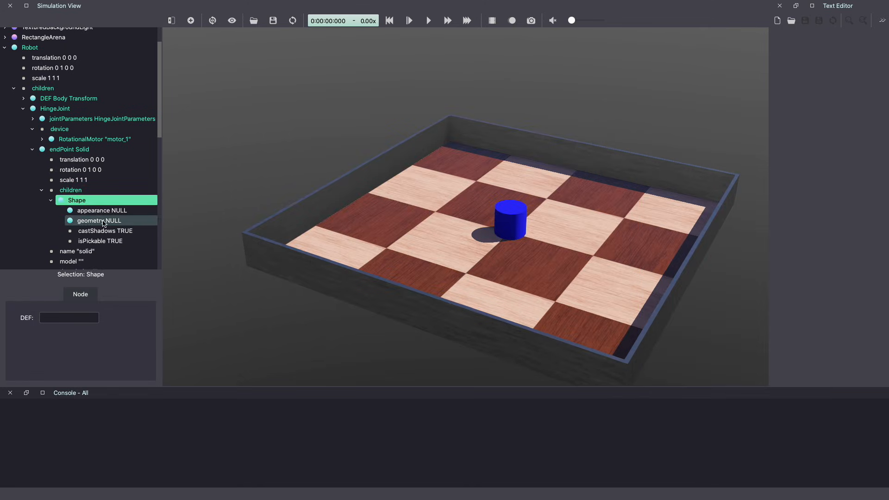
Give the endpoint Shape a Cylinder geometry from Base nodes
click(97, 220)
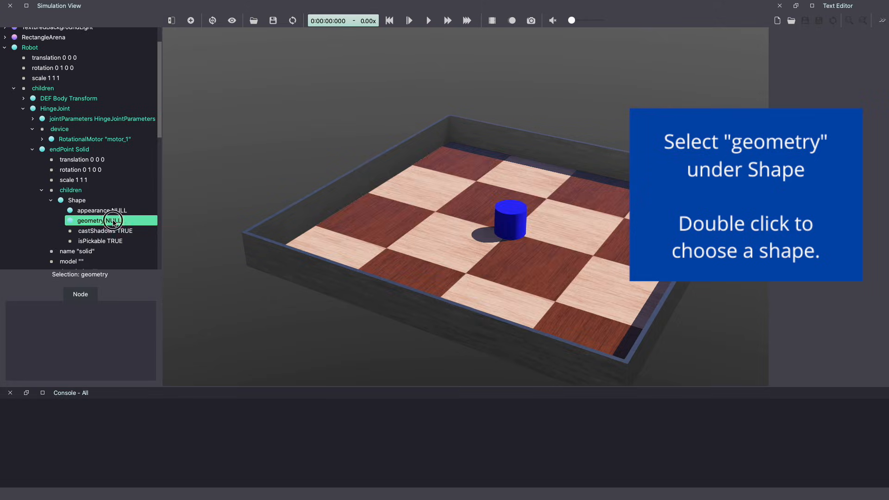
double_click(96, 220)
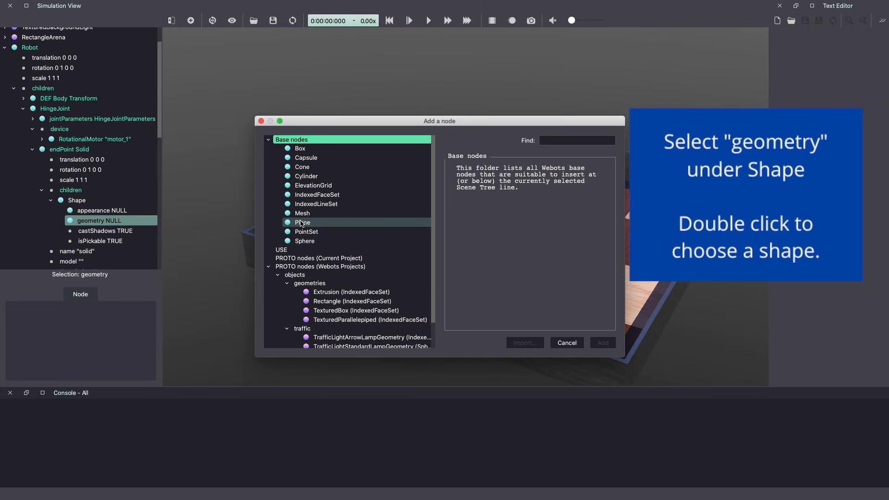
click(306, 175)
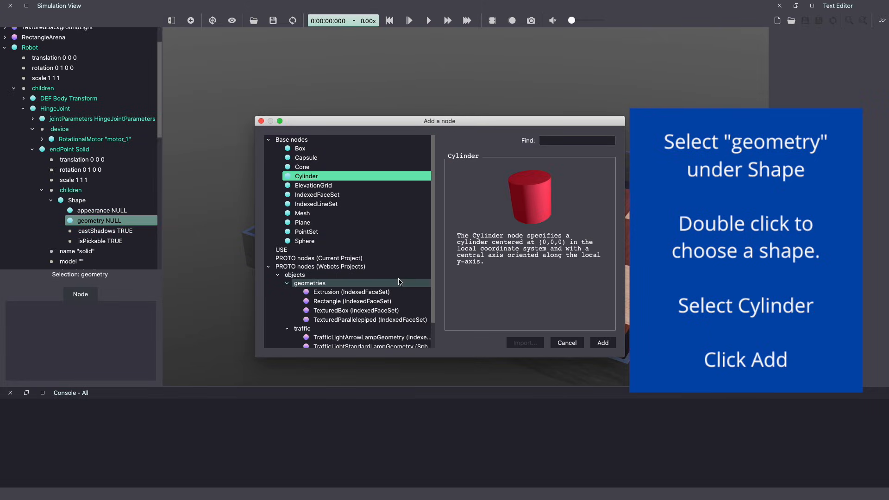
click(602, 342)
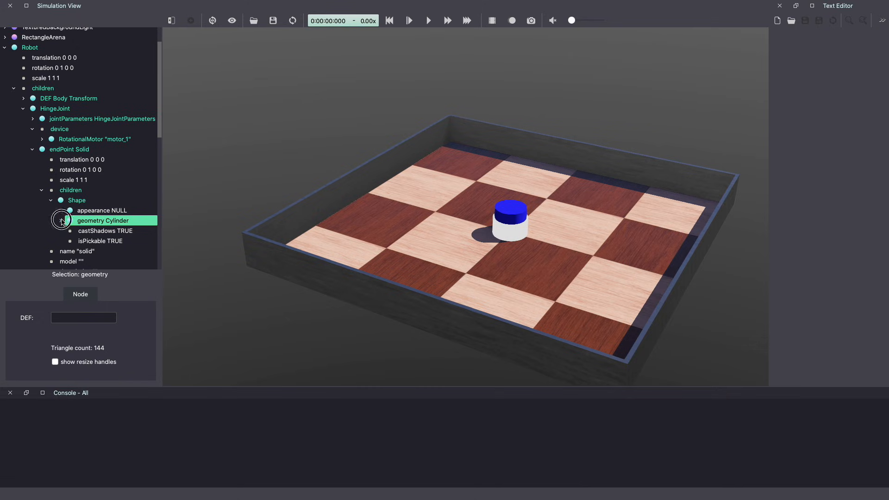
Set the wheel cylinder's height to 0.01 and radius to 0.025
click(60, 221)
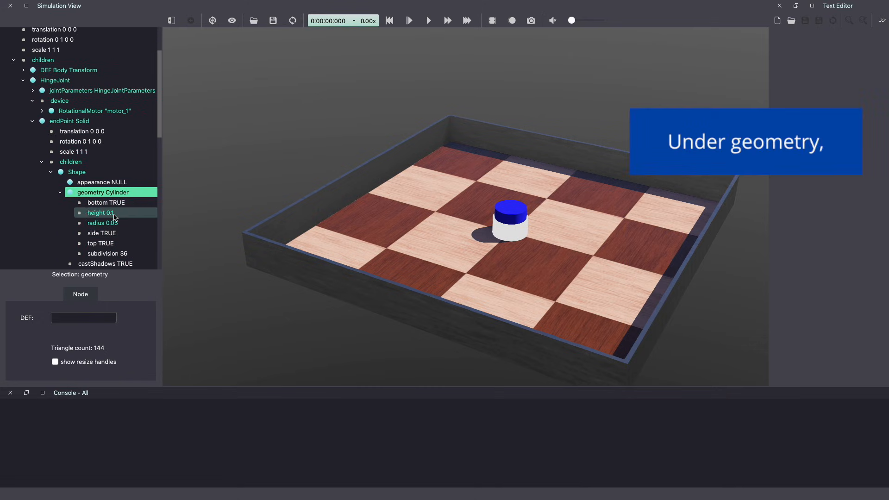
click(101, 213)
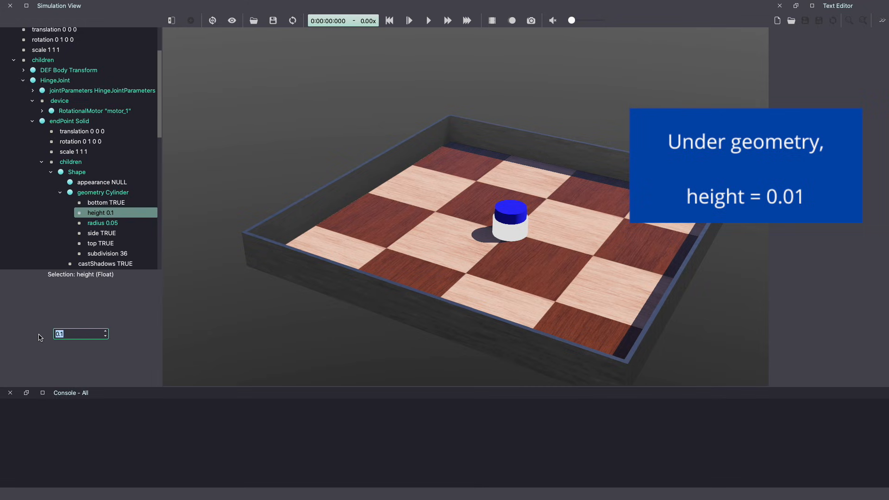
text(0.01)
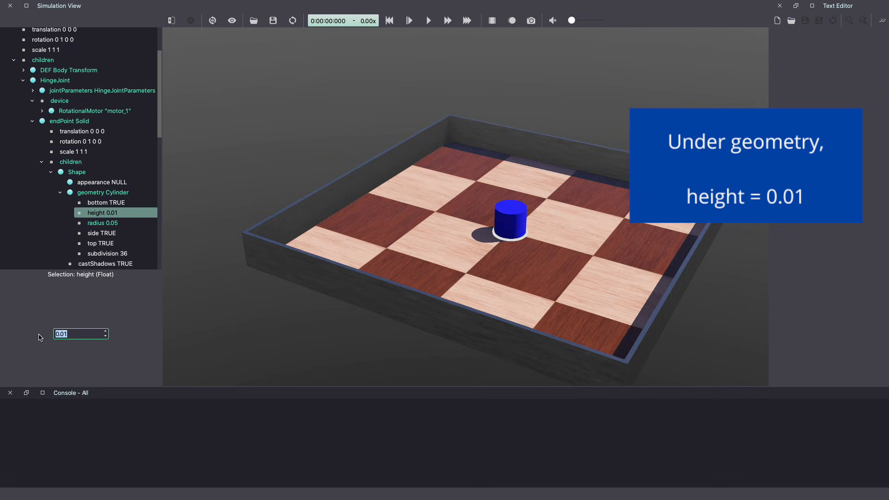
click(103, 223)
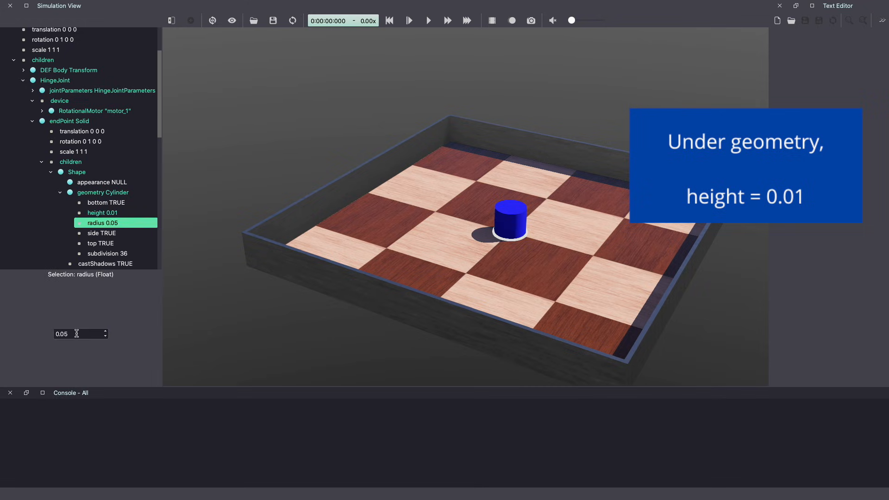
text(0)
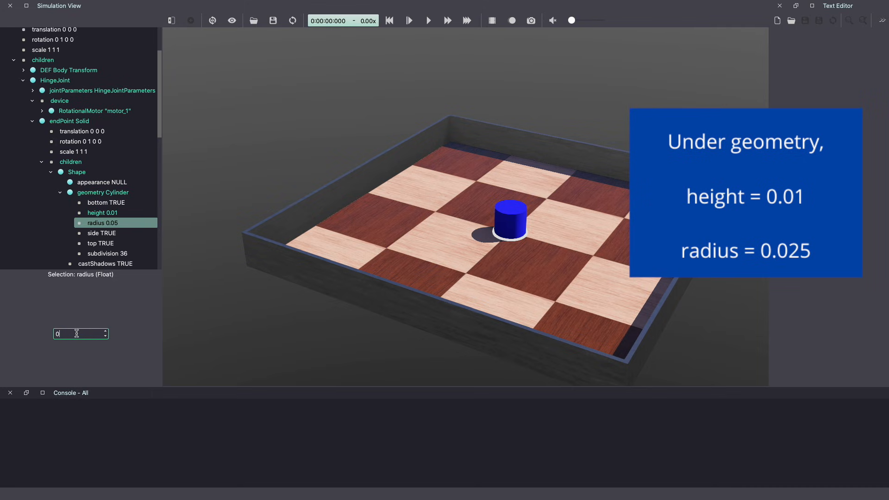
text(.0)
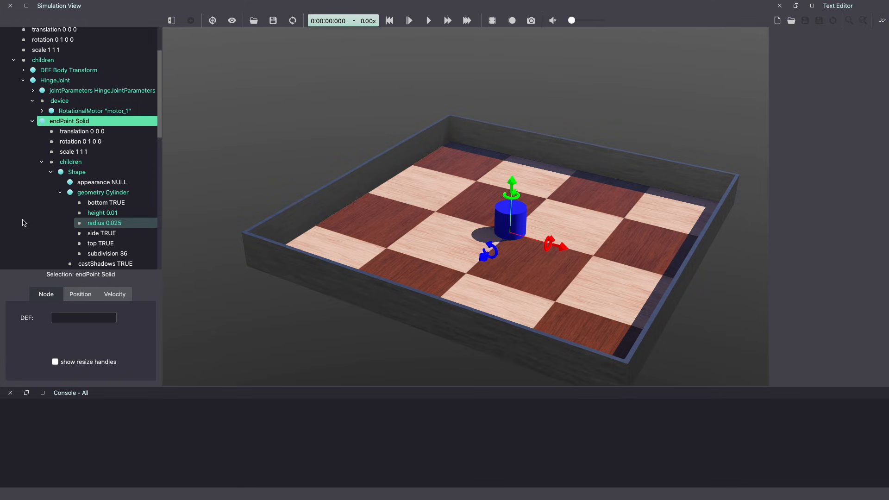
Rotate the wheel's solid 1.57 about the z axis so the disc stands upright
click(83, 131)
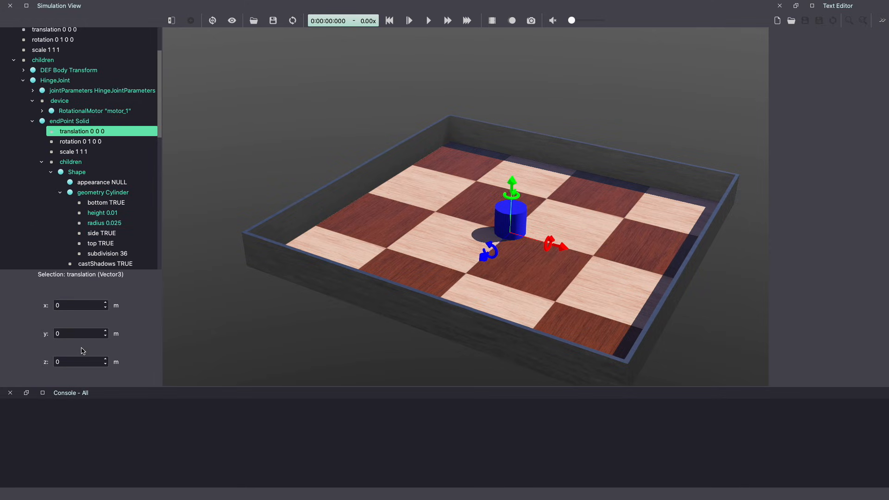
text(0.1)
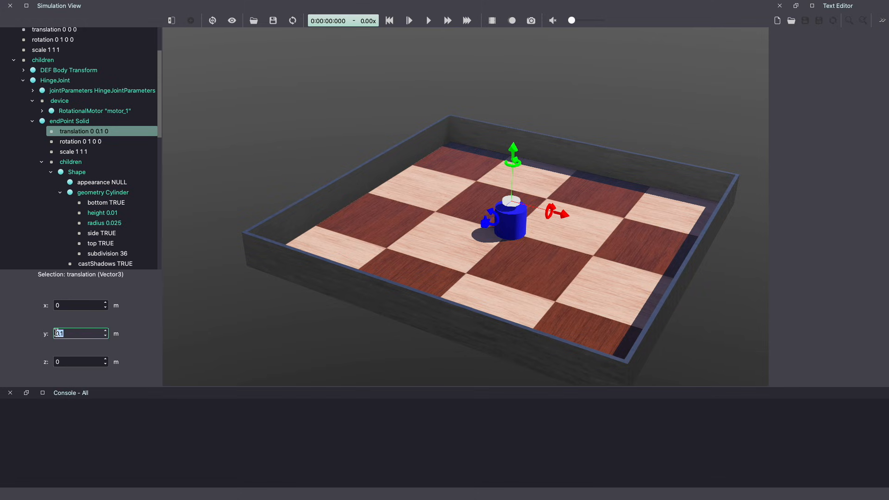
click(81, 141)
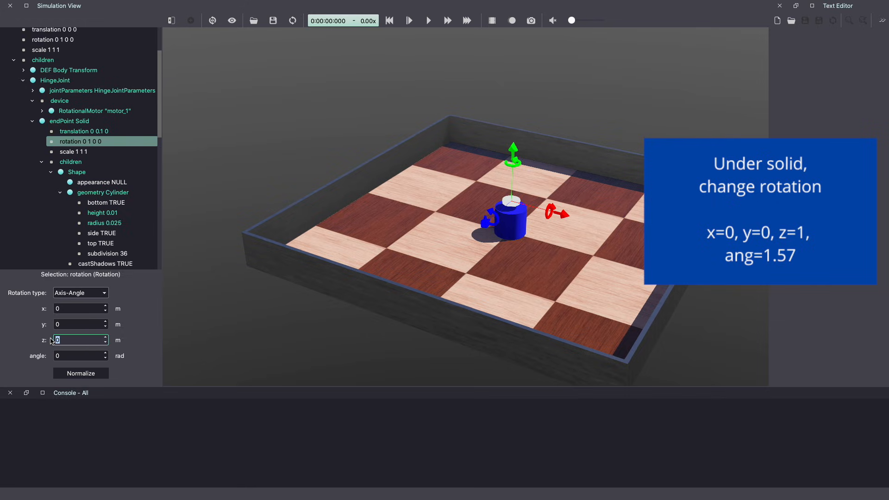
text(1.57)
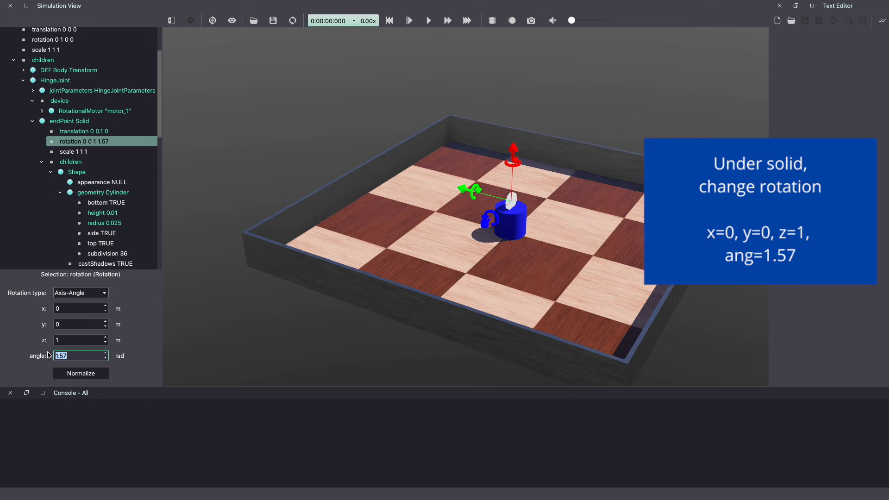
Set the wheel solid's translation to x 0.045, y 0.025 beside the body
click(84, 131)
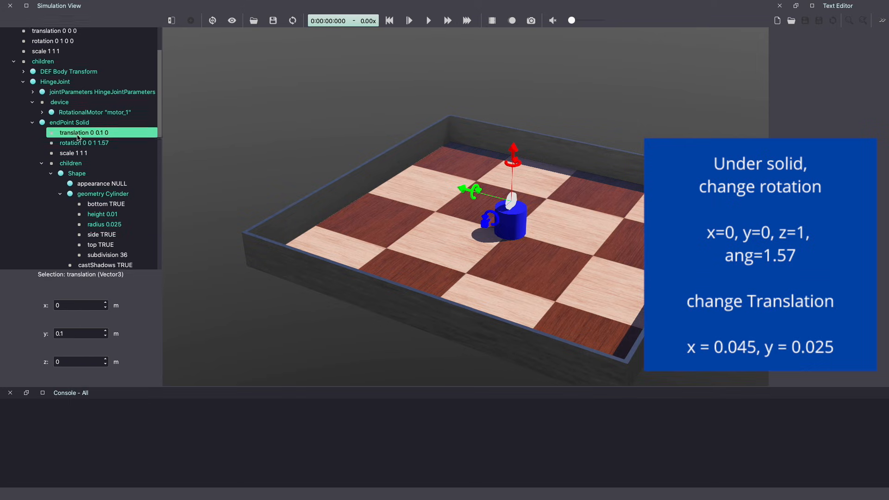
click(79, 305)
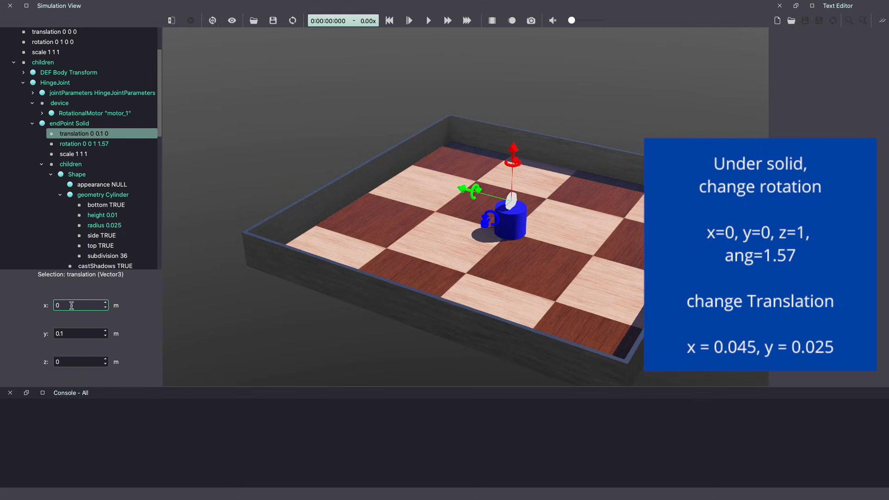
text(0.045)
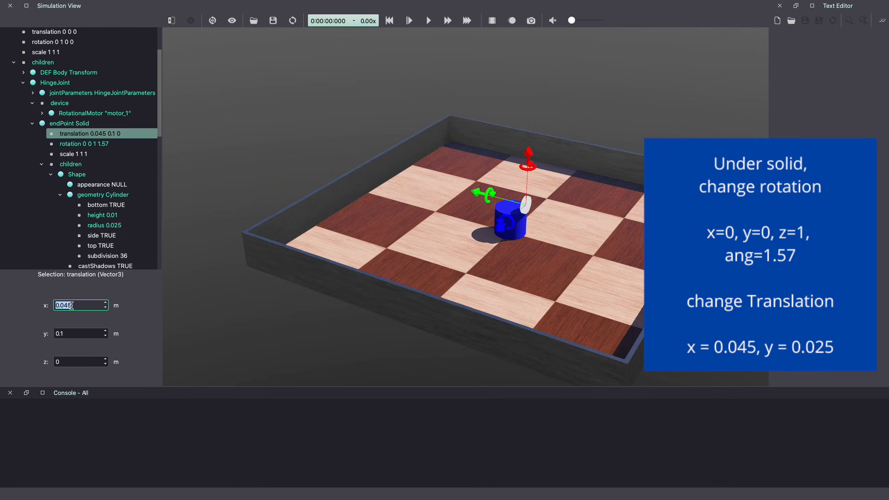
click(79, 333)
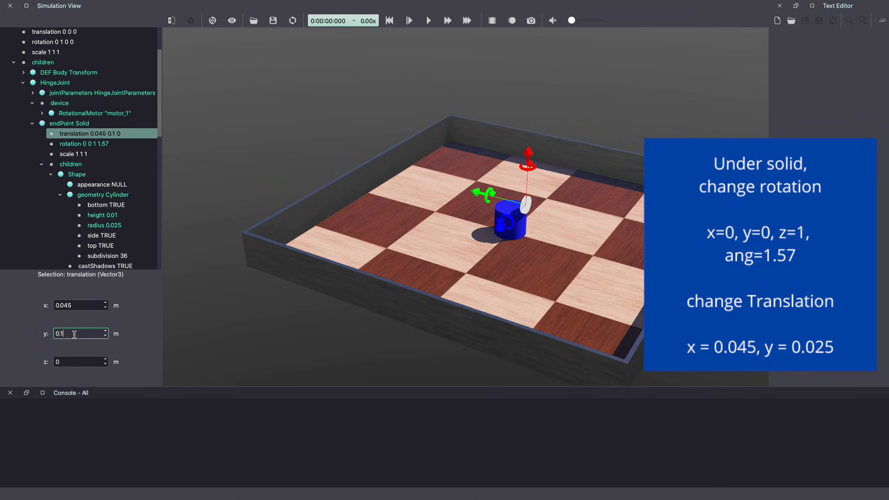
key(Backspace)
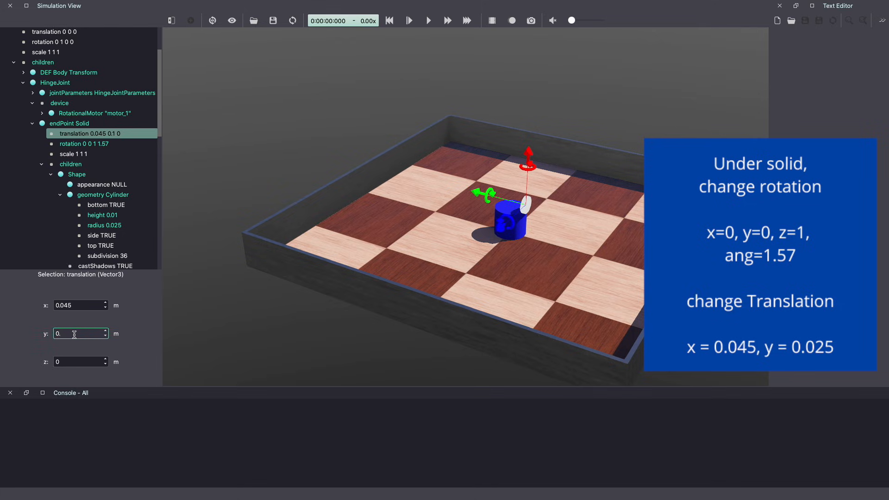
text(0)
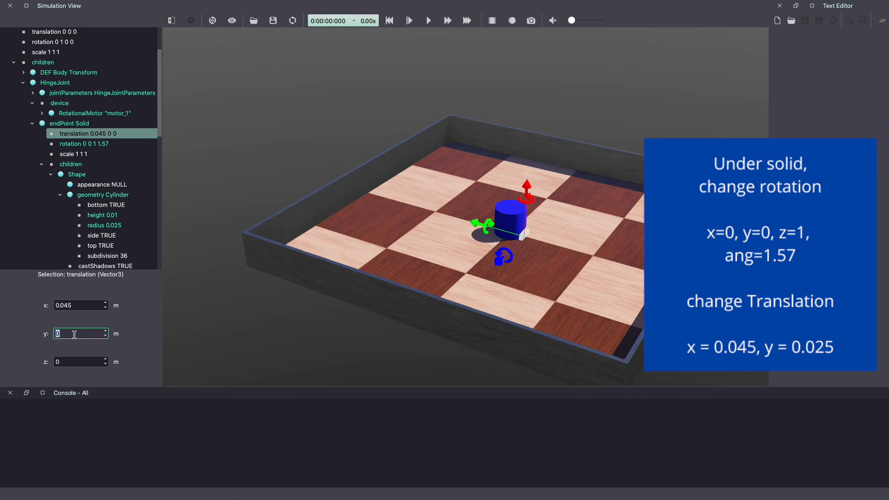
text(.0)
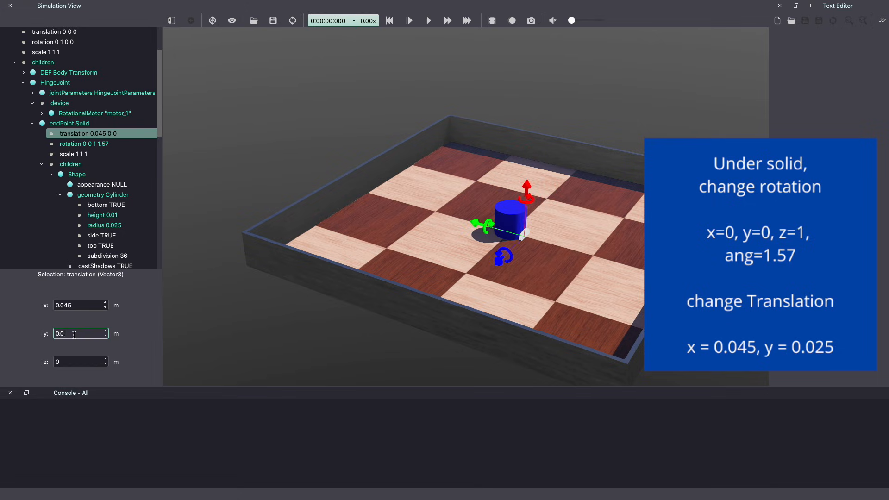
text(0.025)
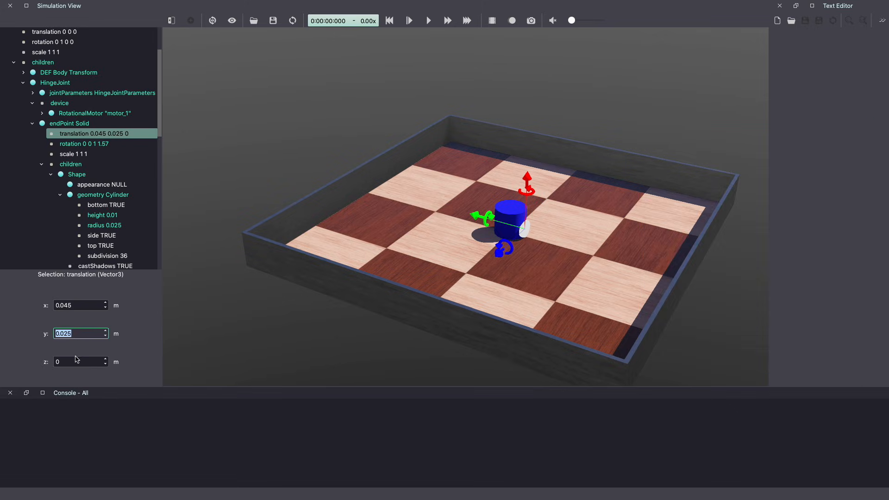
click(103, 194)
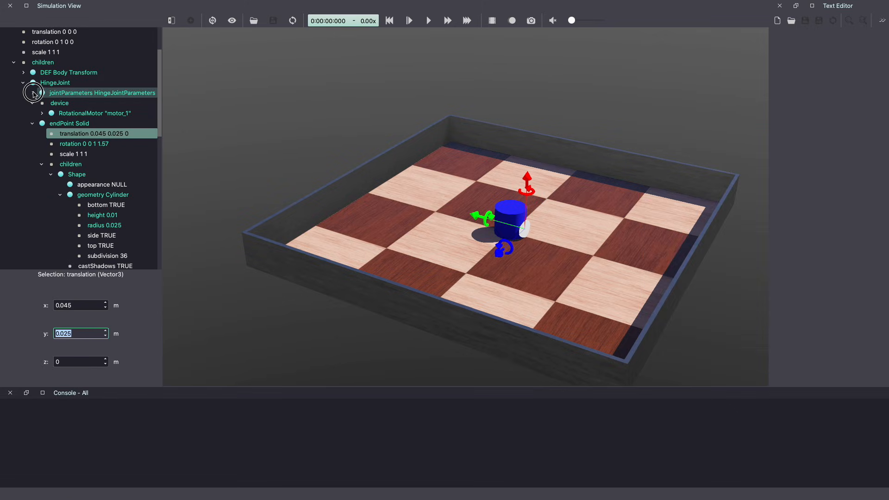
Set the hinge joint's anchor to 0.045 0.025 0 to match the wheel position
click(32, 92)
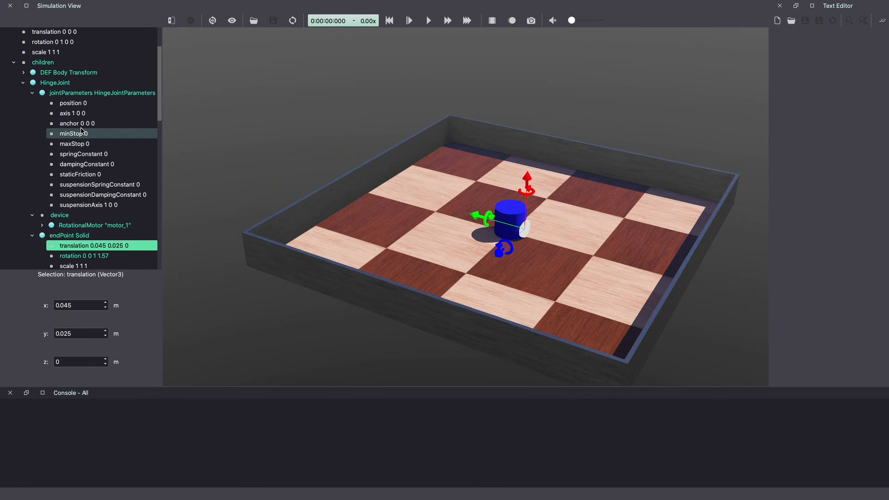
click(76, 123)
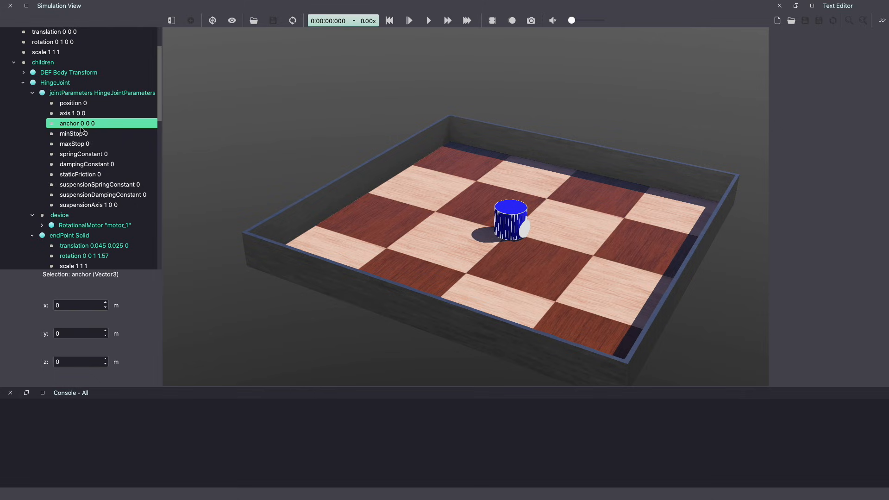
text(0.045)
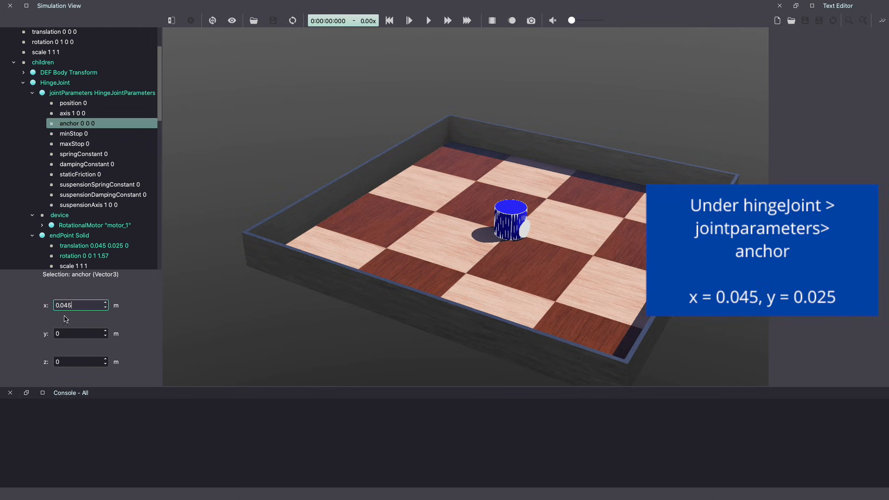
click(79, 333)
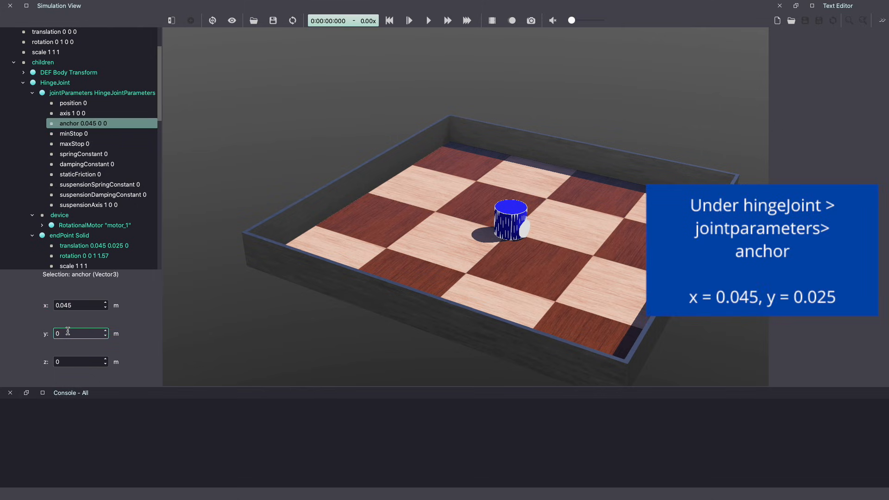
text(0.025)
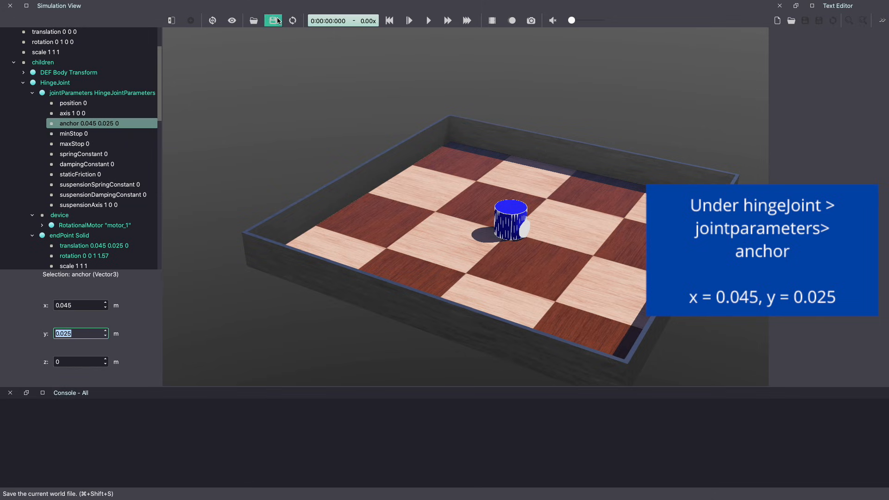
Save the world and add a PBRAppearance to the wheel shape
click(103, 184)
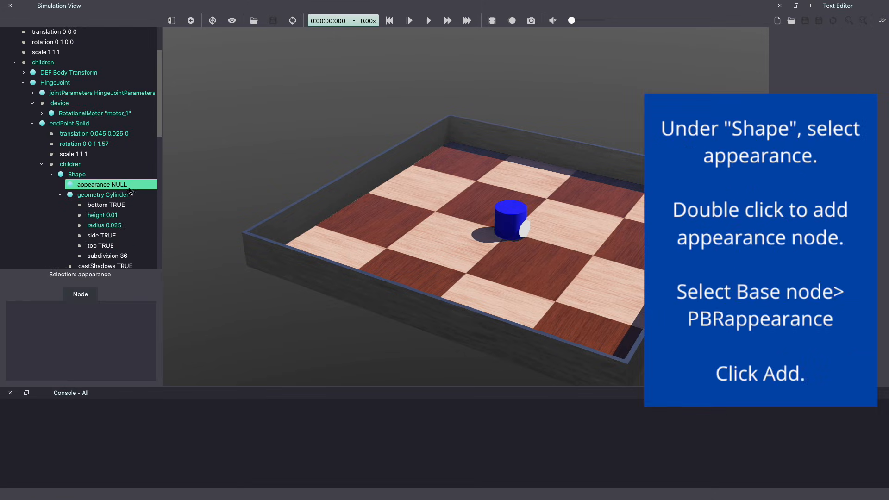
double_click(103, 184)
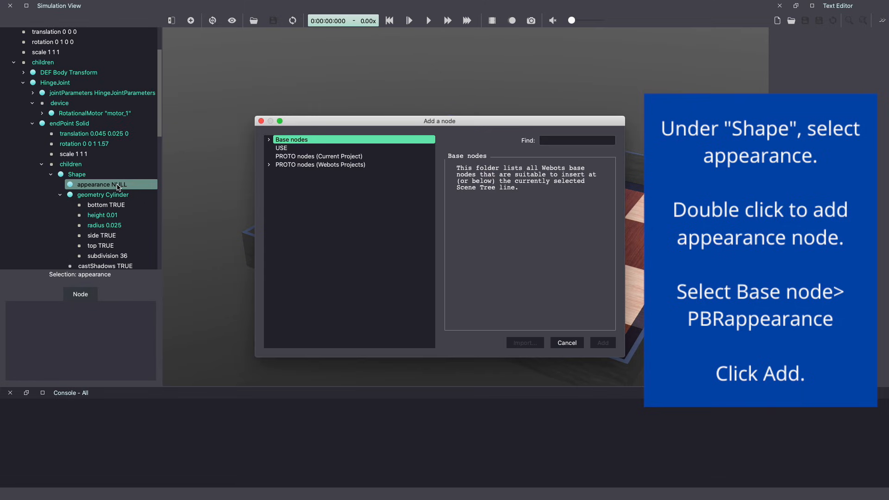
click(268, 139)
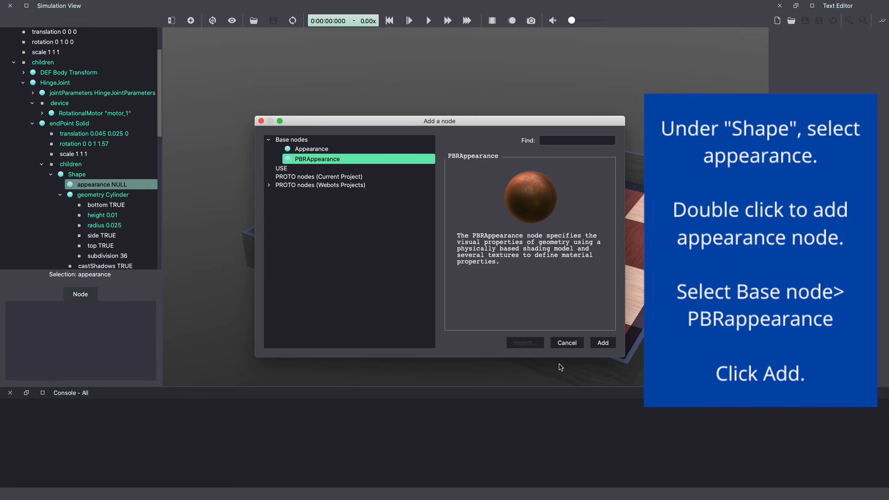
click(602, 342)
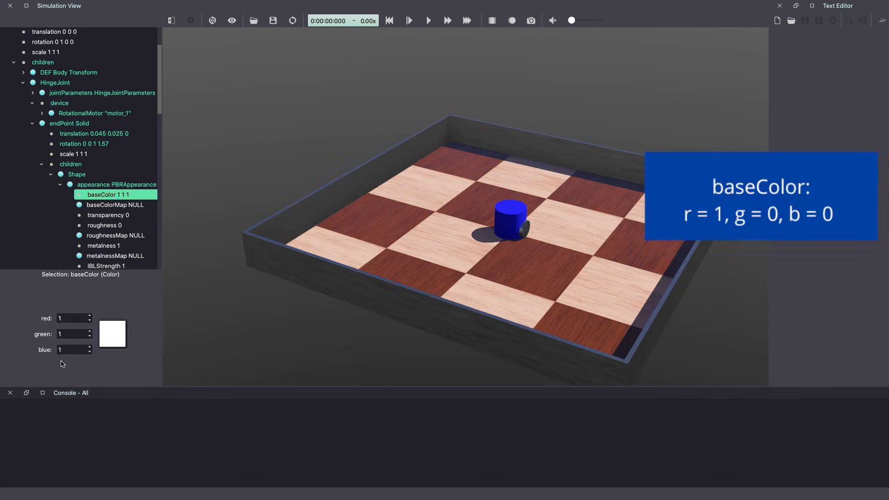
Set the wheel's base color to red 1 0 0, roughness 1 and metalness 0
click(71, 333)
text(0)
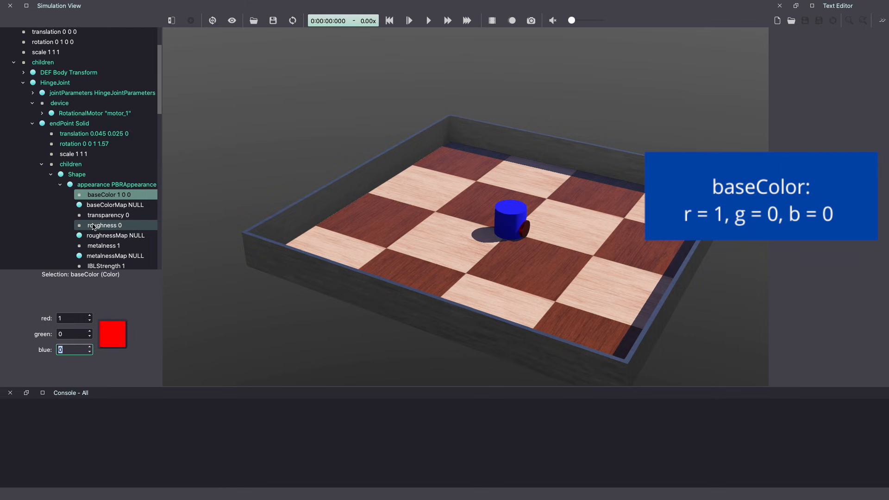
click(104, 225)
text(1)
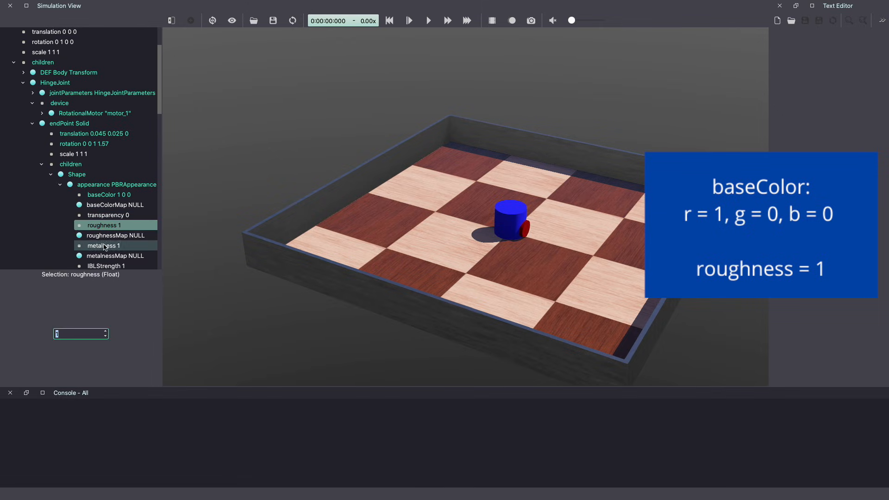
click(104, 246)
text(0)
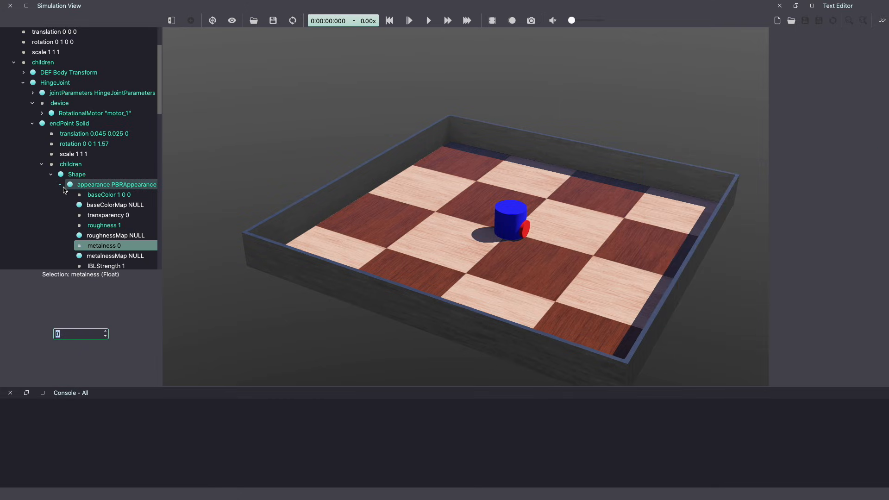
Give the wheel Shape the DEF name 'wheel' for reuse
click(77, 174)
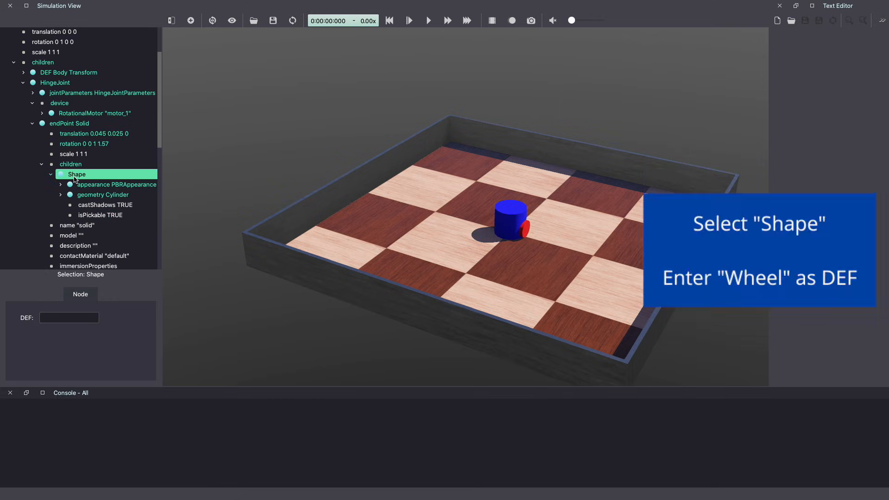
click(69, 318)
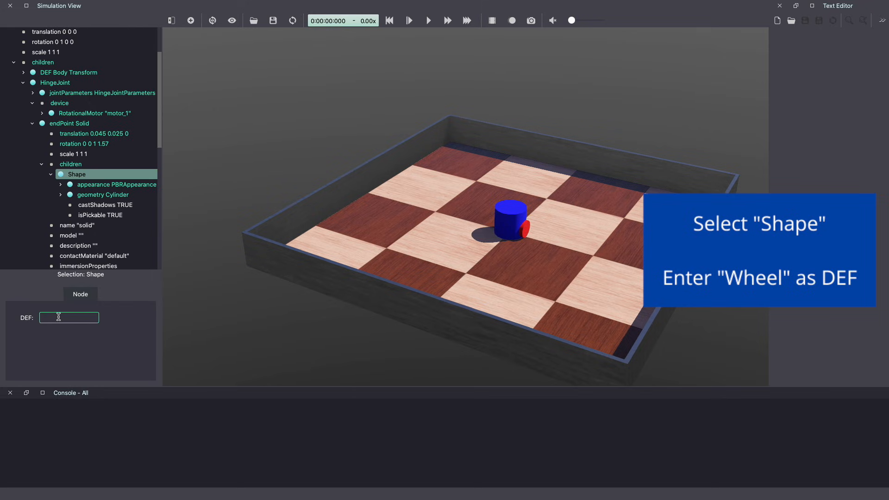
text(wheel)
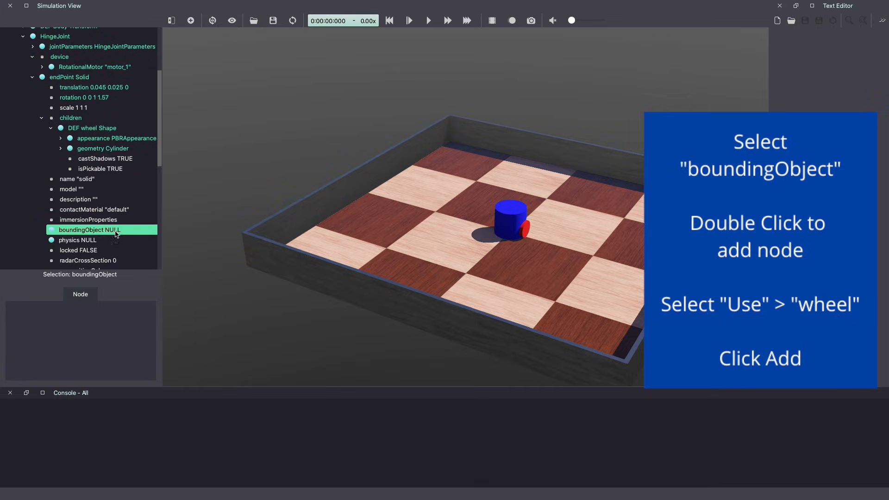
Set the wheel solid's boundingObject to USE wheel
double_click(85, 230)
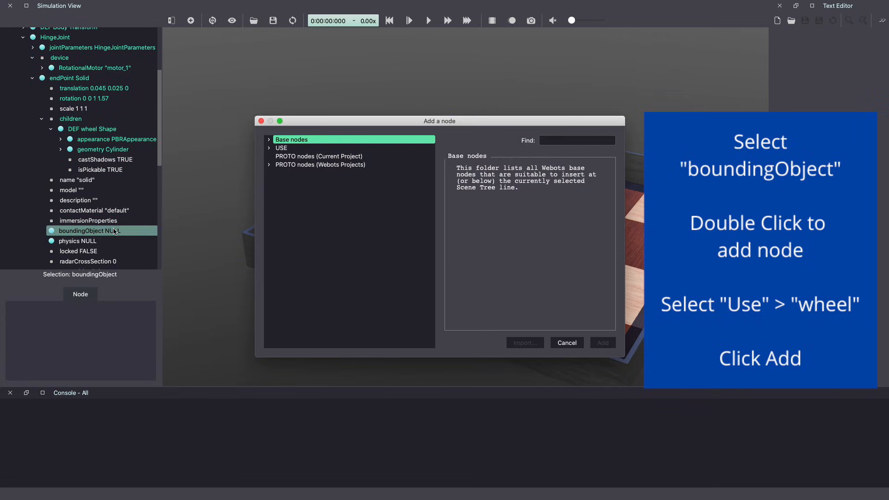
click(280, 148)
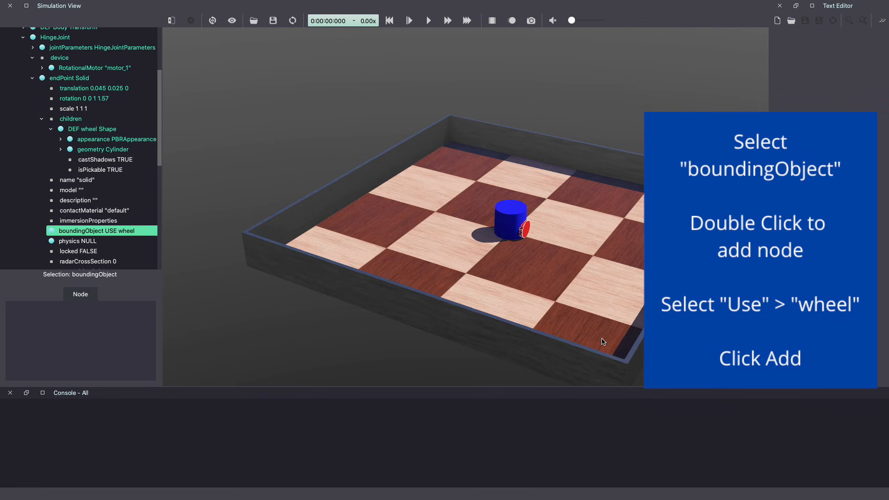
Add a Physics node to the wheel solid with DEF name wheel_physics
click(78, 240)
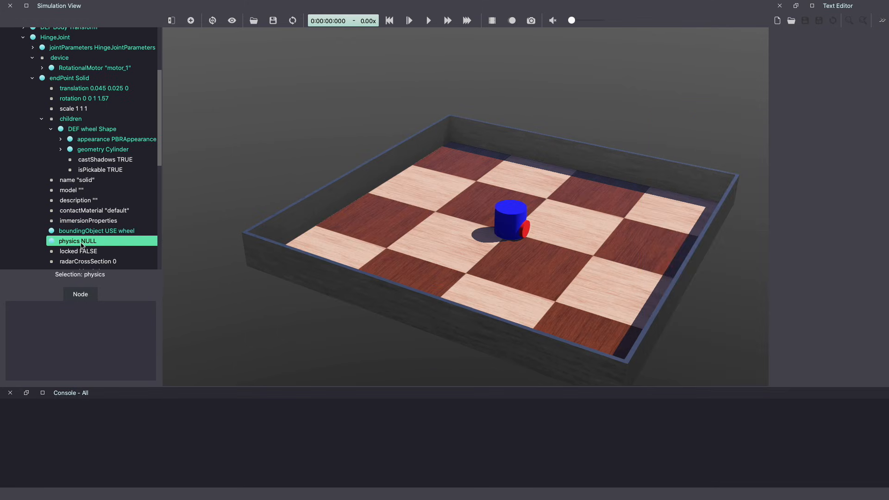
click(76, 240)
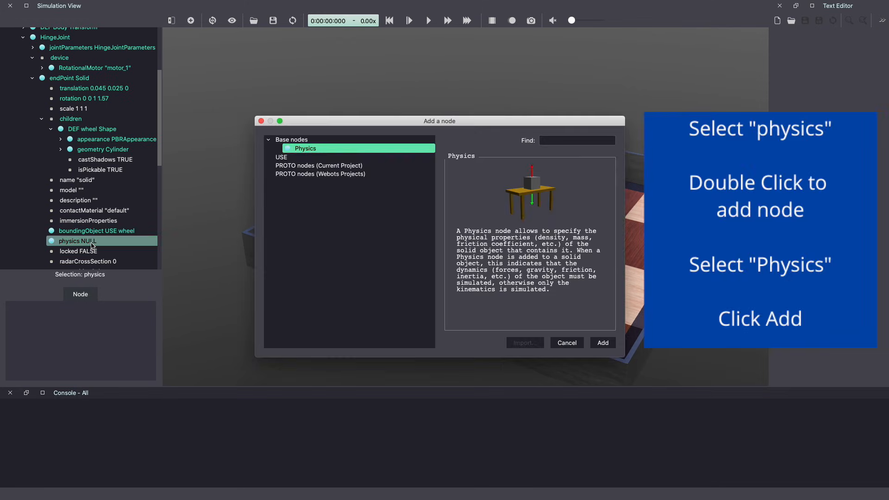
click(601, 343)
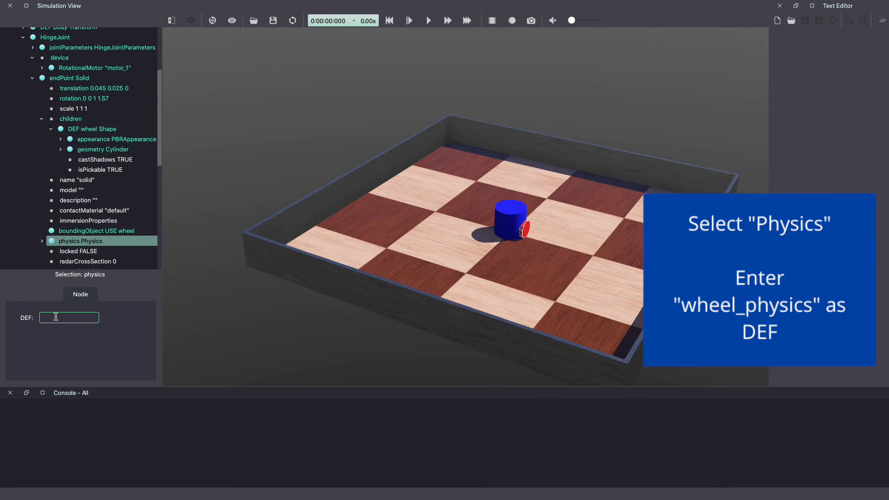
text(wheel)
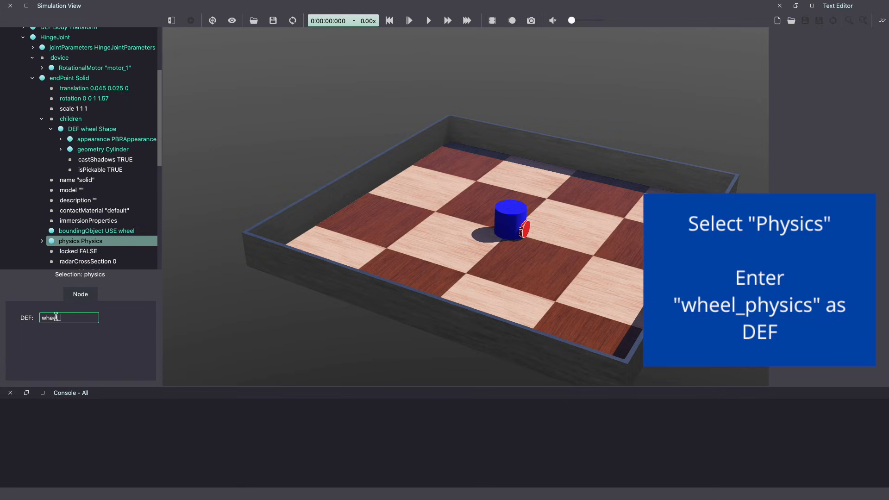
text(_physics)
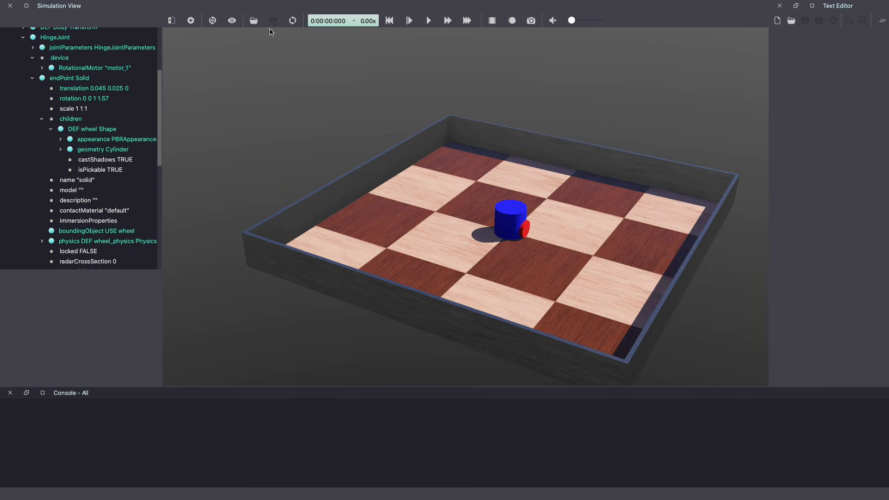
Collapse the wheel solid and hinge joint, leaving the joint selected
click(55, 37)
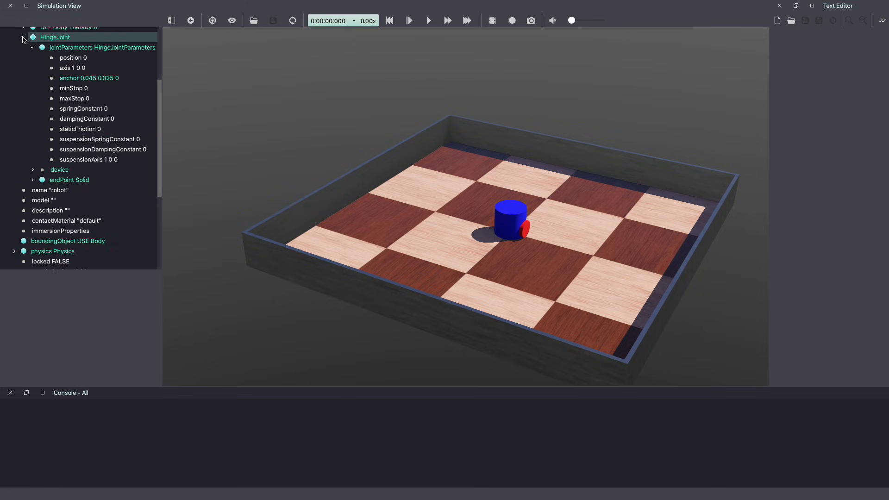
click(32, 37)
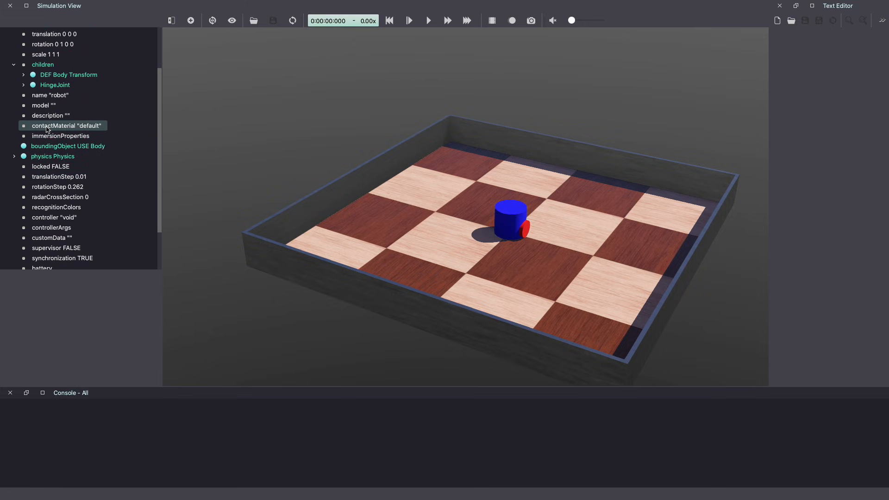
click(55, 84)
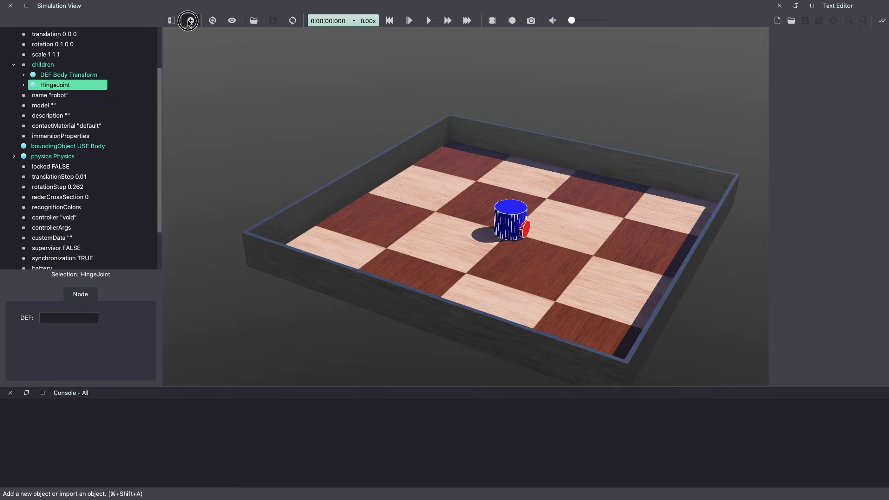
Add a second HingeJoint to the robot's children with HingeJointParameters
click(190, 21)
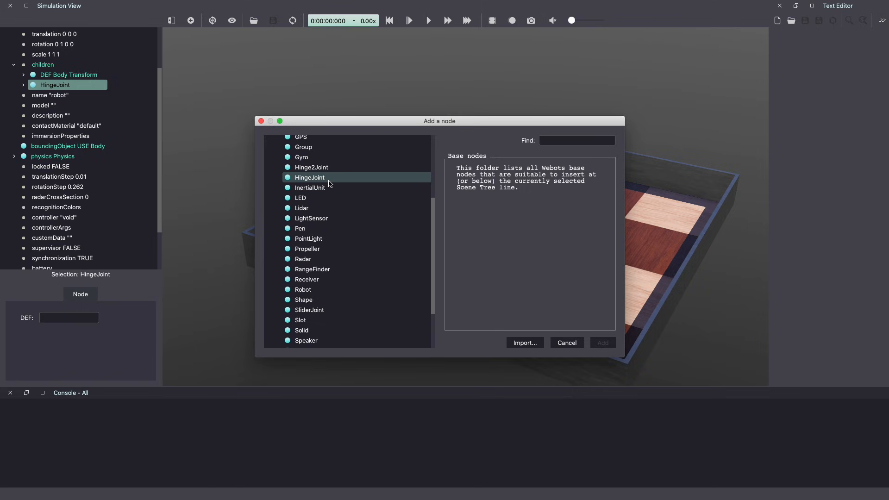
click(602, 342)
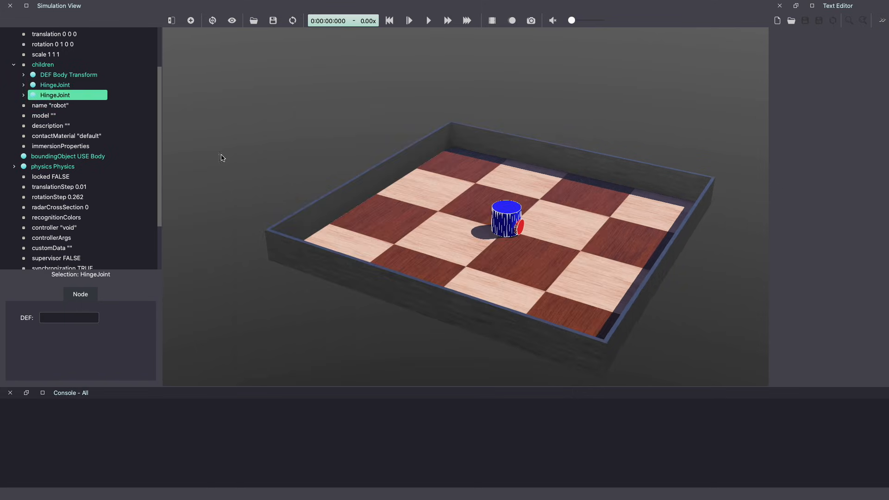
click(24, 95)
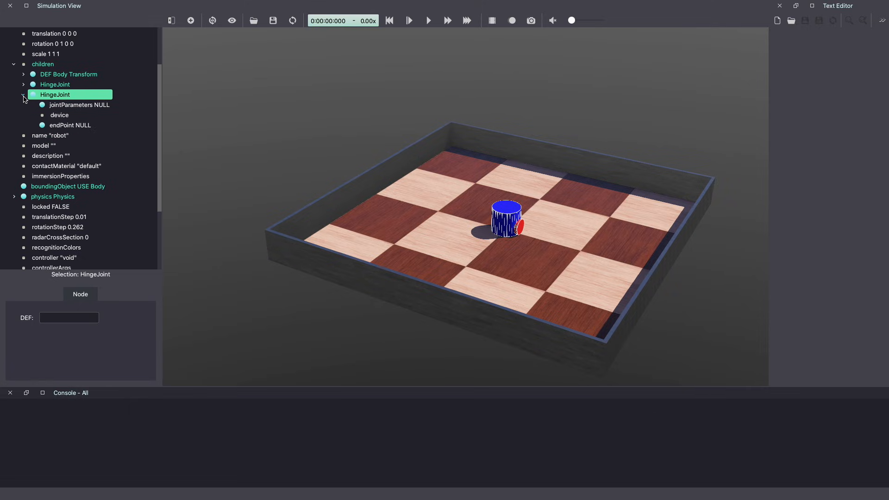
click(79, 110)
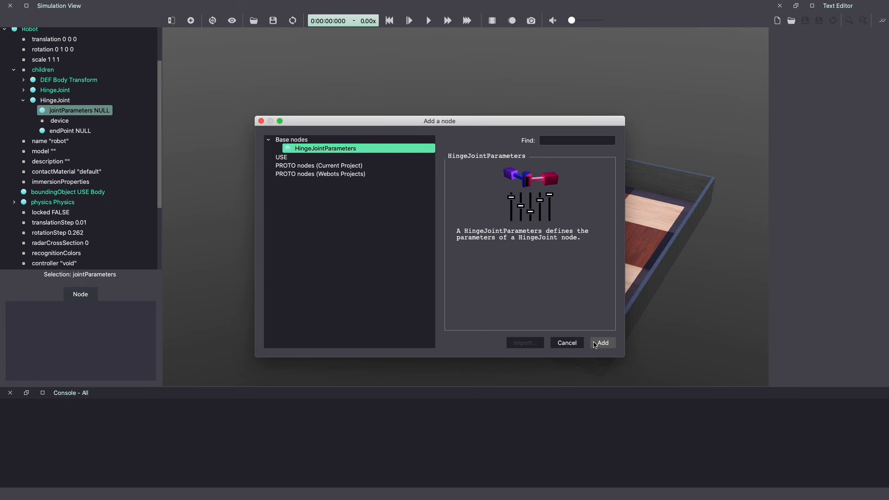
click(601, 342)
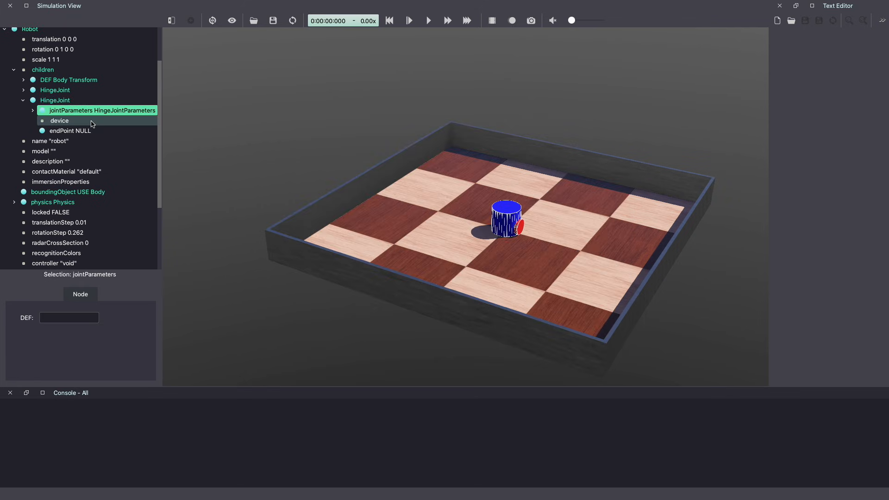
Give the second joint a RotationalMotor device named motor_2
click(58, 120)
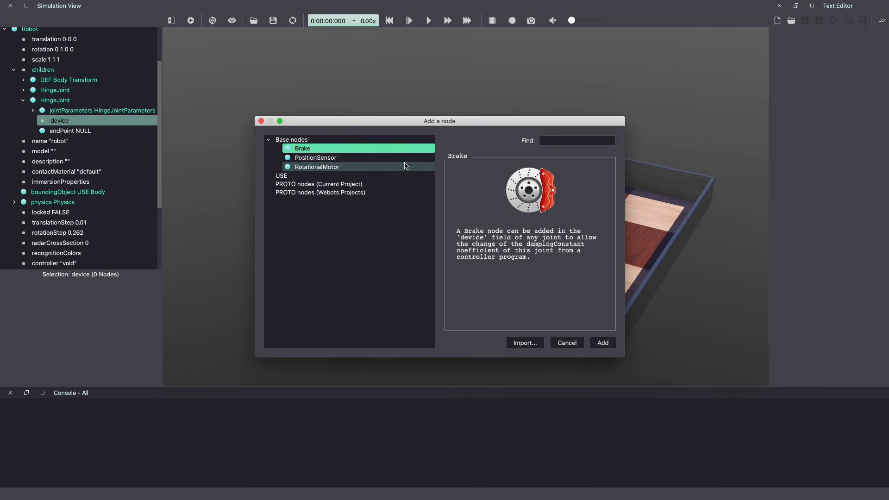
click(602, 342)
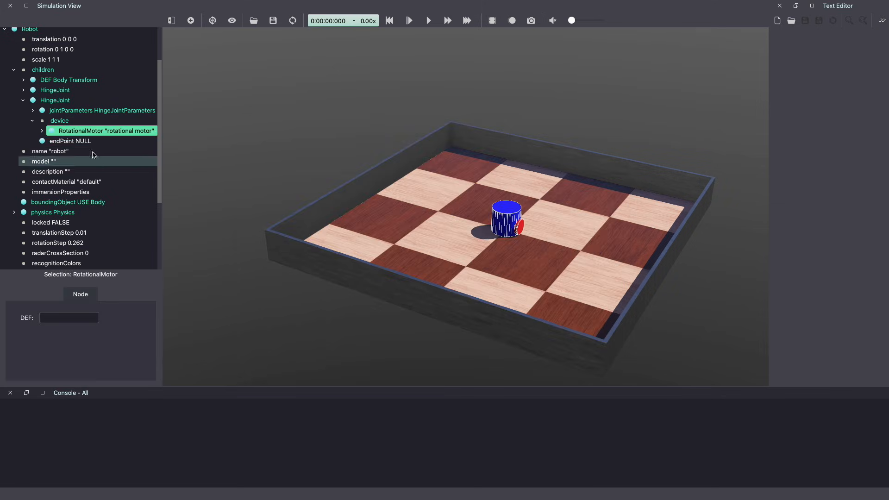
click(40, 131)
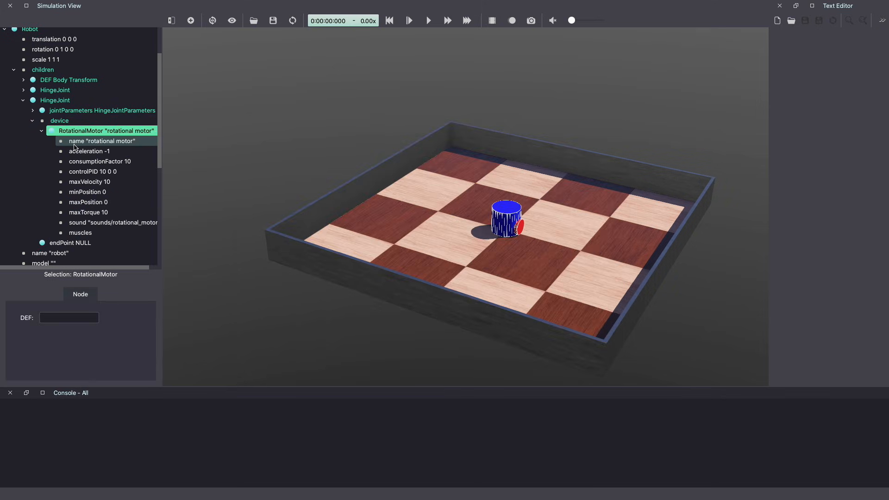
click(100, 141)
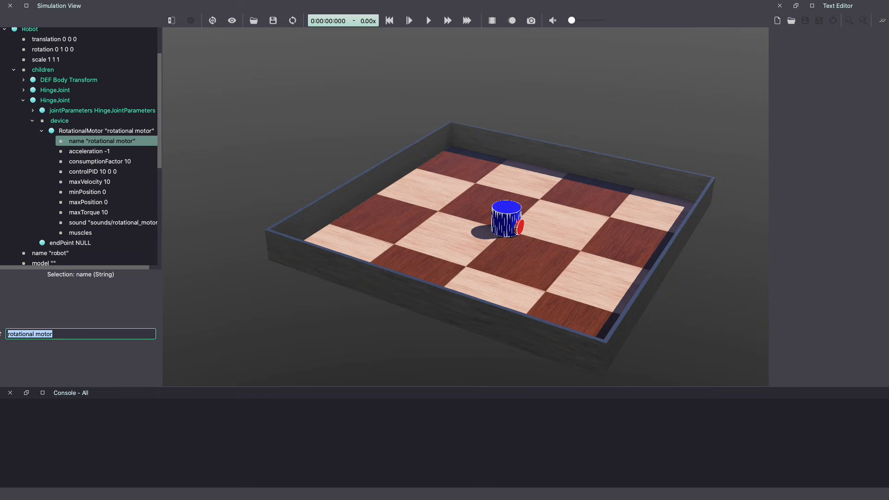
text(motor_2)
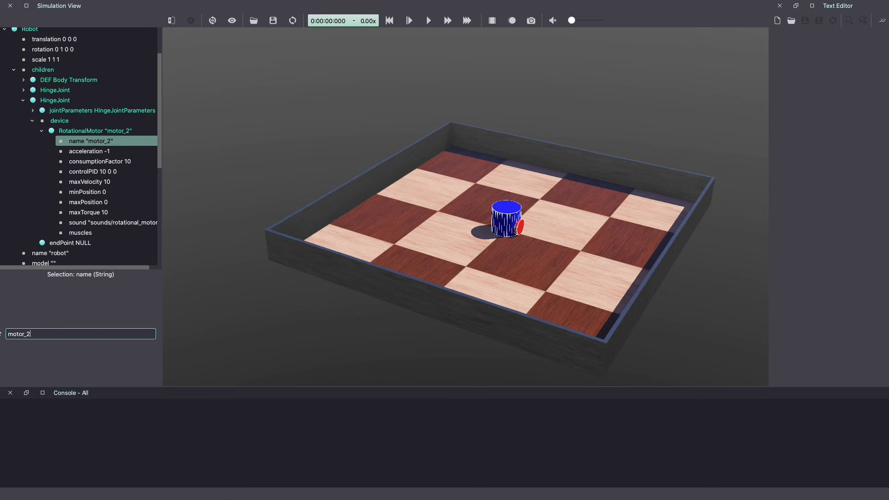
click(94, 130)
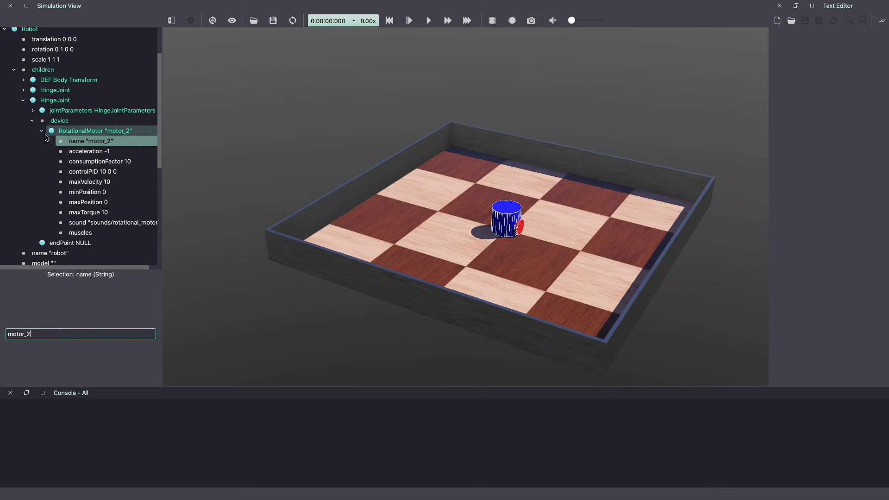
click(41, 130)
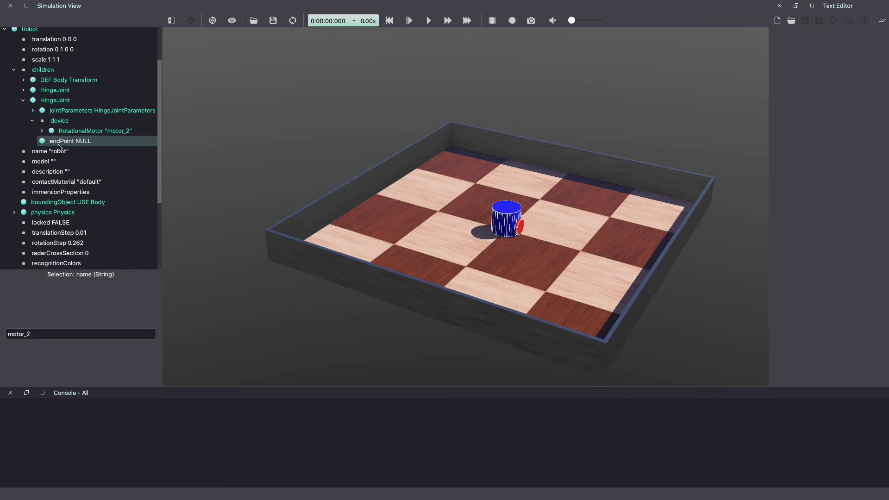
click(70, 141)
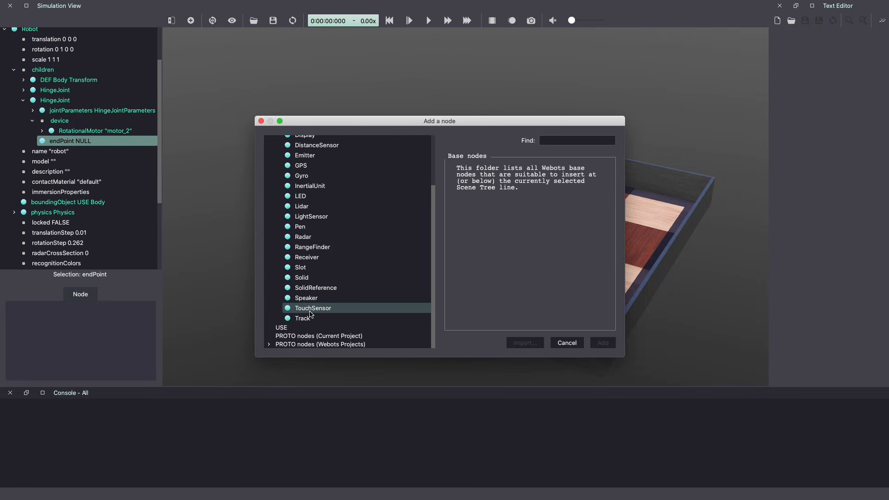
Set the second joint's endPoint to a Solid whose children reuse USE wheel
click(301, 277)
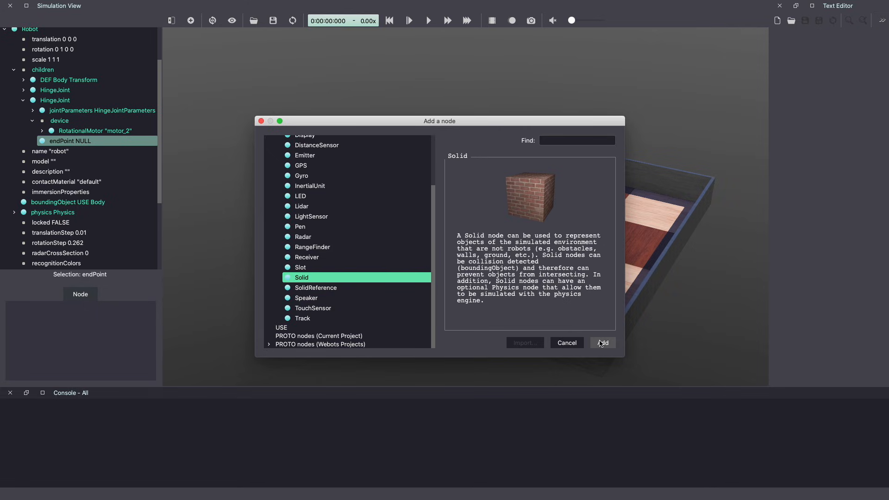
click(602, 342)
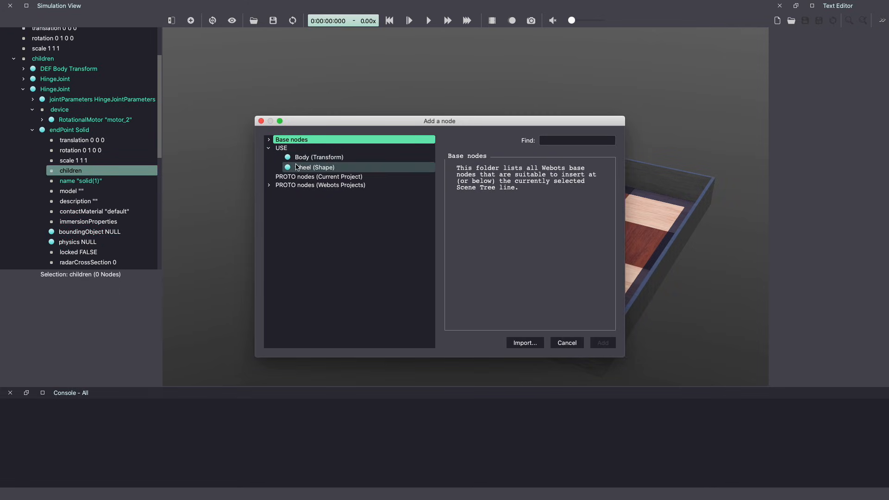
click(601, 342)
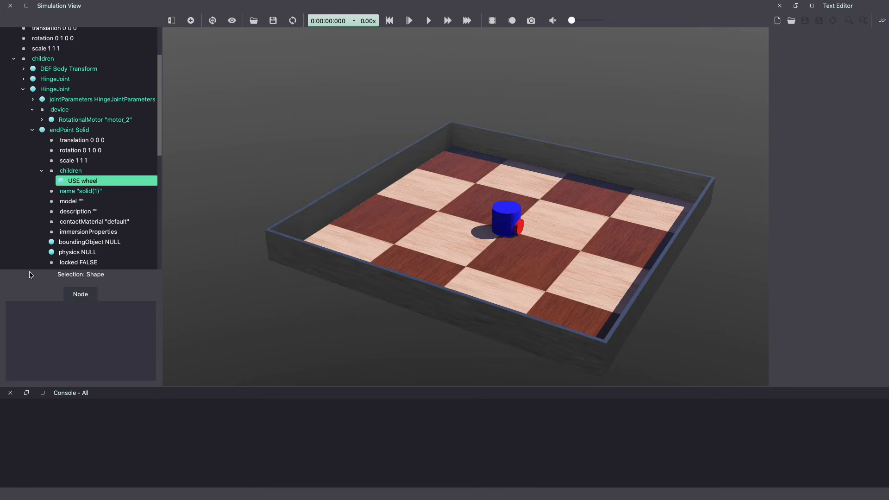
click(70, 171)
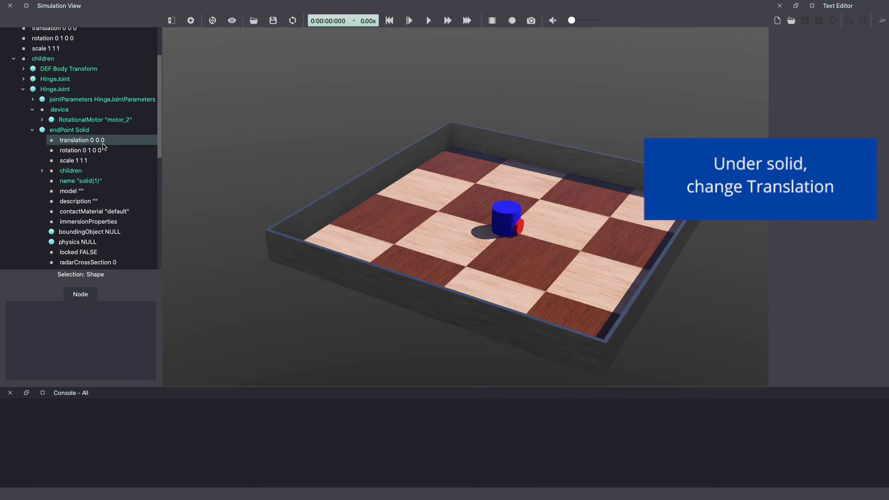
Set the second wheel Solid's translation to -0.045 0.025 0 and rotation to 0 0 1 1.57
click(83, 139)
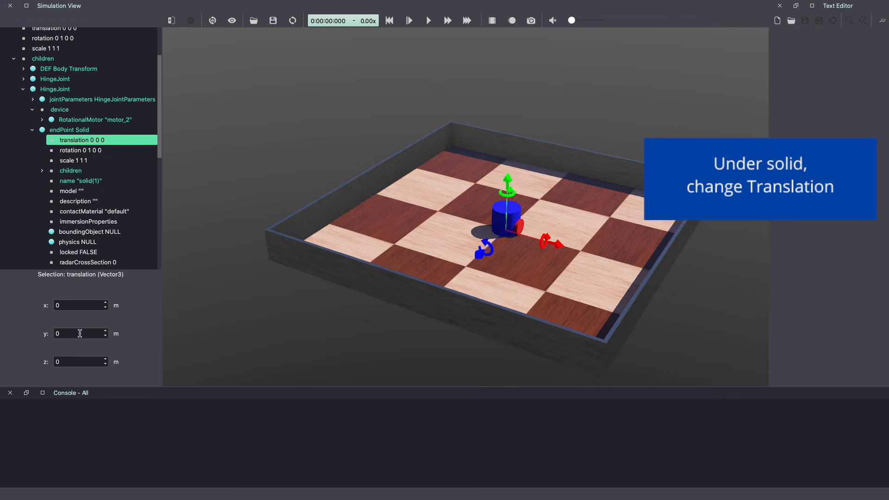
mouse_move(74, 313)
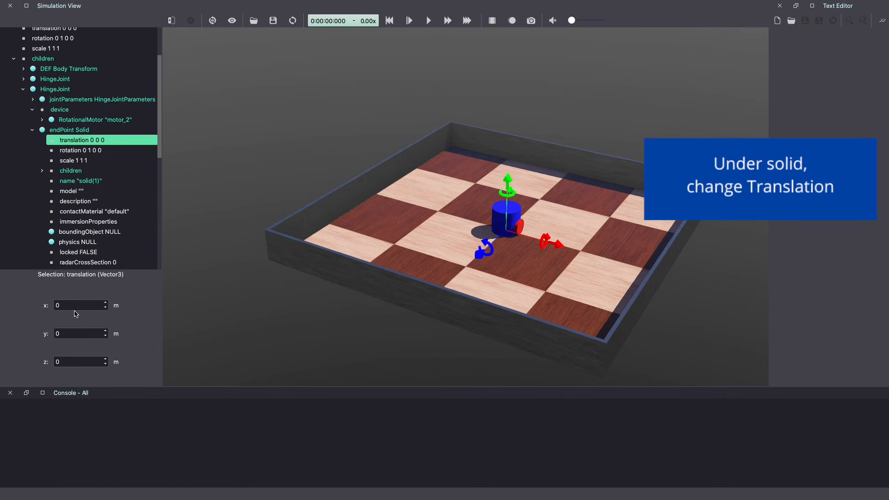
click(80, 305)
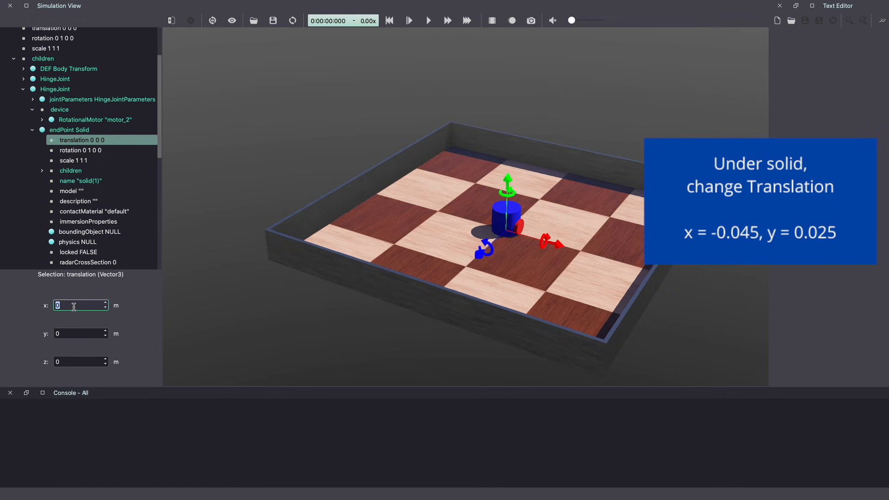
text(-0.045)
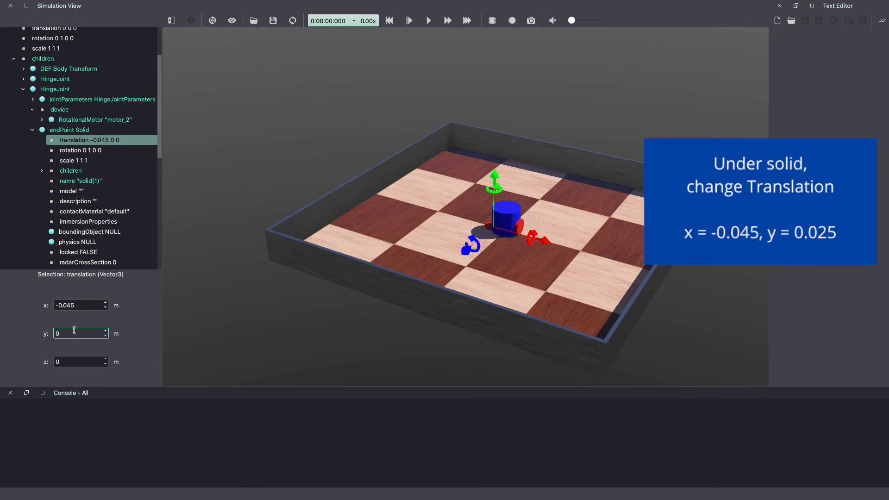
text(0.025)
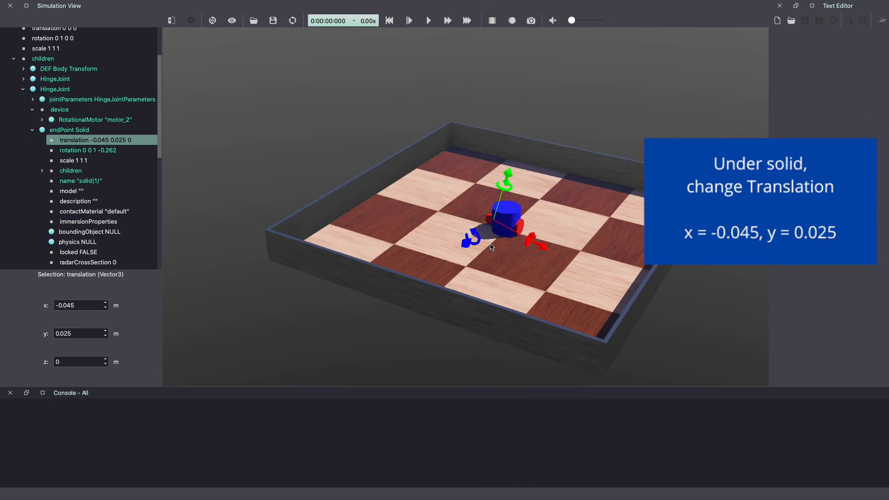
drag(490, 246, 499, 255)
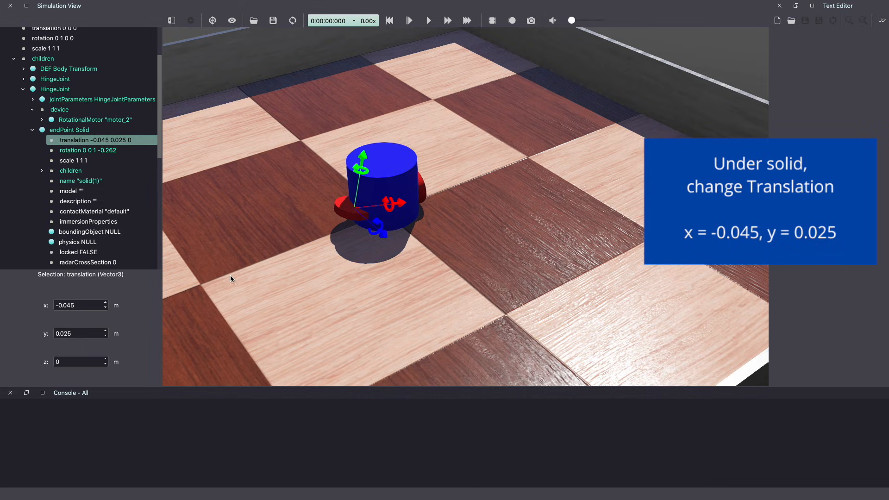
click(88, 150)
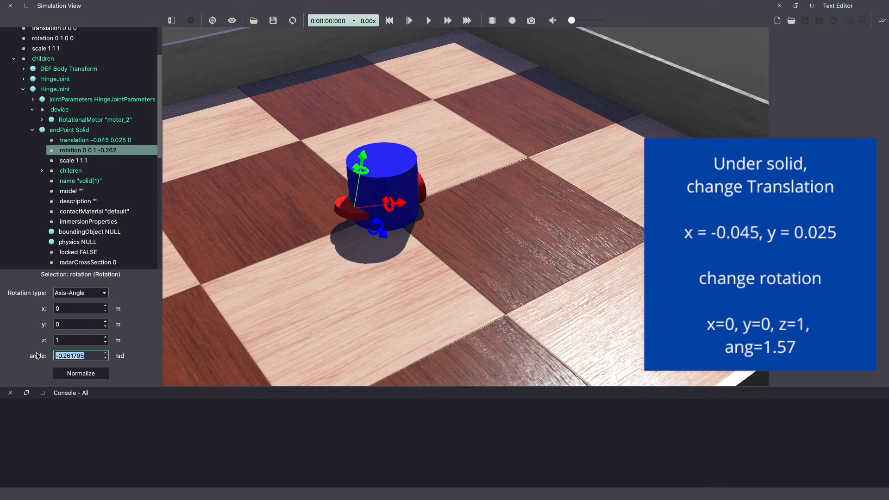
text(1.57)
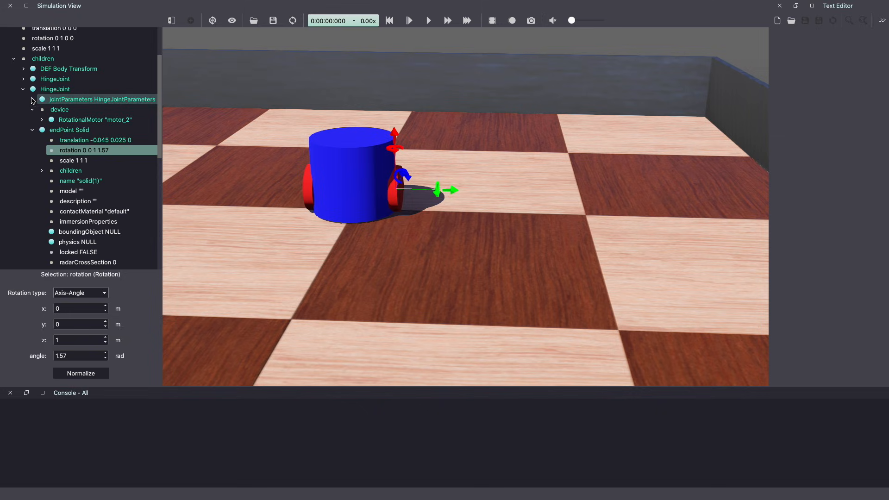
Set the second joint's anchor to -0.045 0.025 0, matching the wheel position
click(33, 99)
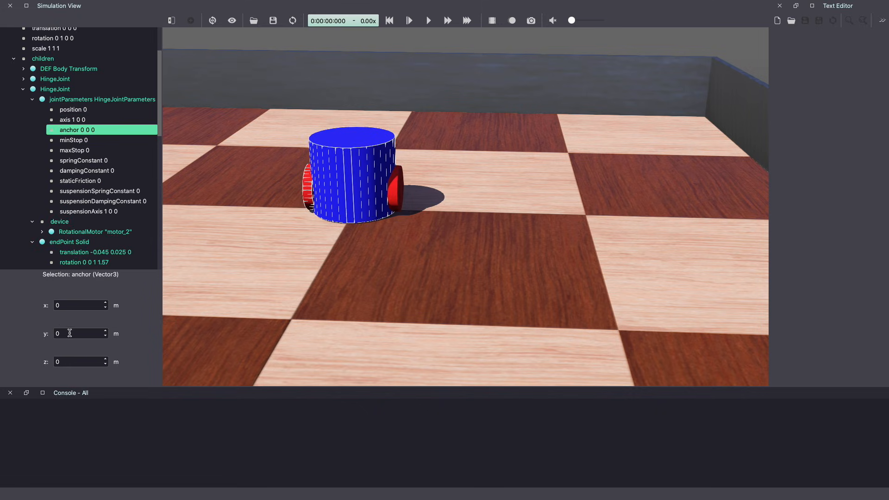
click(79, 305)
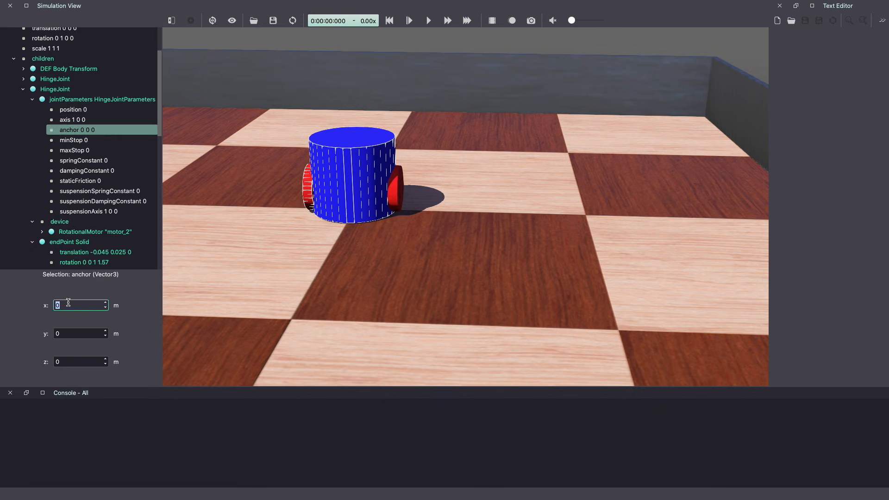
text(-0.045)
click(81, 333)
text(.025)
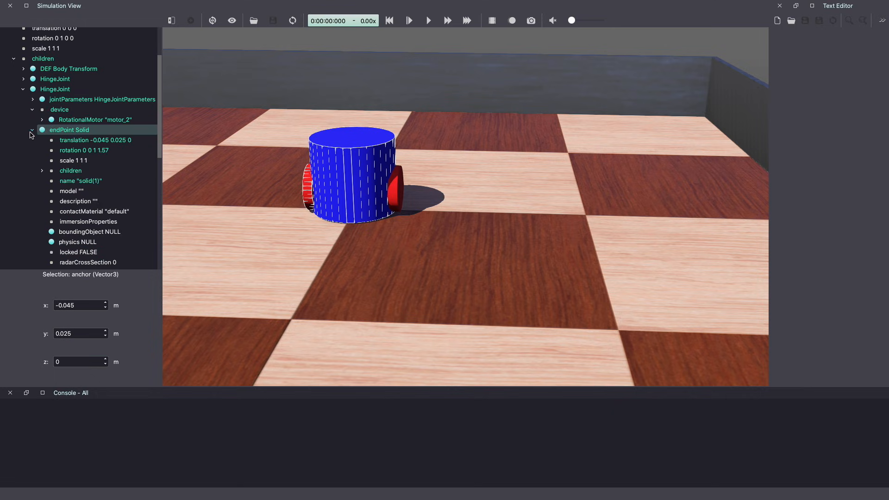
click(80, 180)
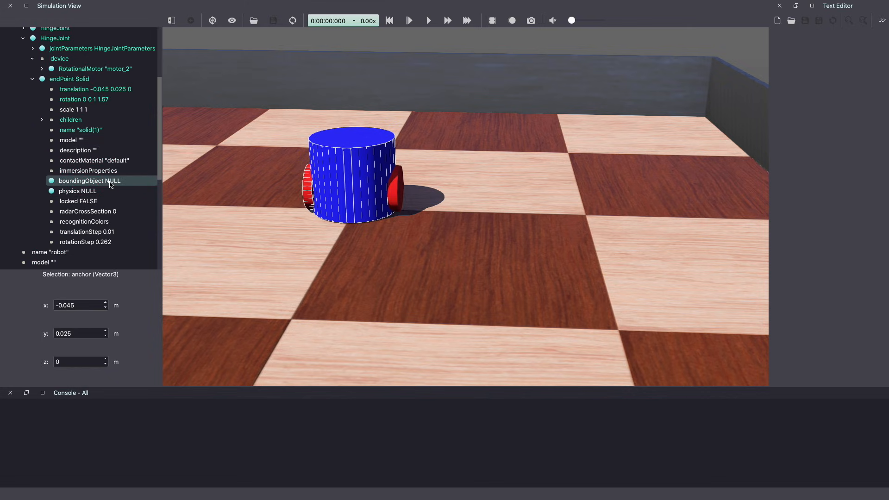
Give the second wheel boundingObject USE wheel and physics USE wheel_physics
click(89, 180)
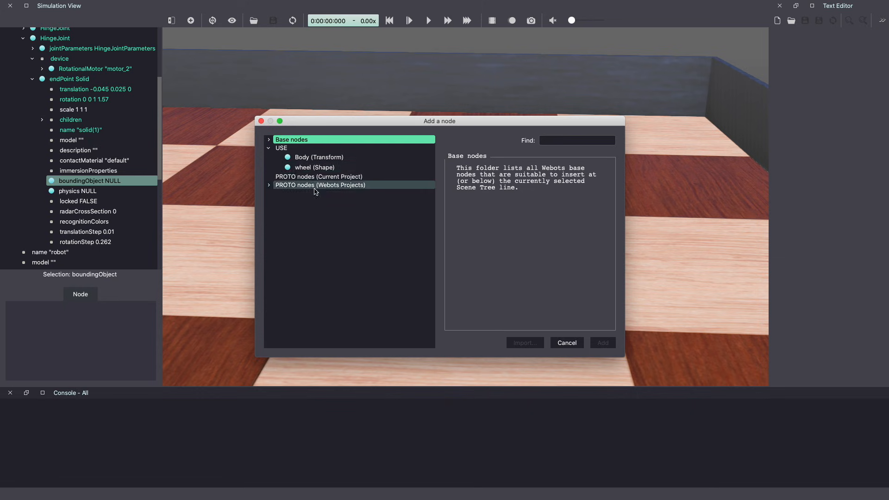
click(601, 342)
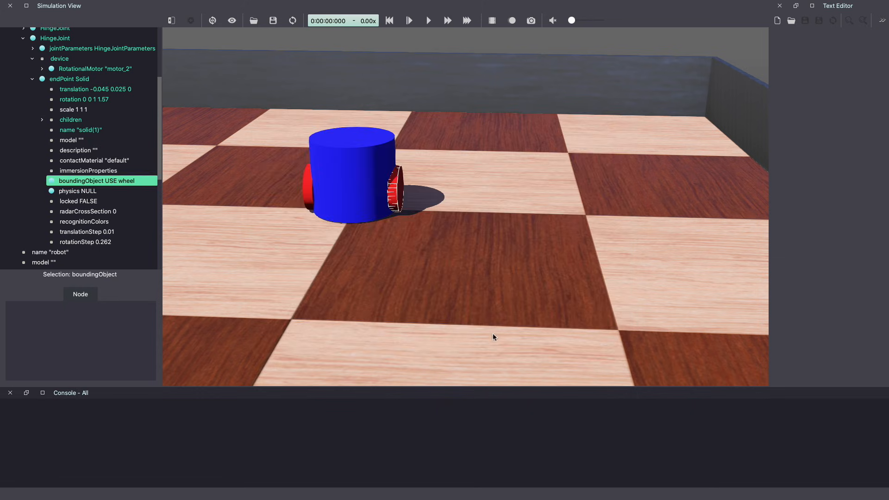
click(77, 190)
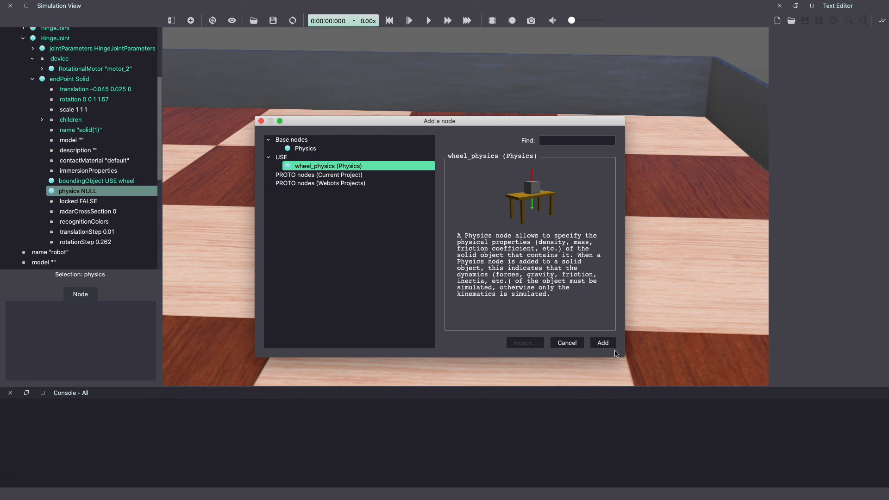
click(601, 343)
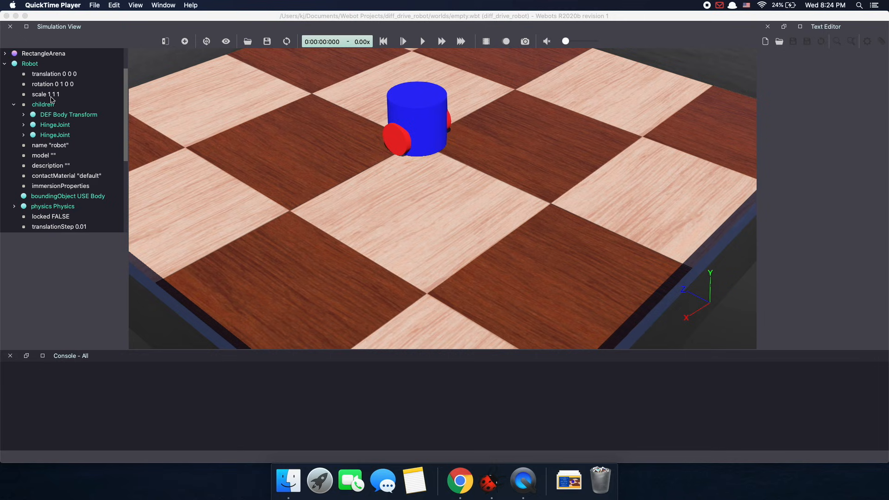
Set the Robot's rotation to 0 1 0 3.14, turning it around its vertical axis
click(53, 83)
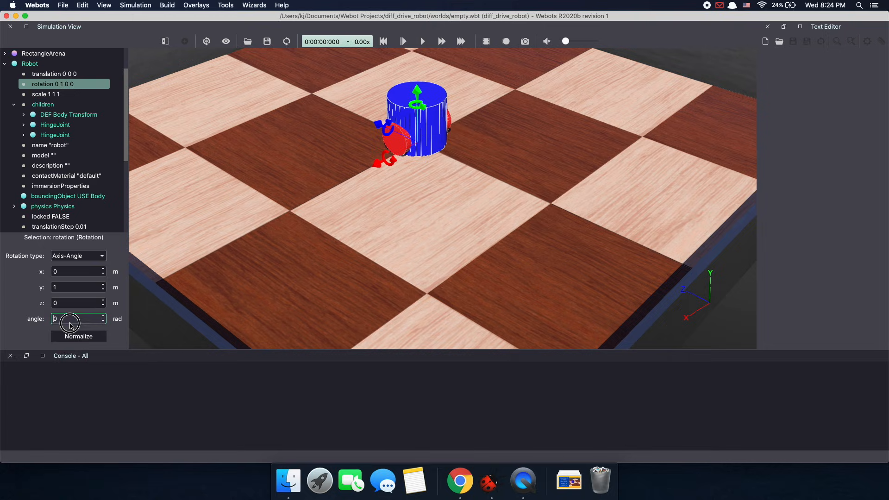
text(3.14)
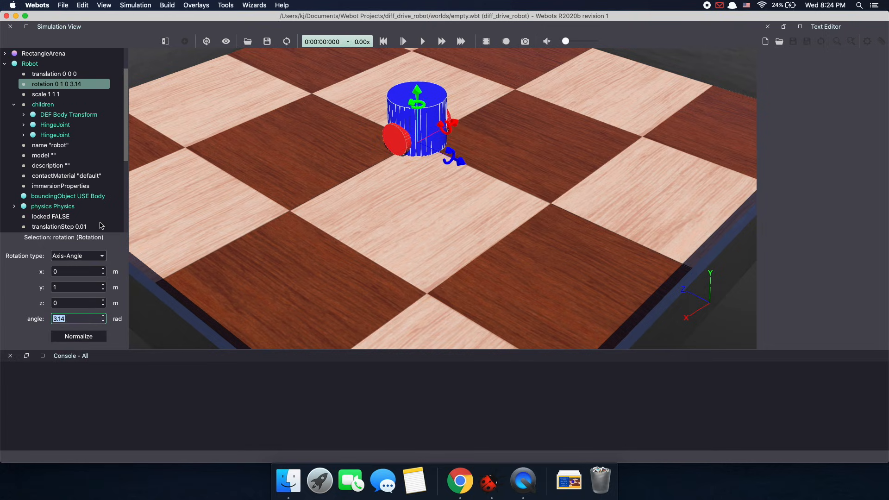
click(55, 134)
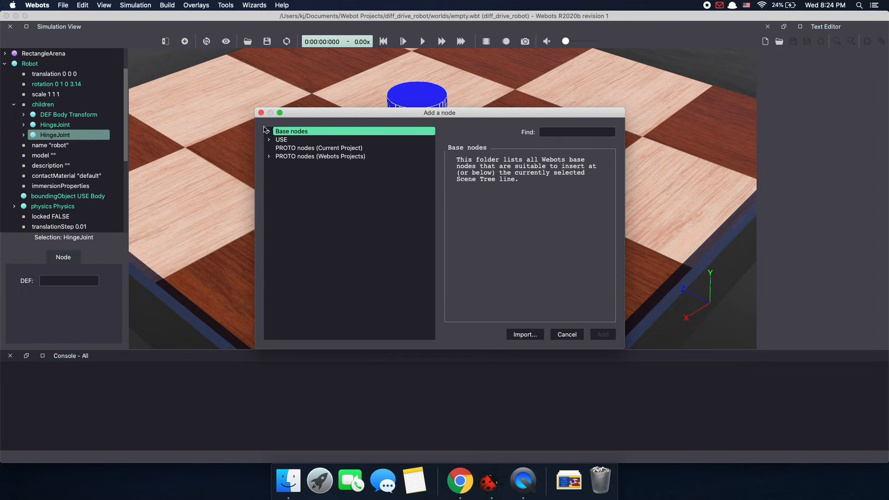
Add a third Solid to the robot holding a Shape with Box geometry
click(291, 131)
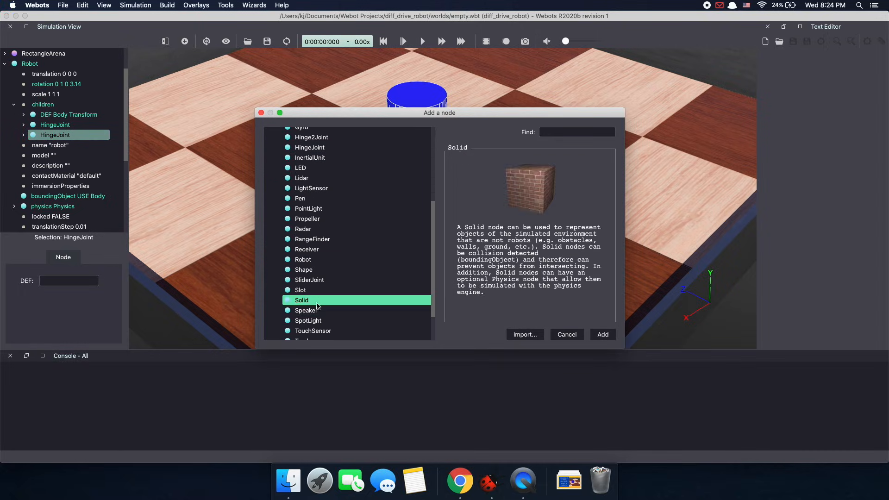
click(602, 334)
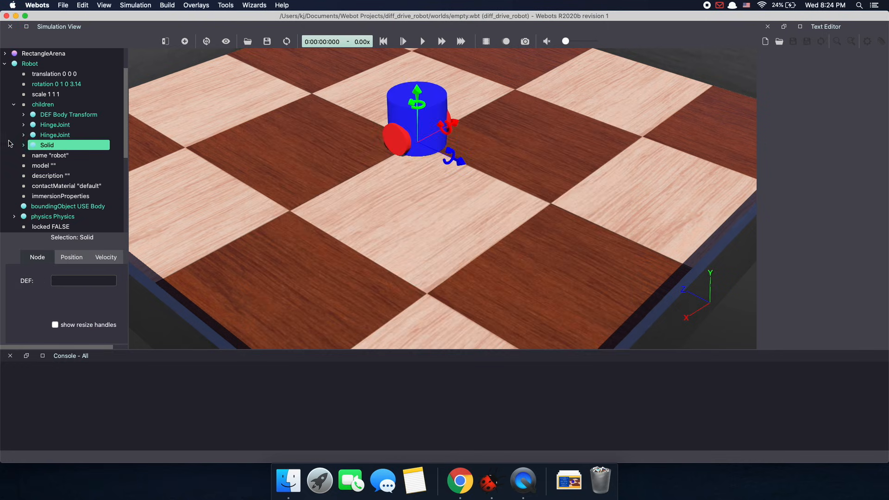
click(23, 144)
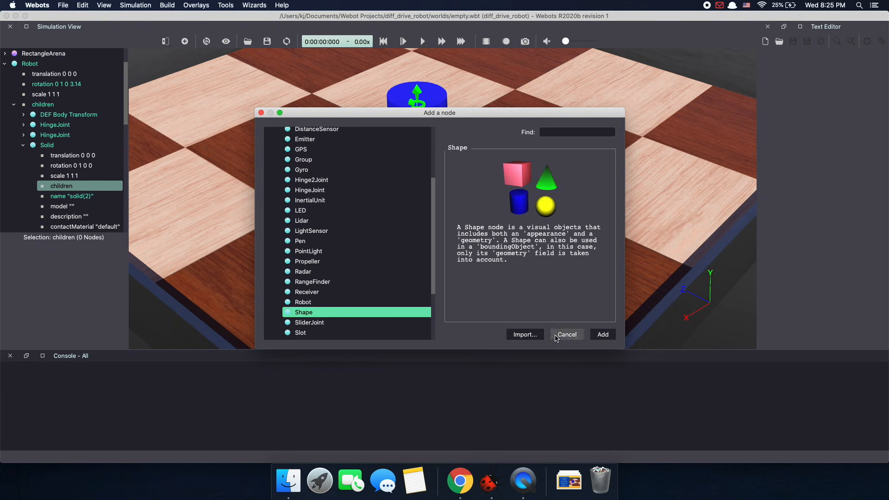
click(601, 333)
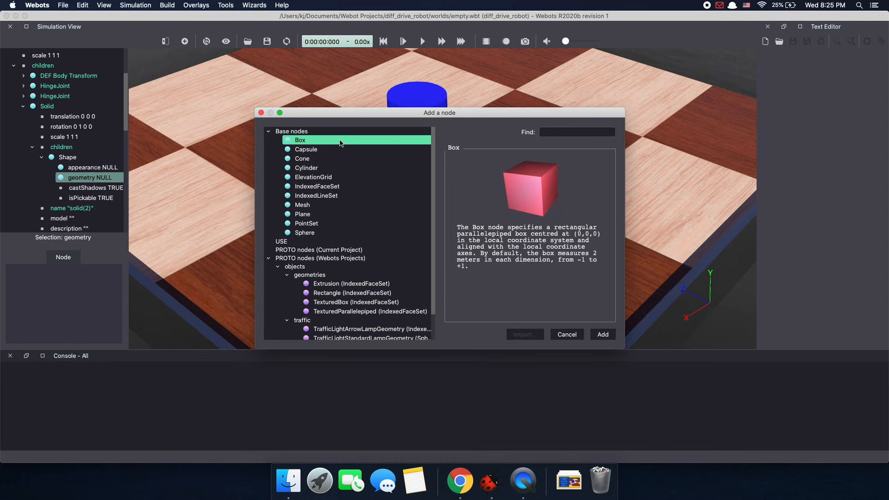
click(602, 334)
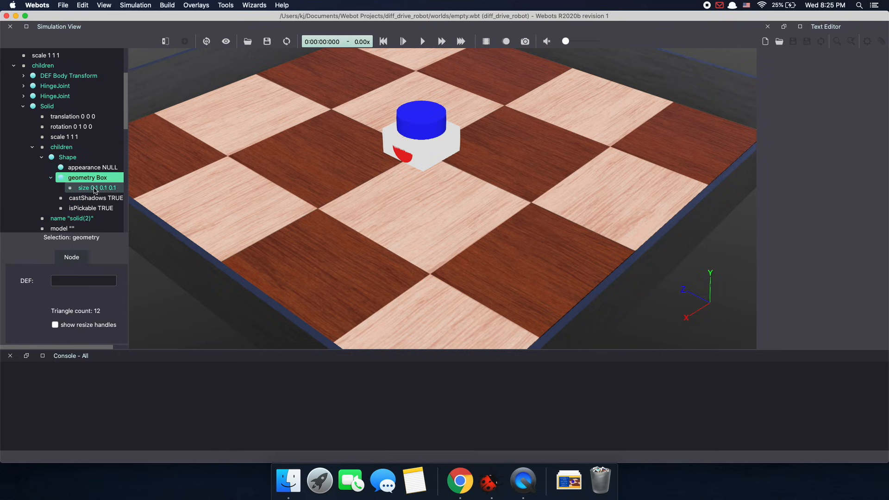
Set the box size to 0.005 0.005 0.005
click(96, 187)
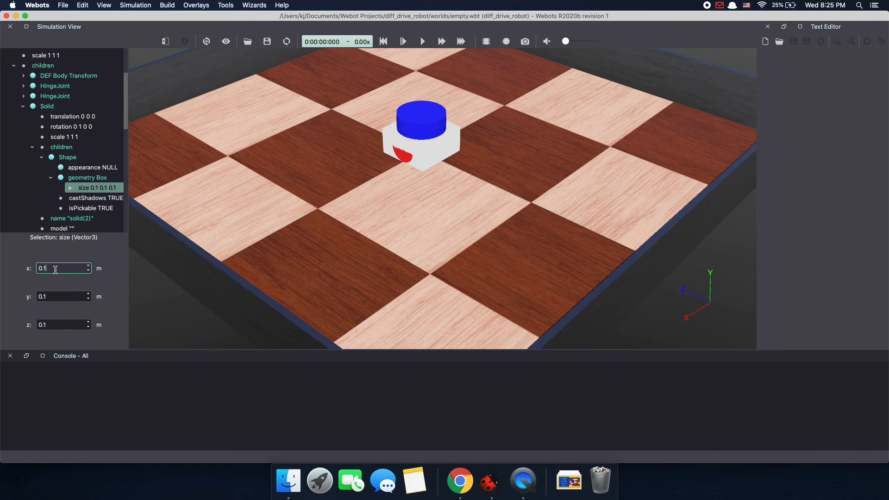
text(0.005)
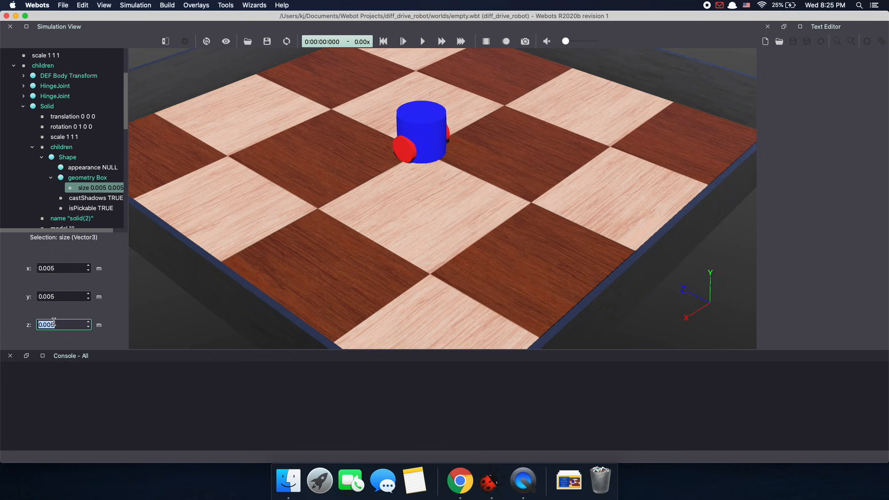
click(60, 268)
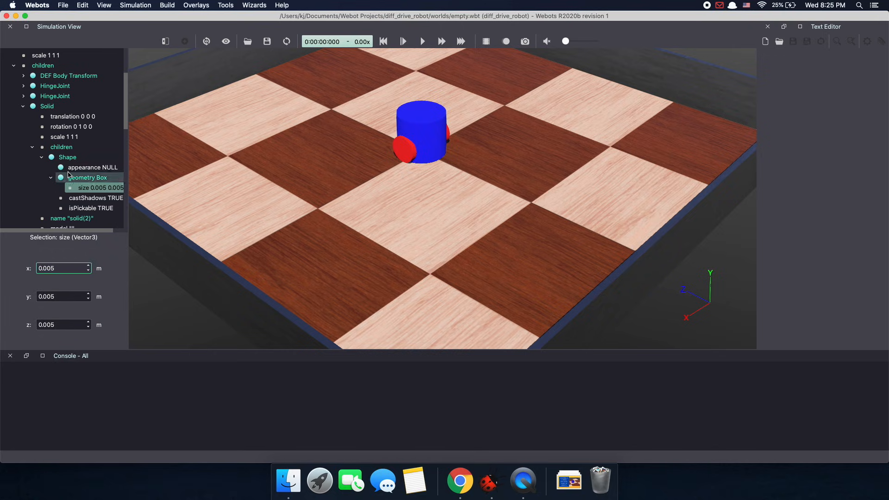
Give the box a PBRAppearance with red base colour 1 0 0
click(90, 167)
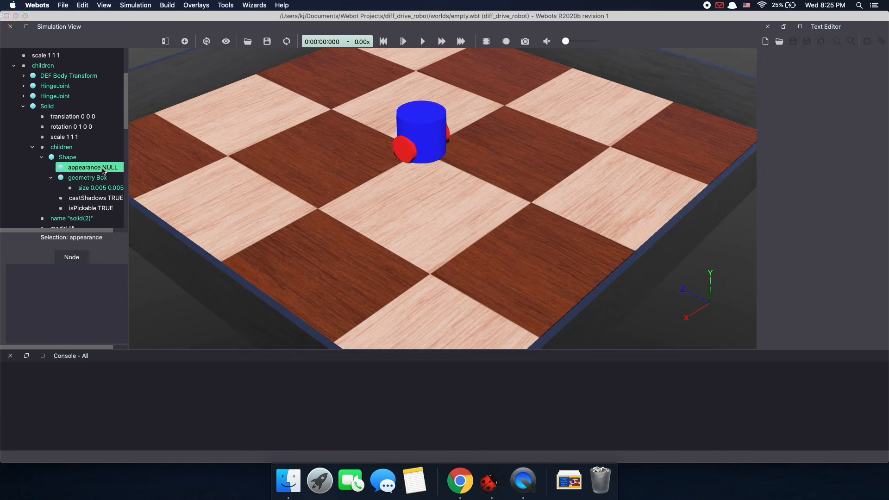
double_click(91, 167)
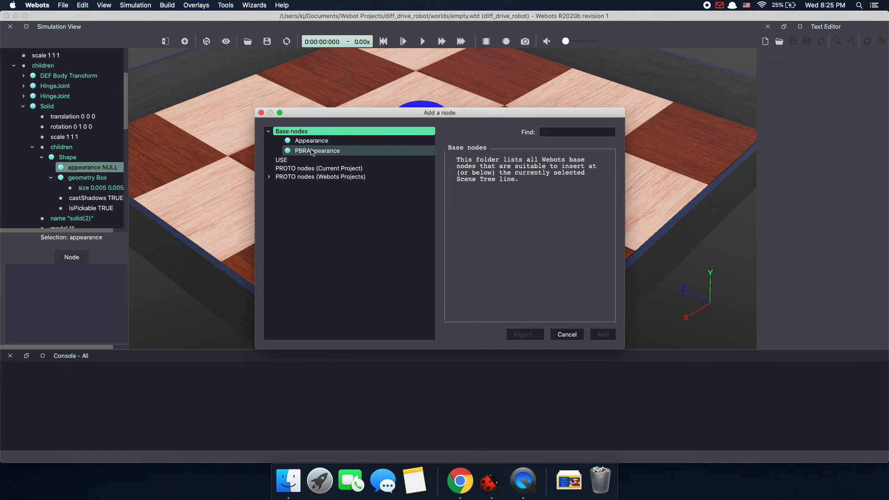
click(602, 334)
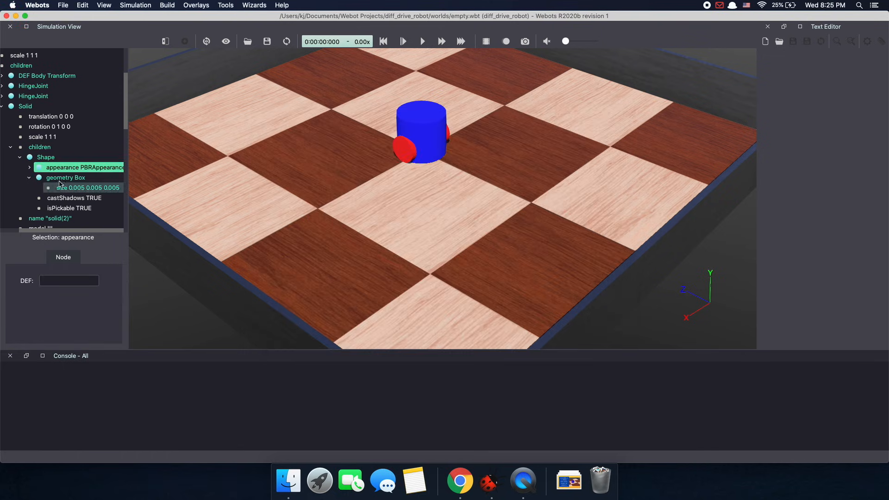
click(84, 167)
text(0)
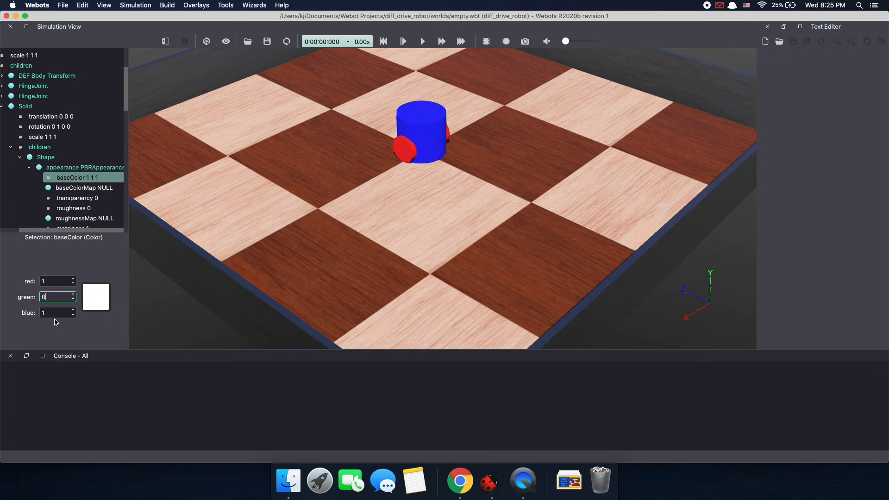
click(77, 197)
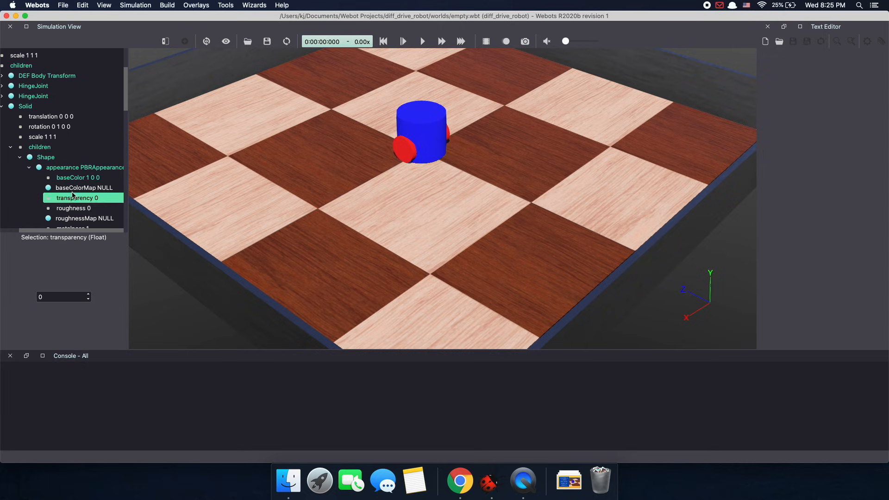
Set the appearance's roughness to 1 and metalness to 0
click(74, 208)
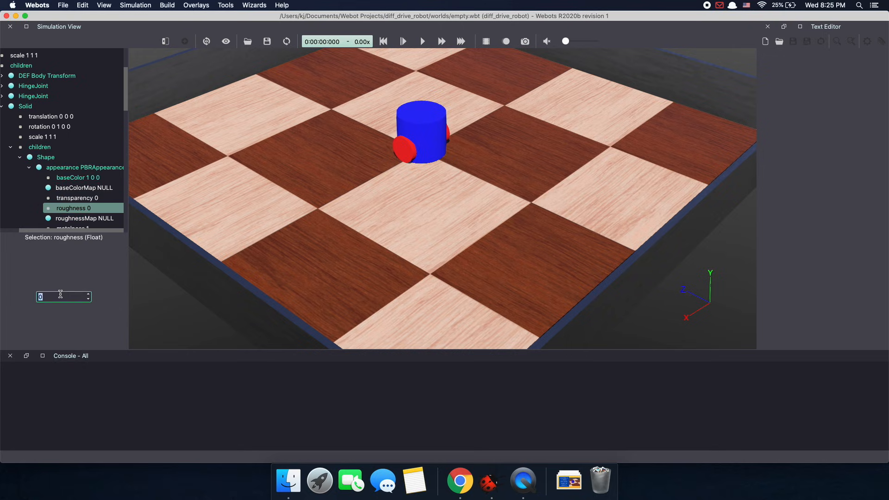
text(1)
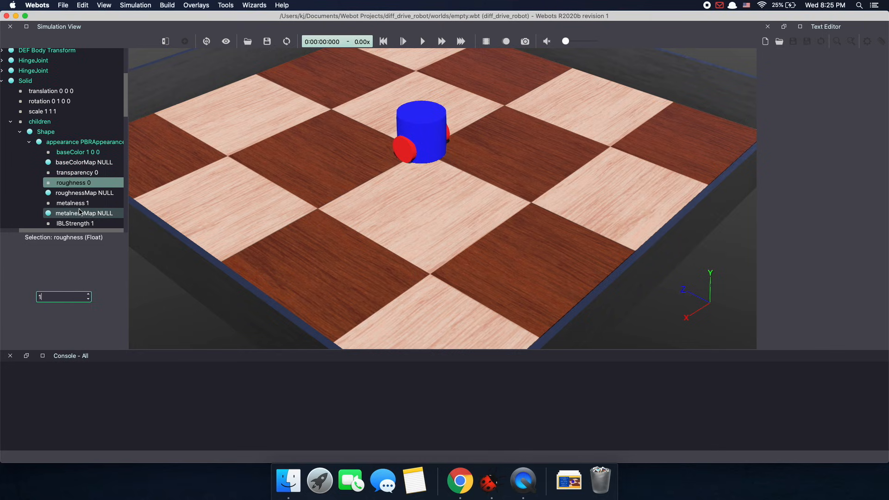
click(72, 203)
text(0)
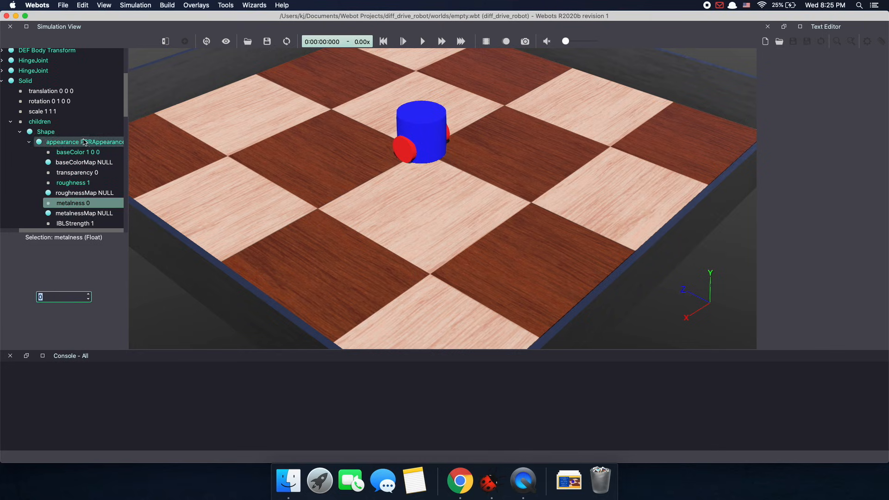
click(62, 142)
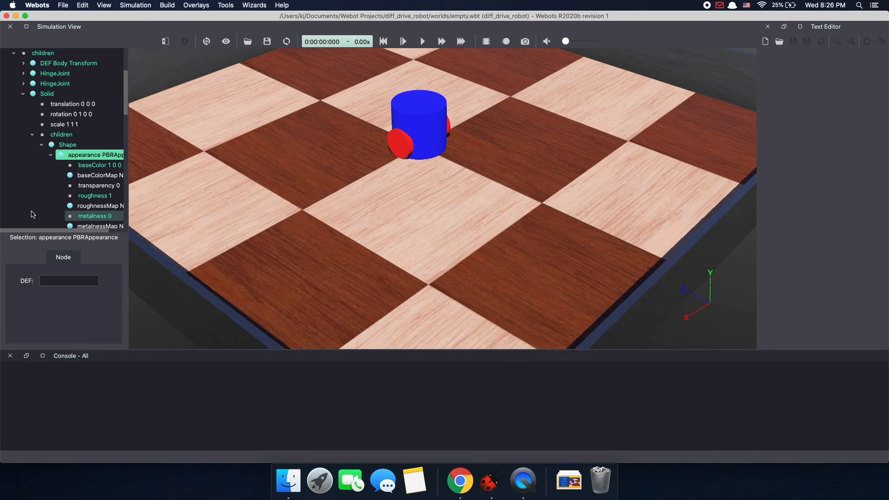
Position the eye Solid at translation 0.015 0.07 0.045
click(71, 114)
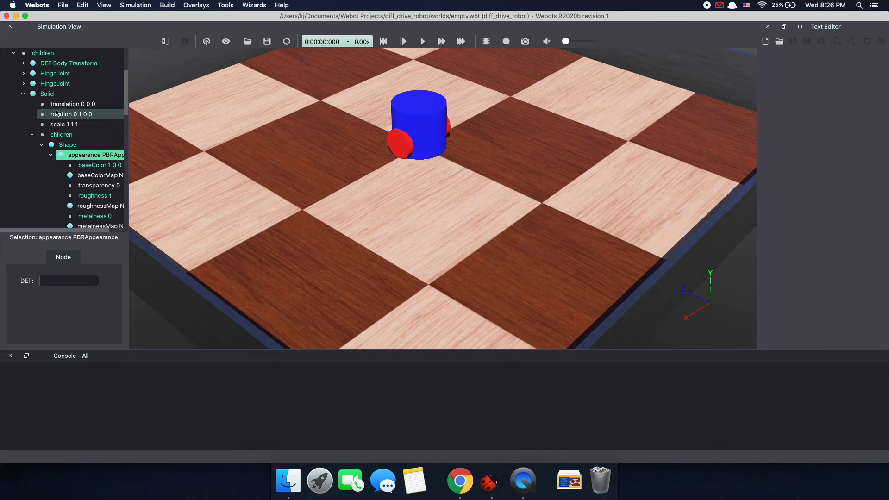
click(73, 104)
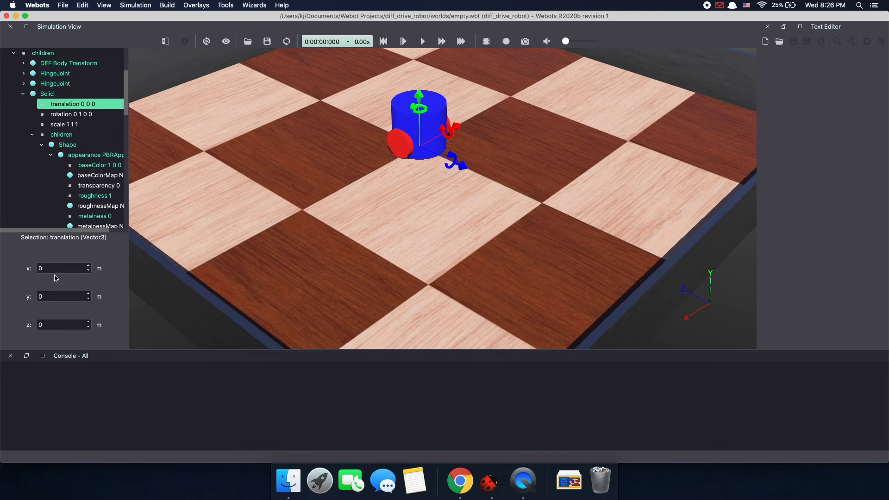
click(59, 267)
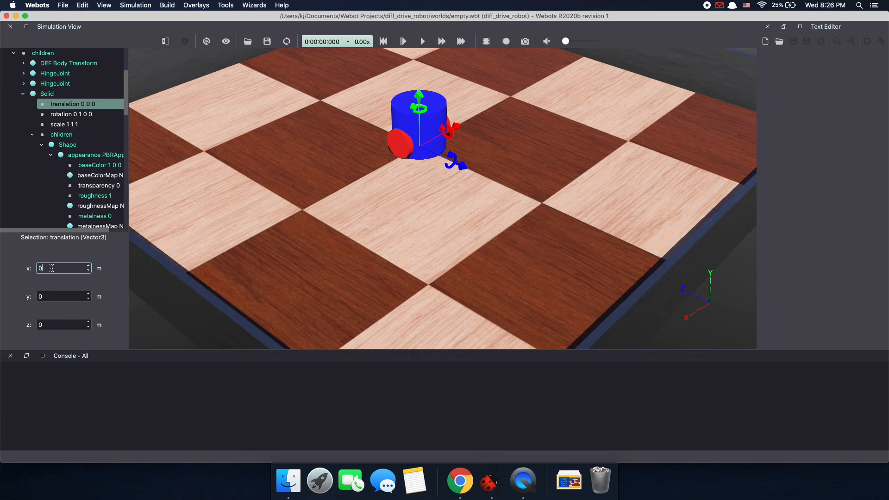
text(0.01)
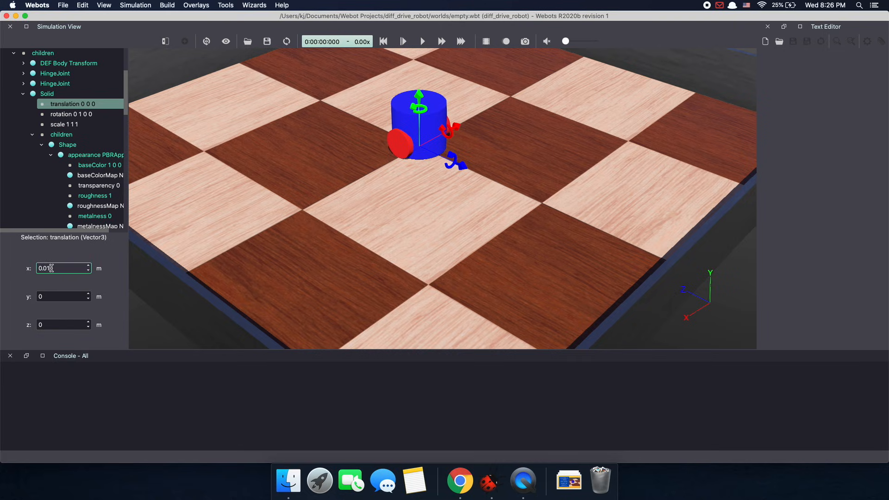
click(60, 296)
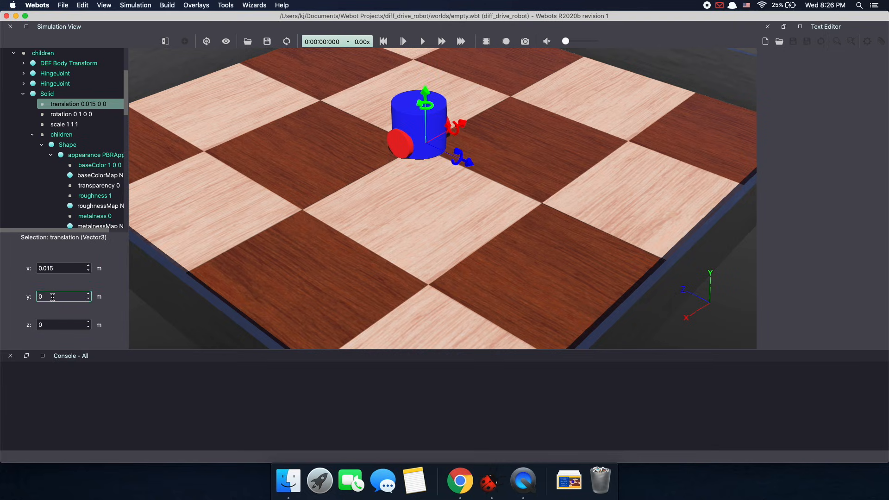
text(0.07)
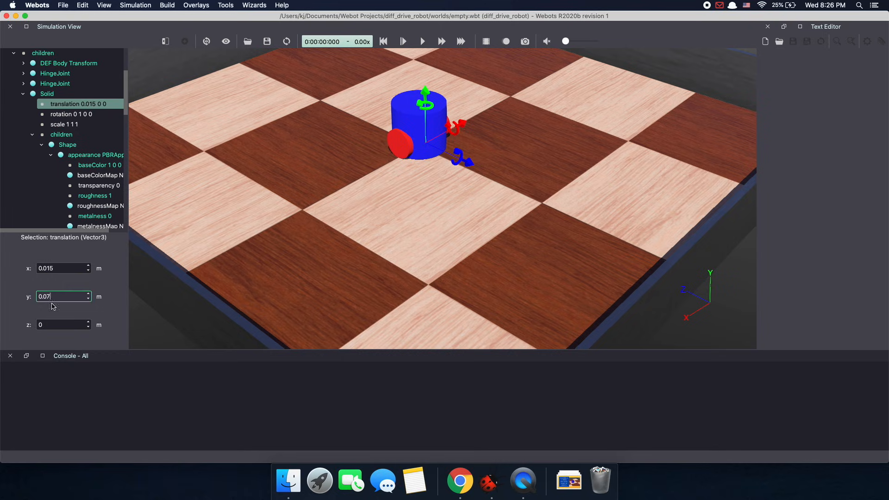
click(63, 324)
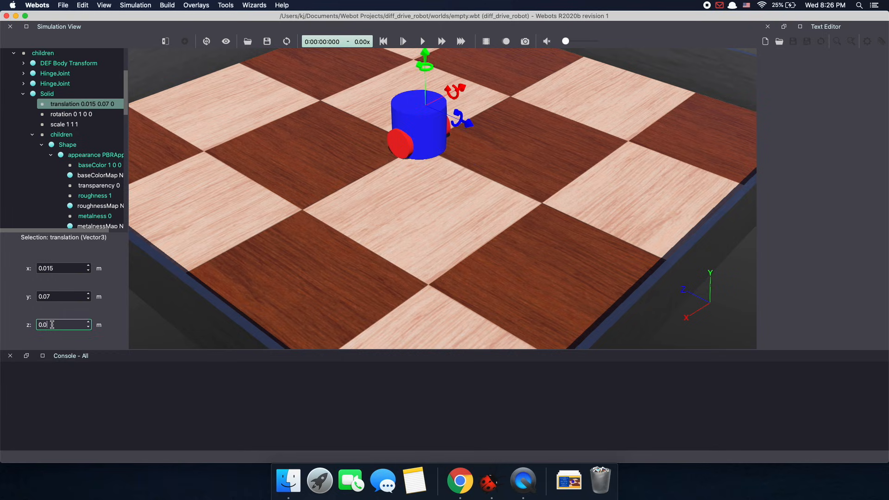
text(0.045)
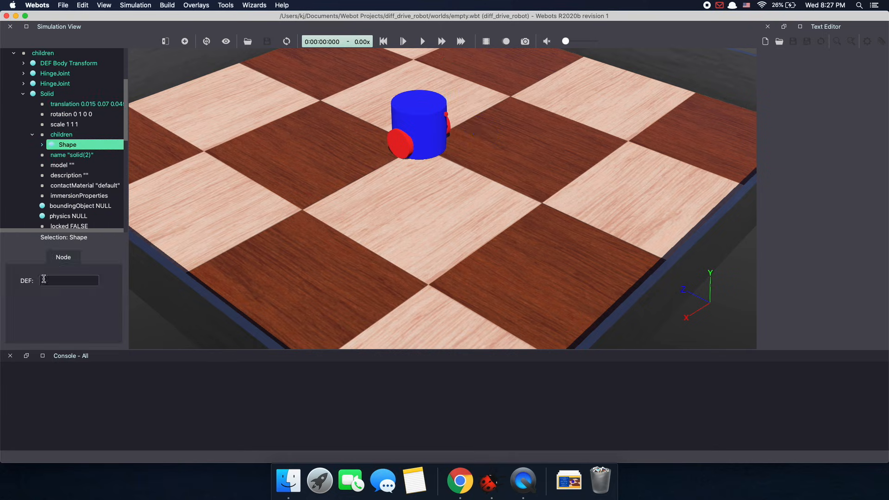
Name the eye's Shape DEF 'eye' for reuse and collapse the solid
text(eye)
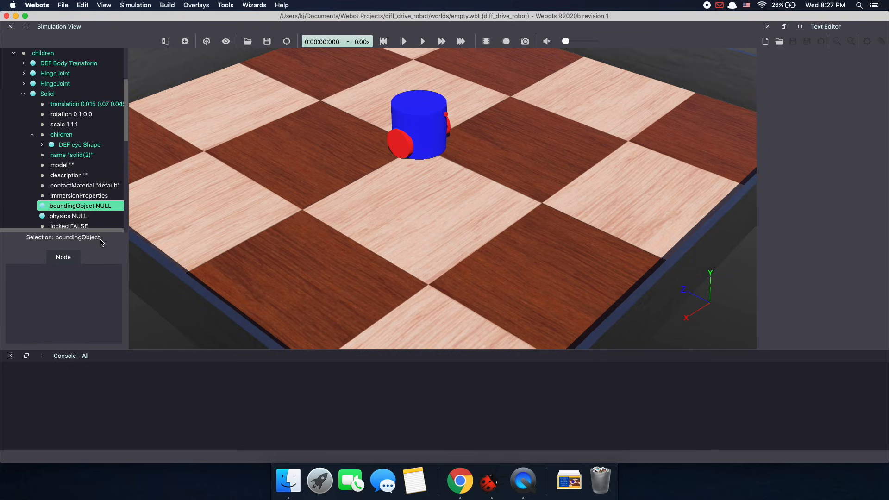
click(46, 94)
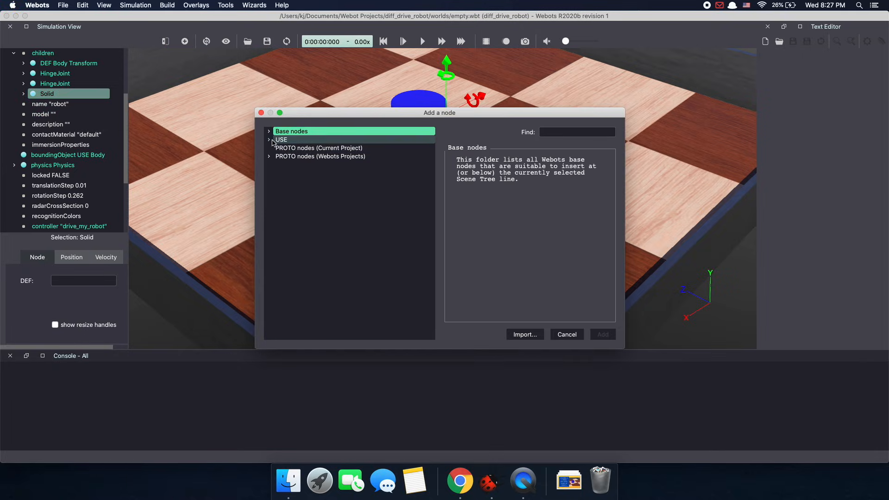
Insert a second eye Solid into the robot's children
click(269, 131)
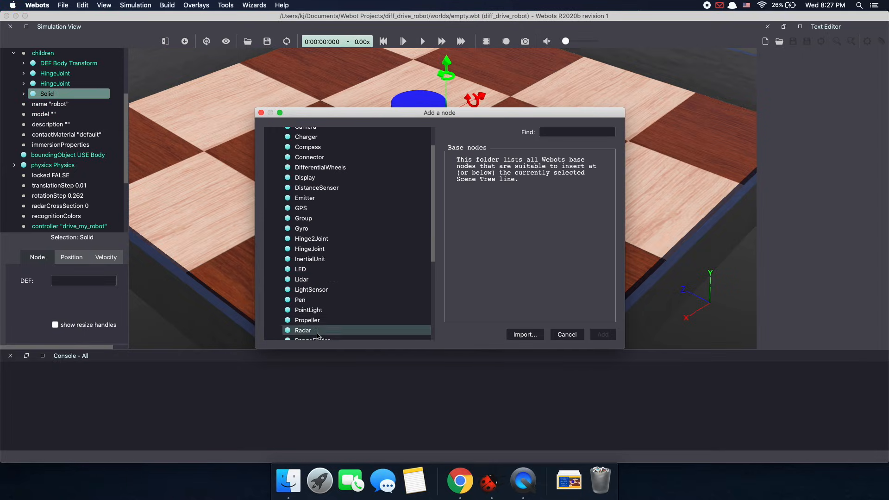
click(304, 335)
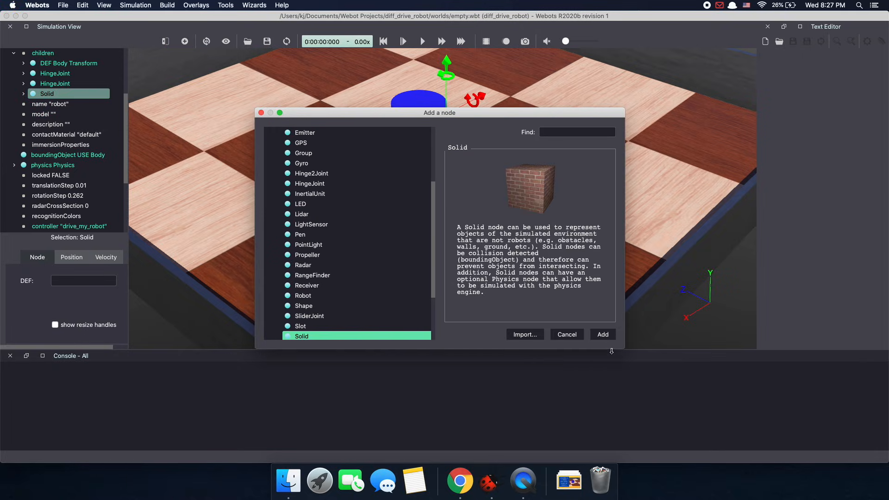
click(602, 333)
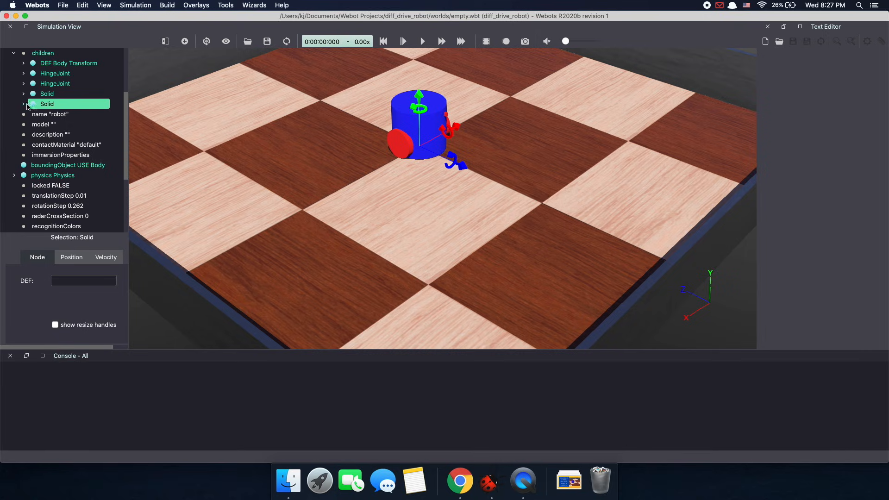
click(23, 103)
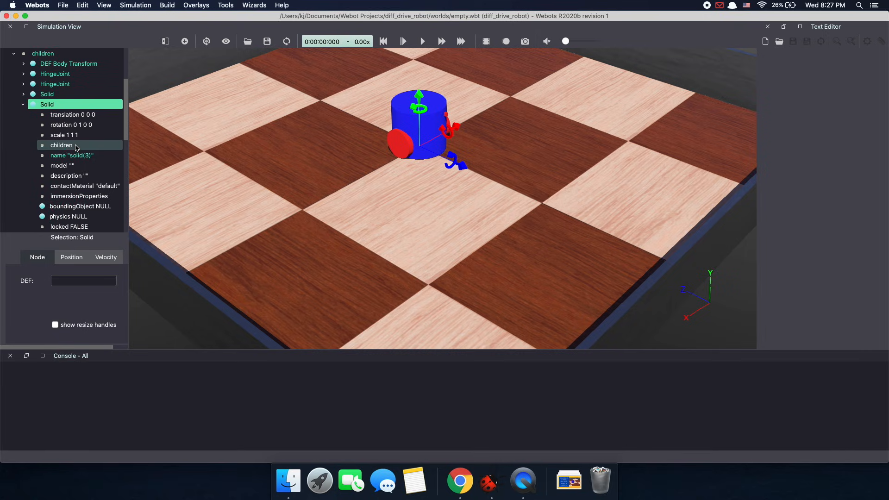
Fill the second eye Solid's children with the reused USE eye shape
click(61, 145)
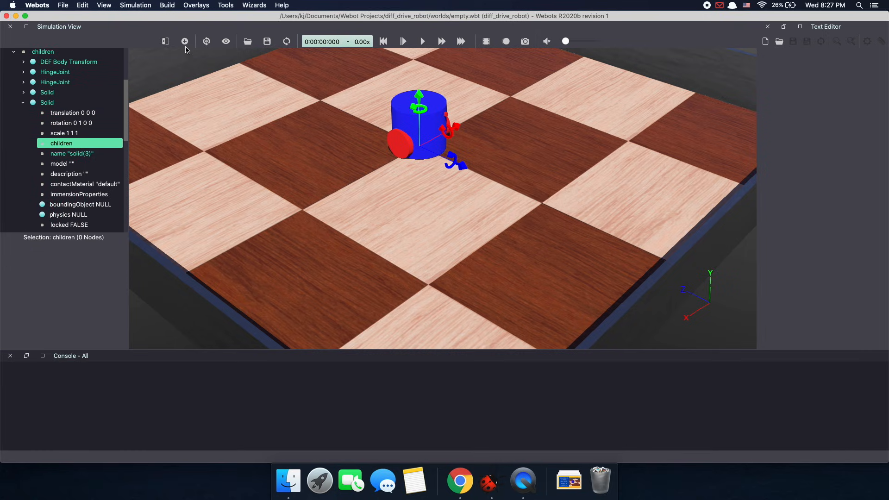
click(184, 41)
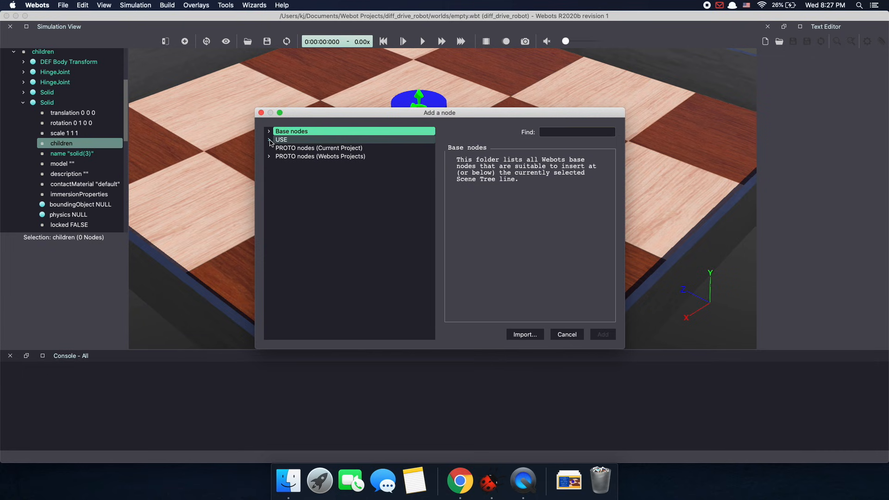
click(270, 140)
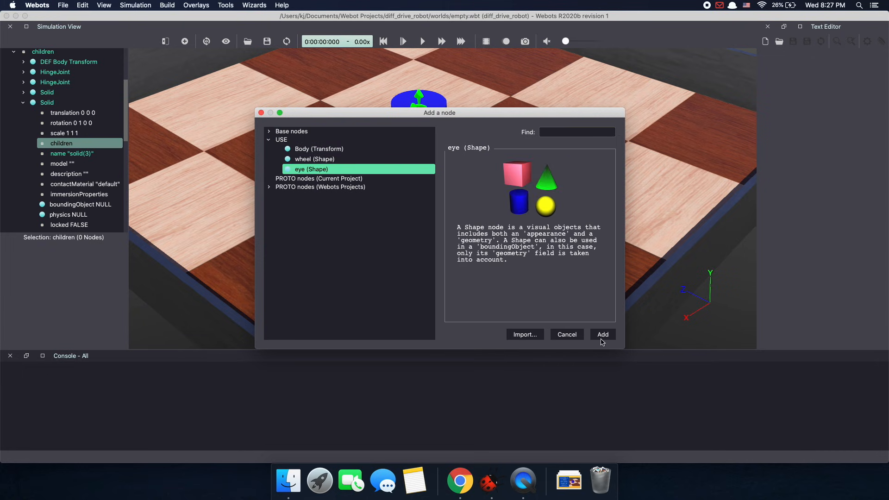
click(601, 334)
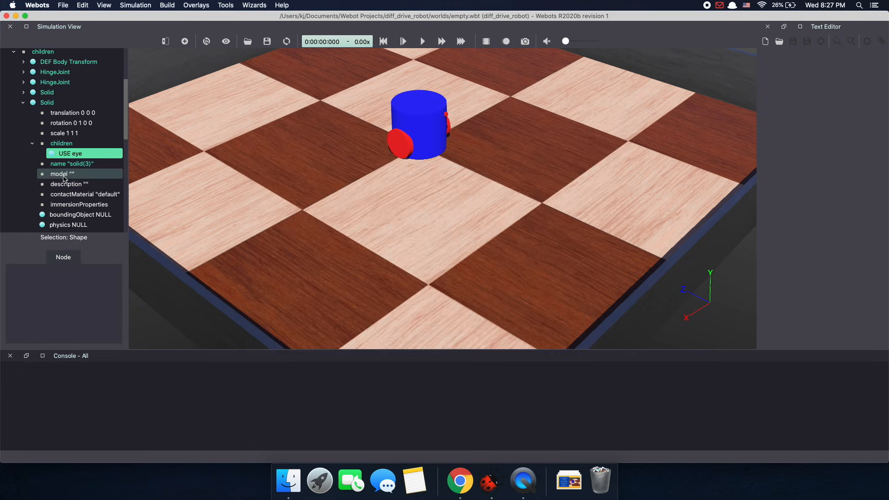
click(72, 112)
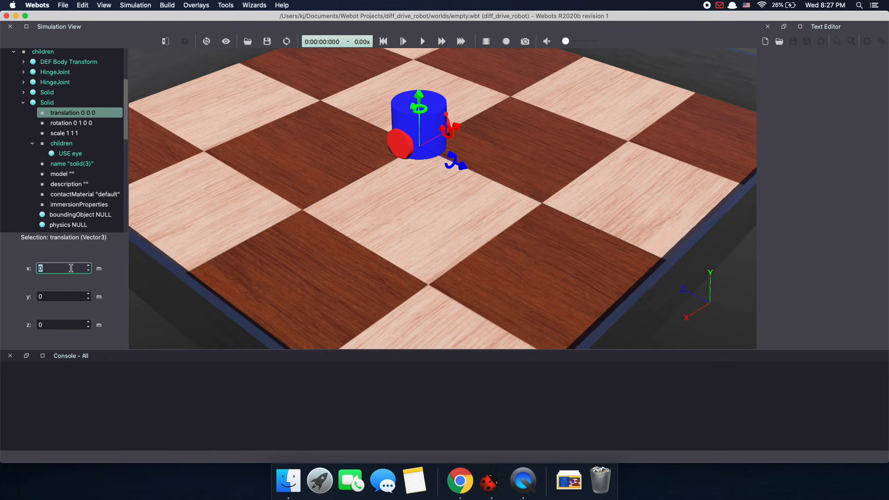
Enter the second eye Solid's translation as -0.015, 0.07, 0.045
text(-0.015)
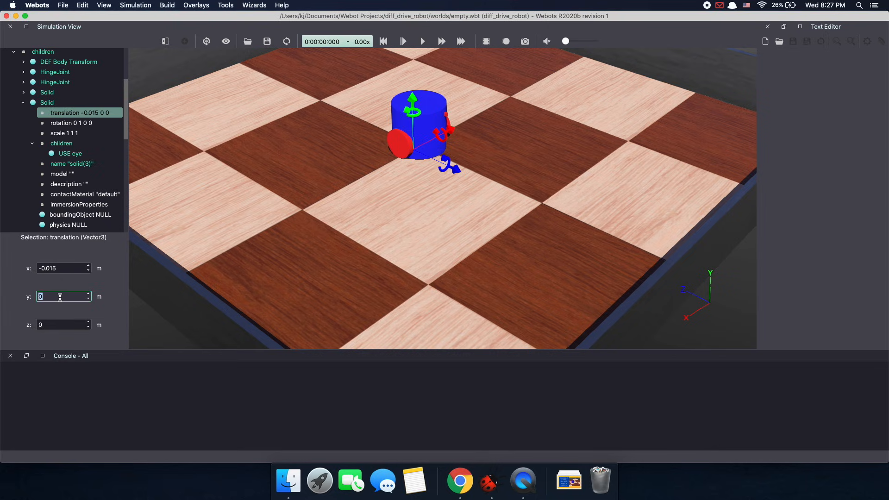
text(.07)
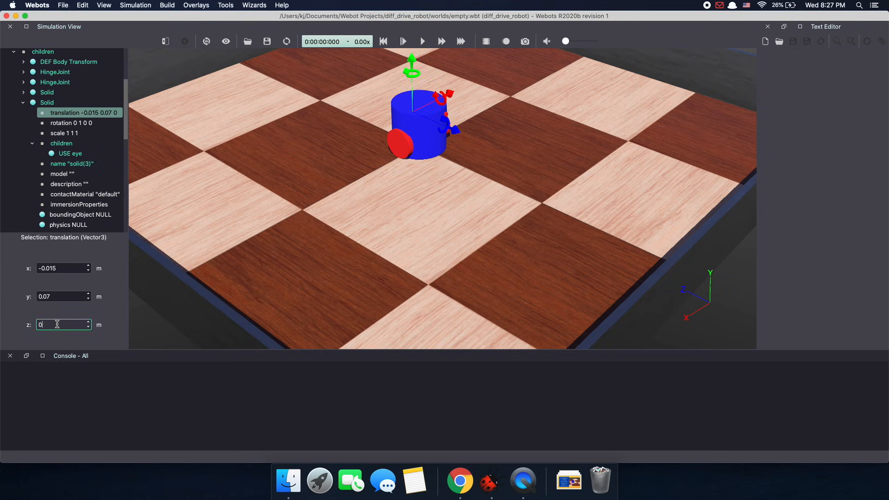
text(0.045)
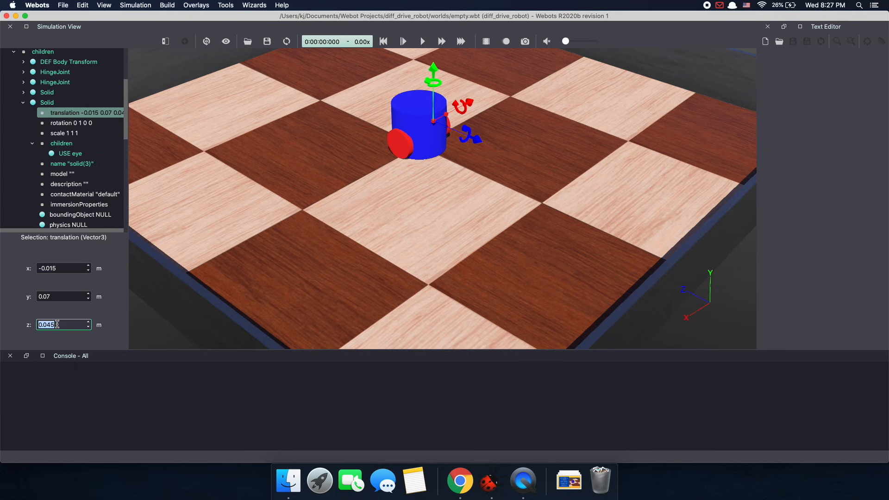
mouse_move(267, 41)
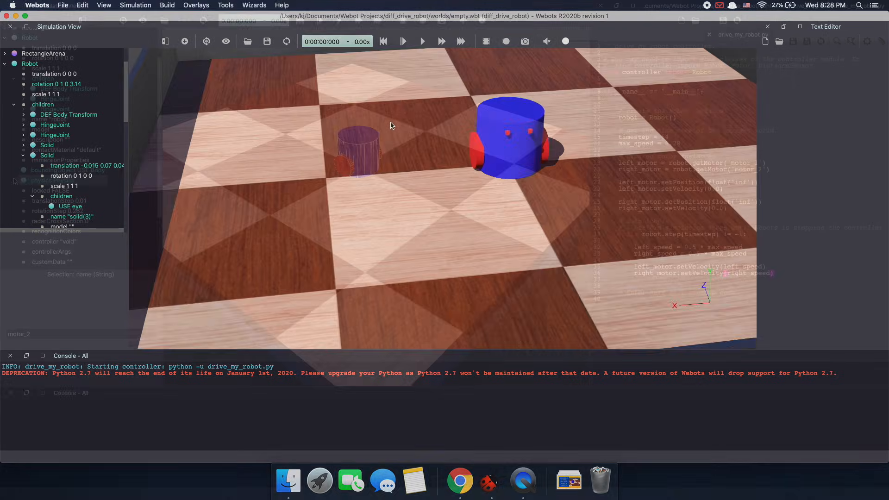
Run, pause and rerun the simulation with left/right wheel speeds 0.25 and 0.5 of max_speed
click(63, 353)
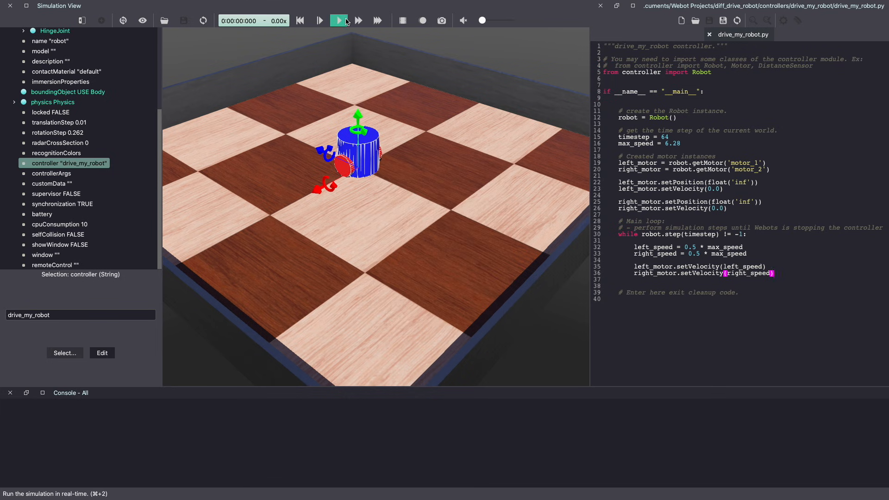
click(337, 20)
text(2)
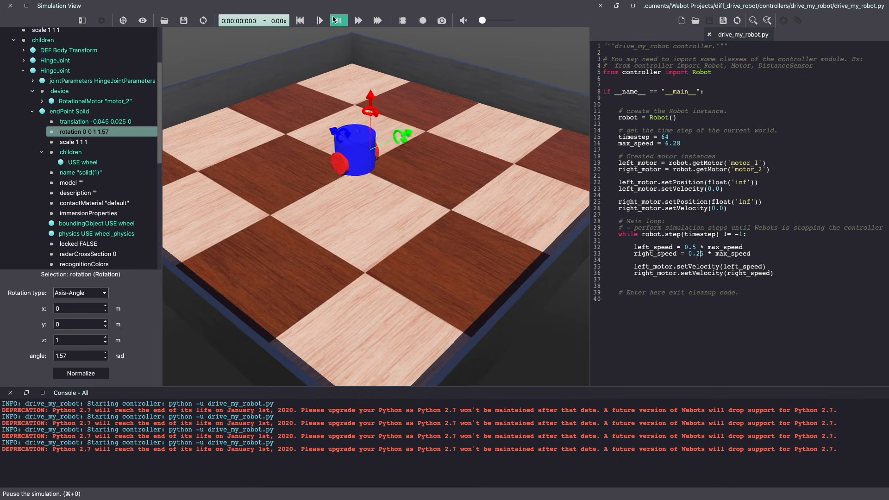
click(319, 21)
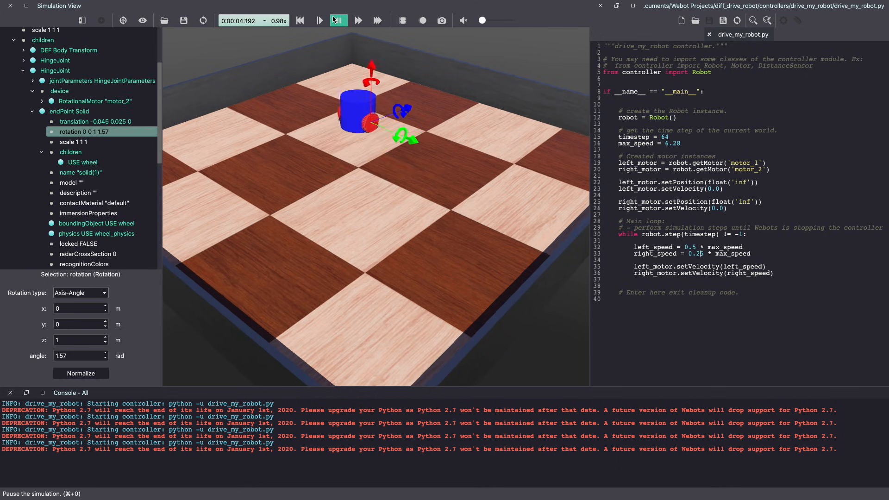
click(319, 20)
text(2)
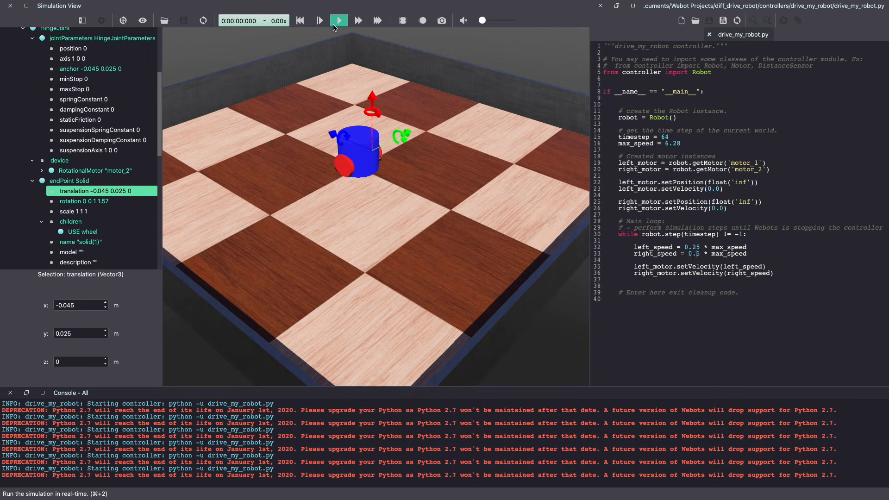
click(338, 21)
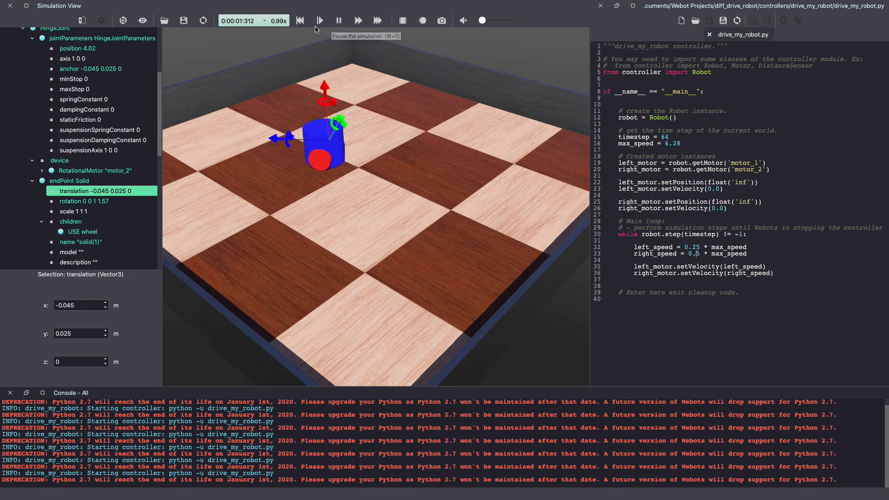